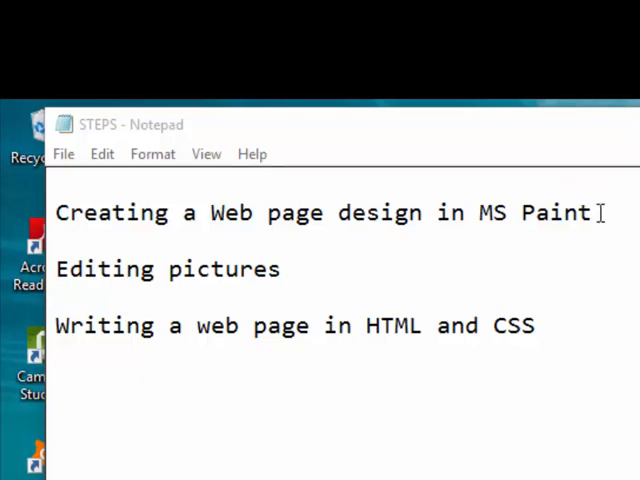
- Highlight the MS Paint design and Editing pictures lines of the STEPS note, then close it
left_click_drag(210, 212, 596, 212)
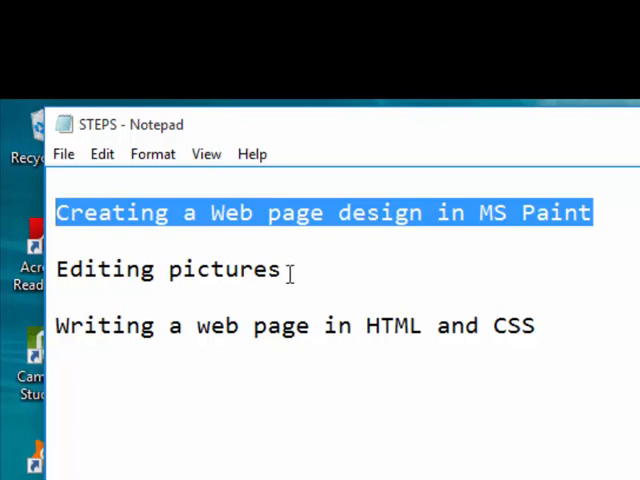
double_click(168, 268)
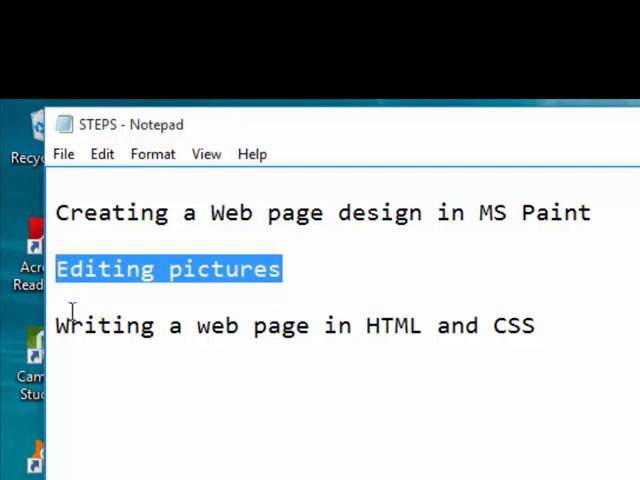
left_click(384, 284)
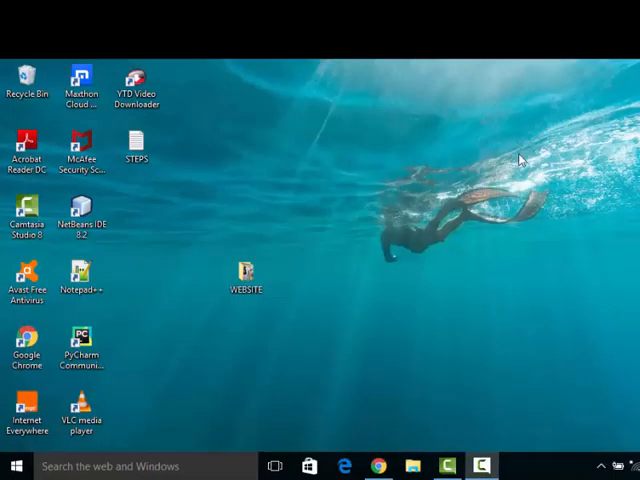
mouse_move(520, 160)
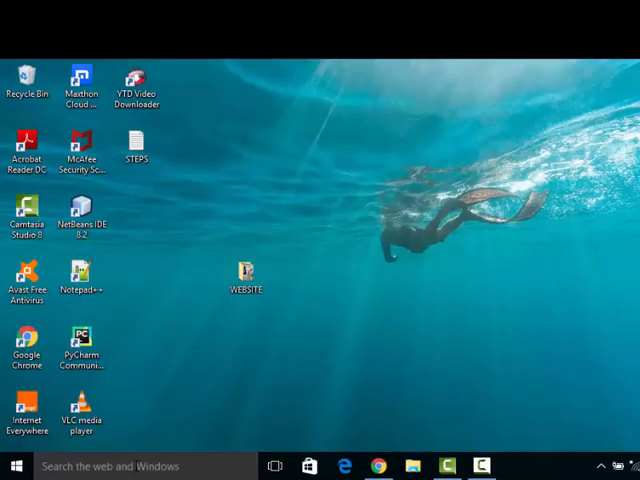
- Search Windows for 'paint' to bring up the Paint desktop app
left_click(16, 466)
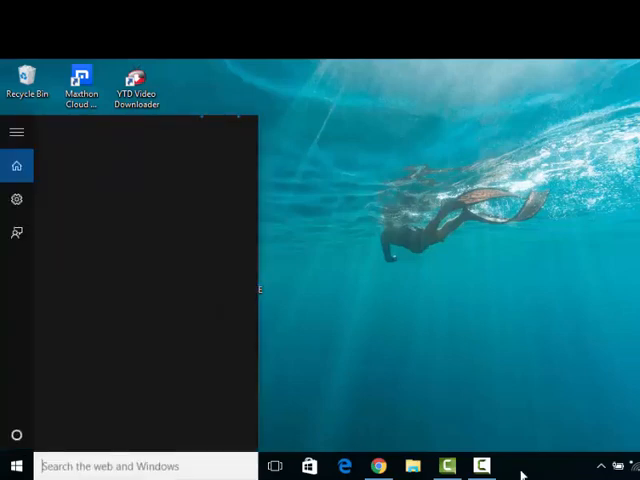
type("pa")
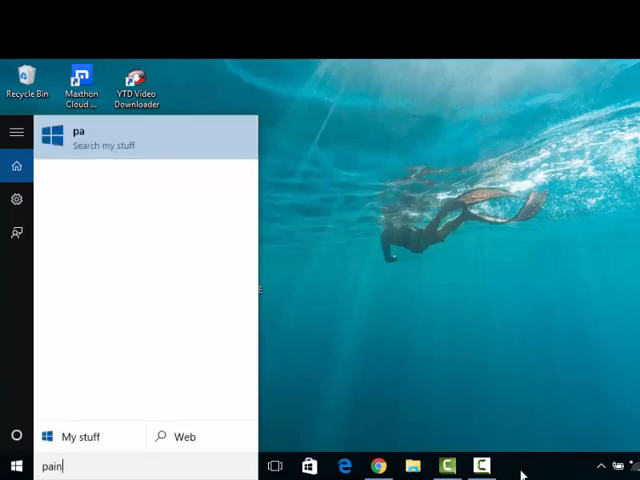
type("in")
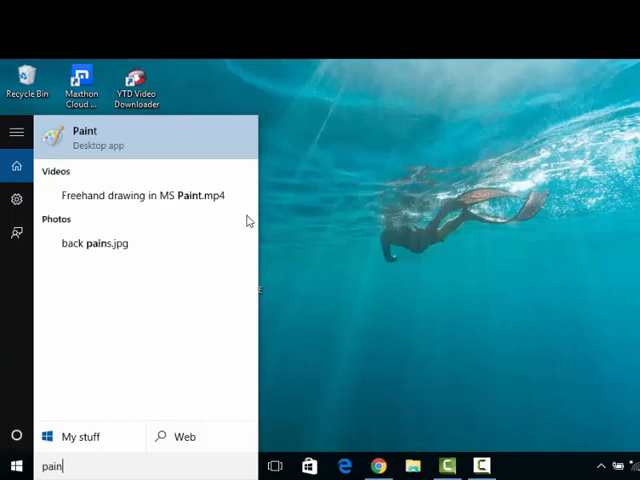
mouse_move(148, 150)
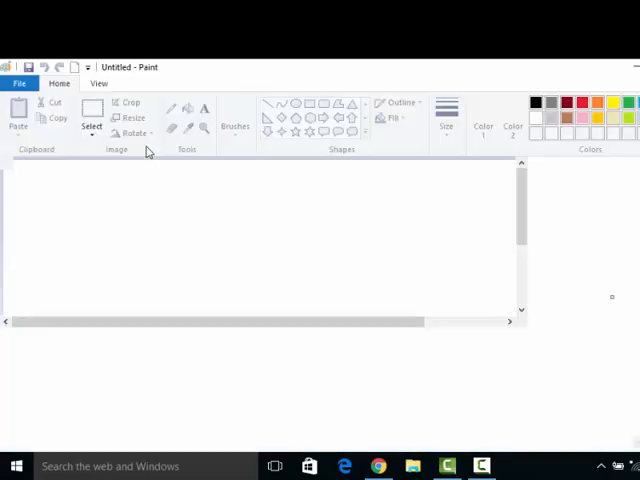
- Maximize the Paint window so the blank canvas fills the screen
left_click(236, 110)
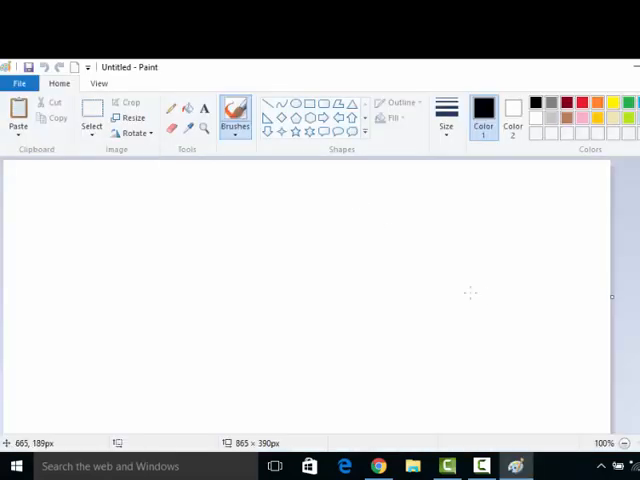
mouse_move(596, 282)
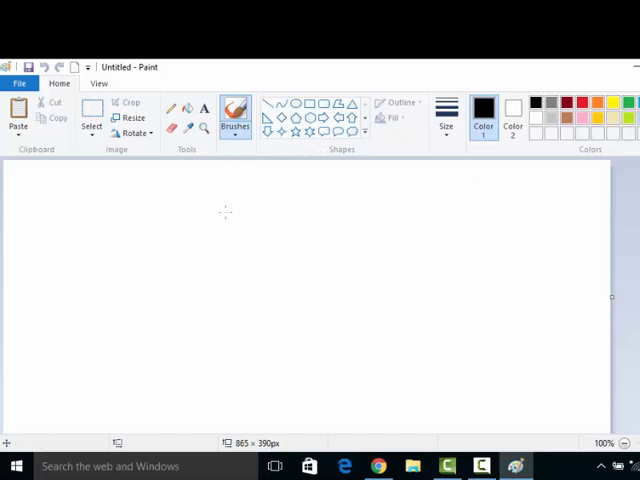
mouse_move(230, 230)
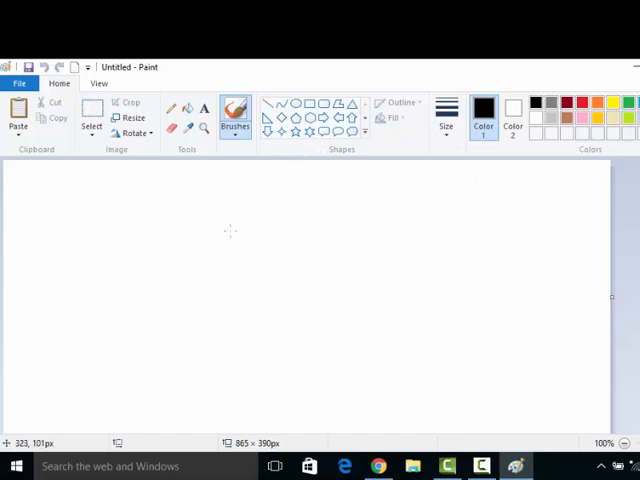
mouse_move(336, 210)
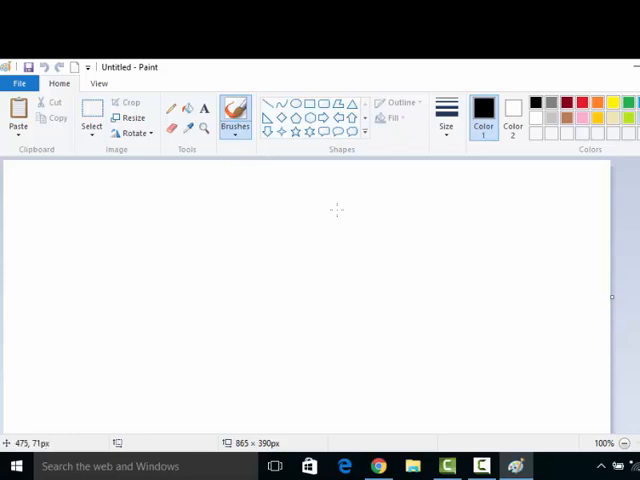
mouse_move(288, 188)
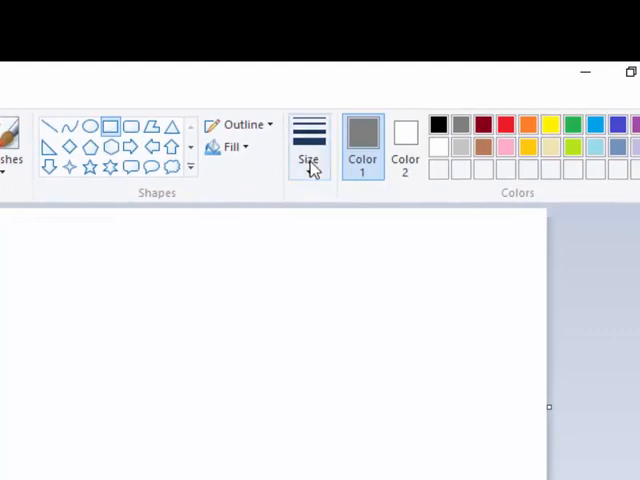
- Draw a large rectangle page frame with a horizontal line marking off a header strip
left_click(308, 160)
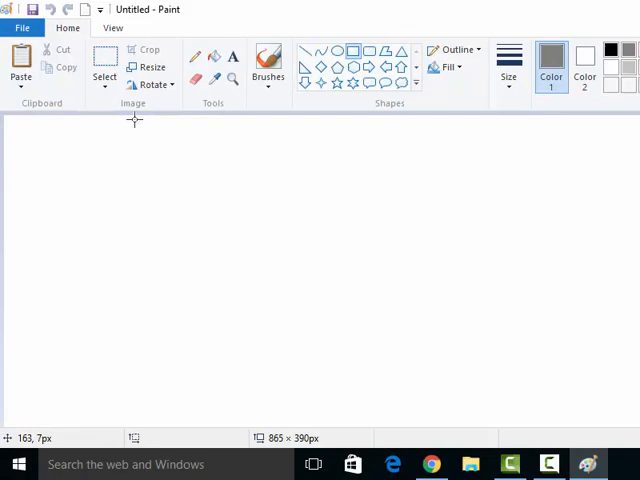
left_click_drag(136, 122, 512, 408)
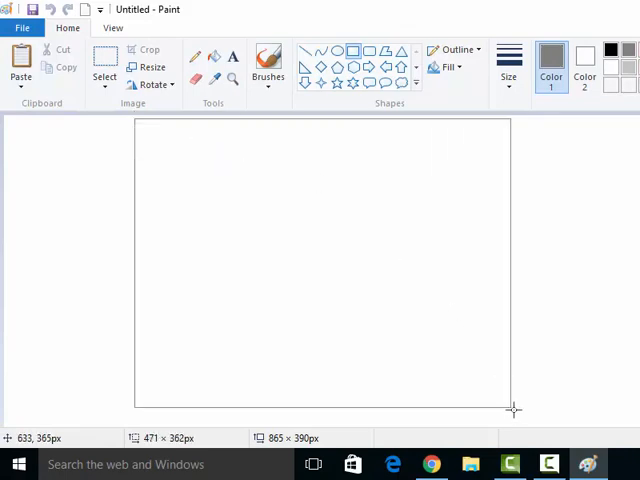
left_click_drag(512, 402, 516, 412)
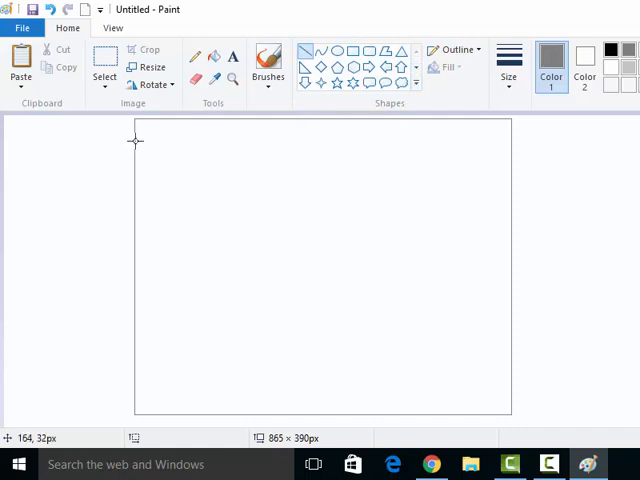
left_click_drag(136, 140, 344, 156)
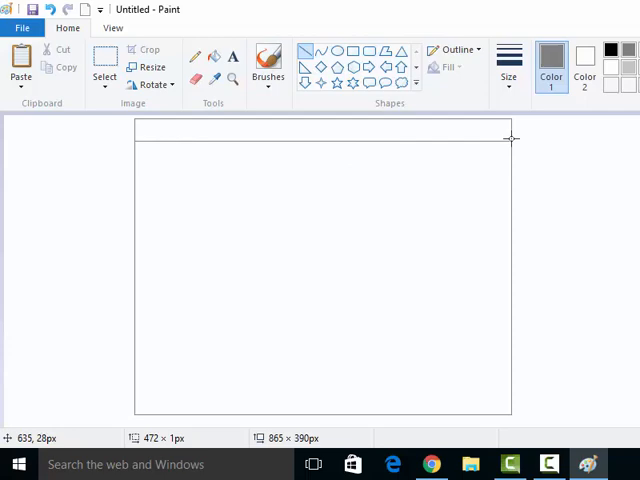
mouse_move(512, 140)
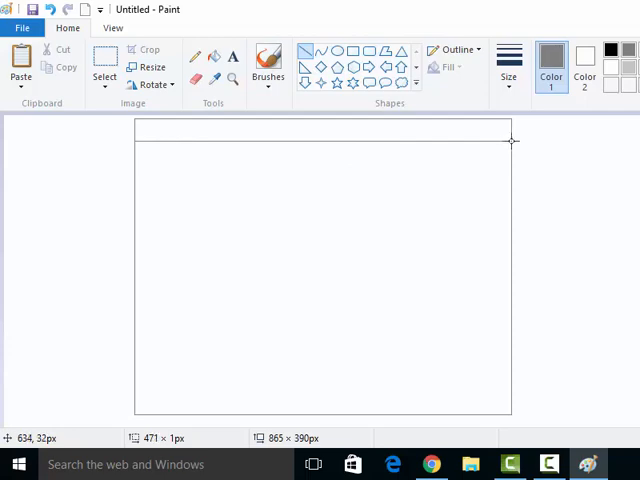
mouse_move(600, 194)
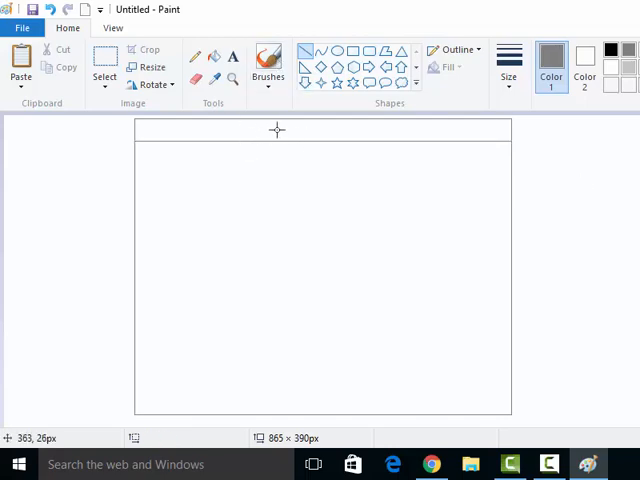
mouse_move(344, 122)
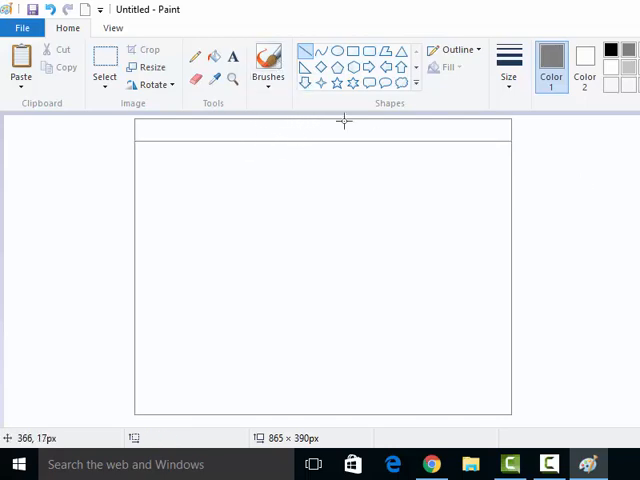
mouse_move(322, 270)
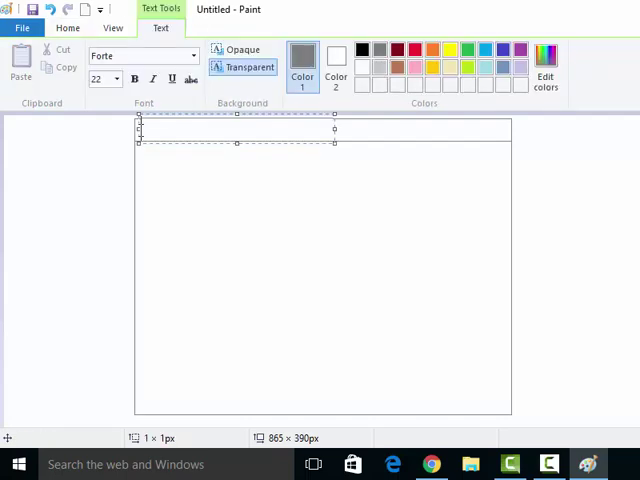
- Place 'Domestical animals' in the header strip in Arial size 11 and commit it
type("Dome")
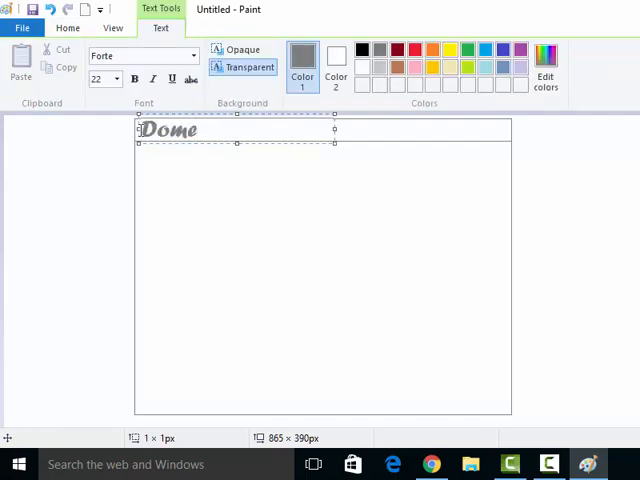
type("st")
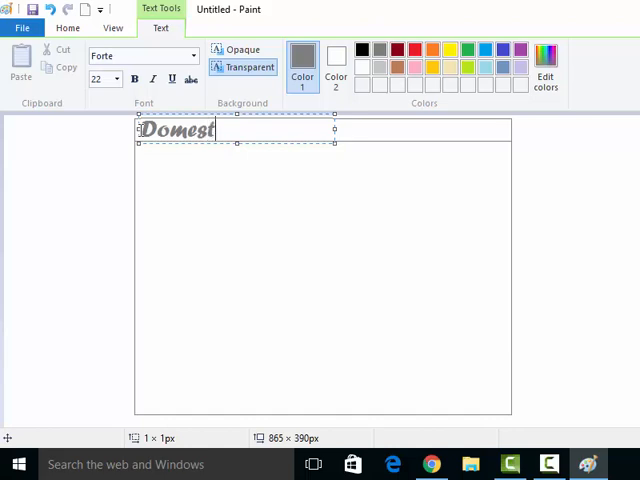
type("ical")
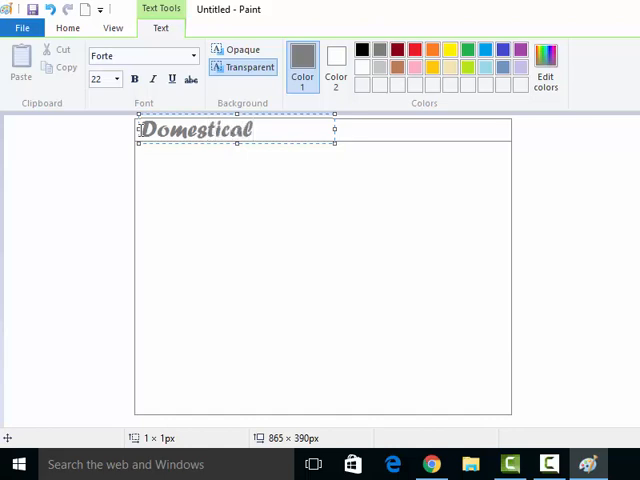
type("a")
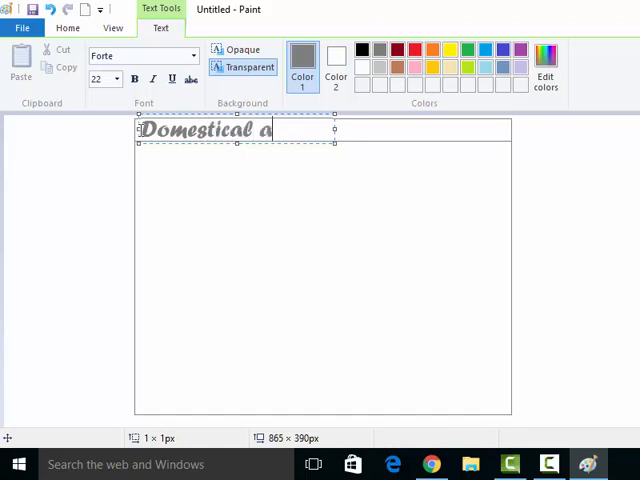
type("nimals")
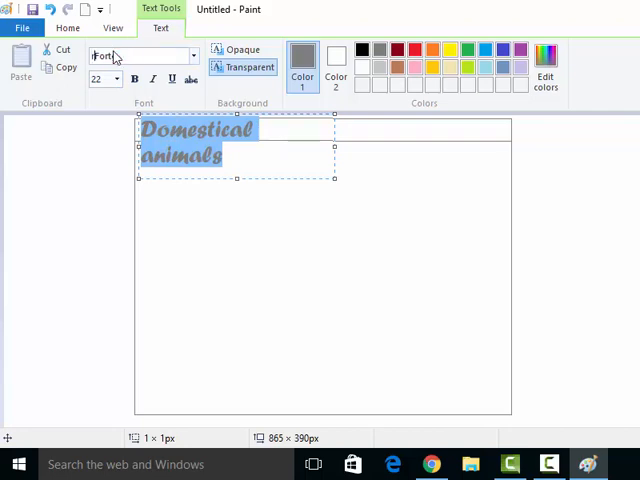
type("rorte")
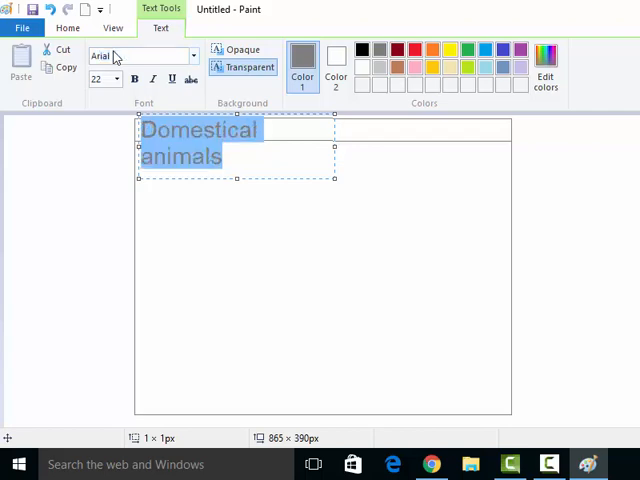
mouse_move(118, 84)
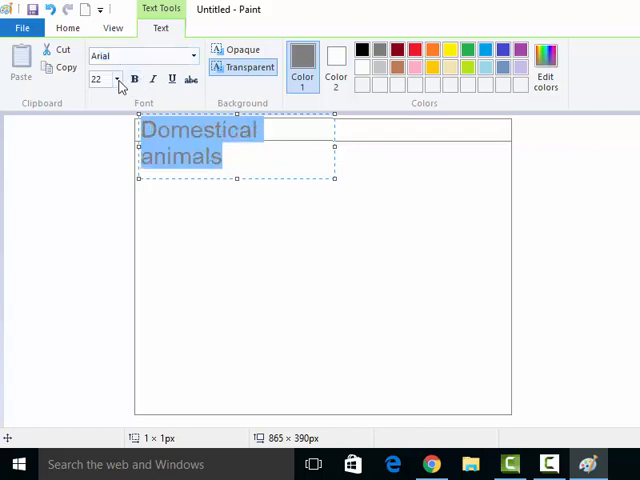
left_click(116, 80)
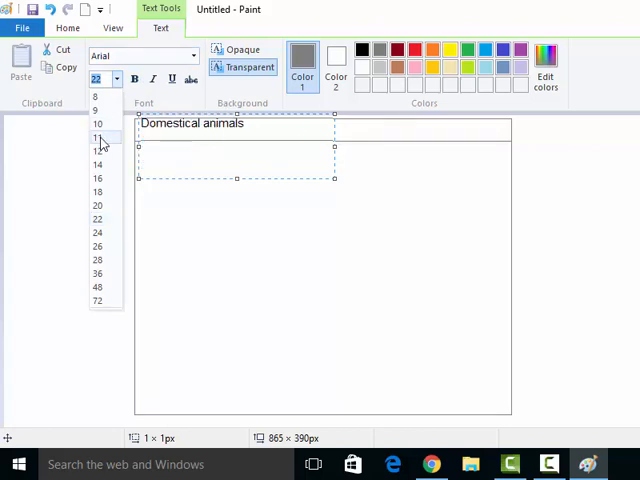
left_click(96, 136)
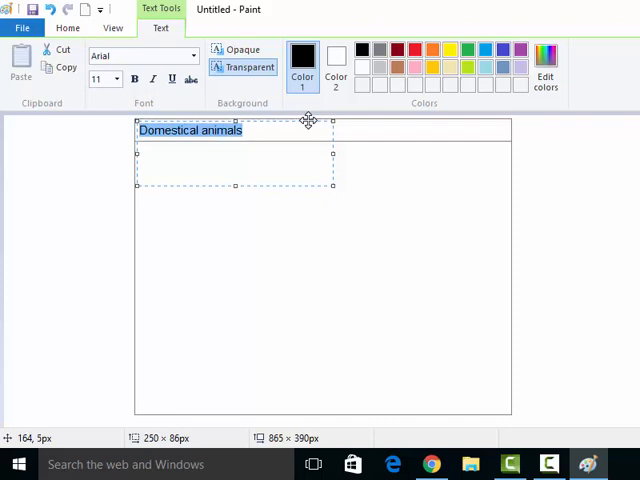
left_click(476, 198)
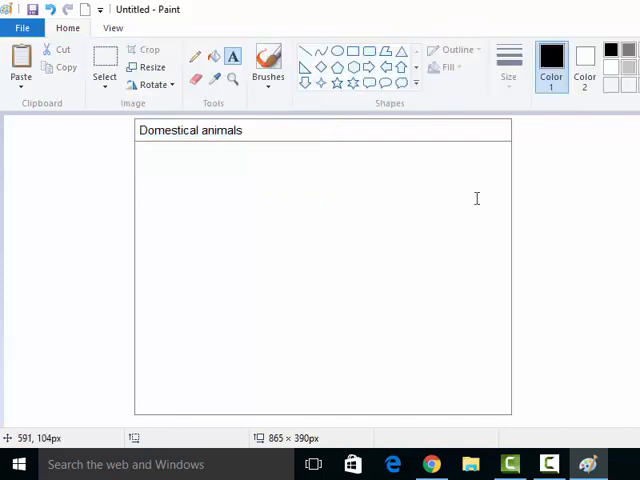
mouse_move(266, 118)
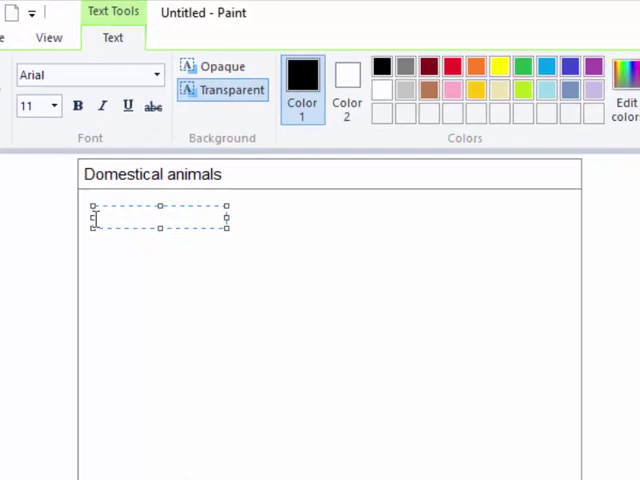
- Type 'Famous Domestic Animals' in a text box below the header
type("Famous")
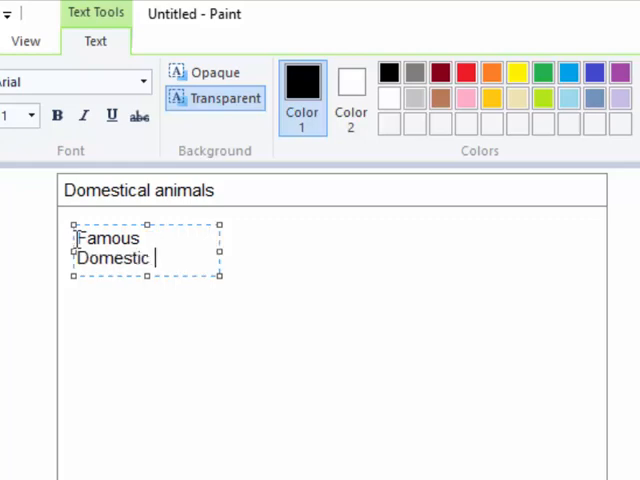
type("Animal")
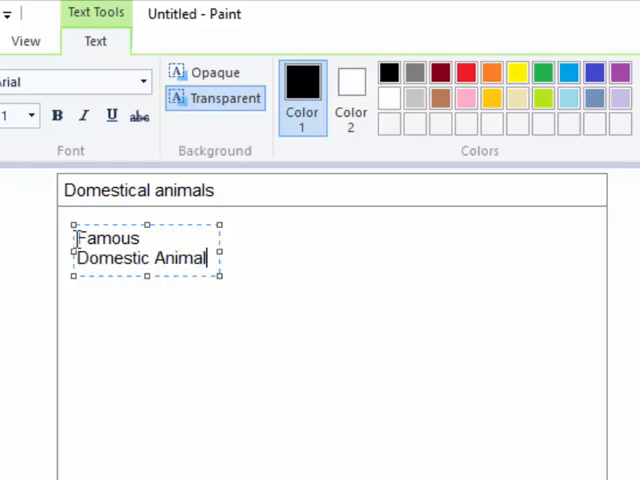
type("s")
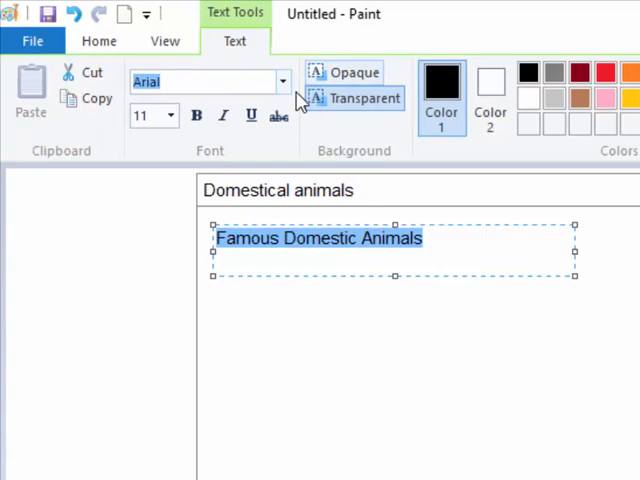
- Set the heading font to Eras Bold ITC from the font list
left_click(282, 80)
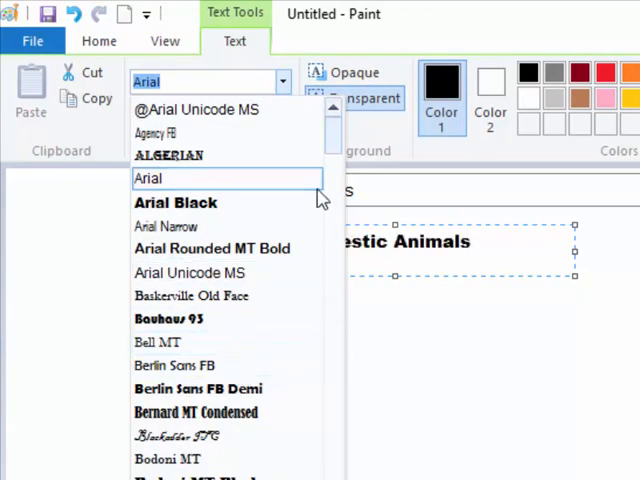
scroll("down", 3)
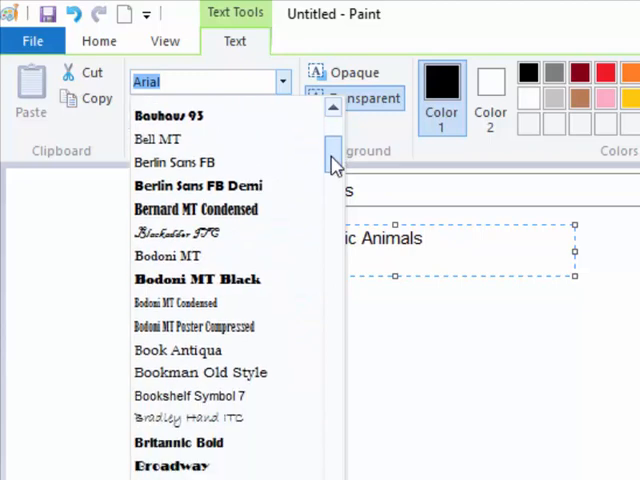
scroll("down", 3)
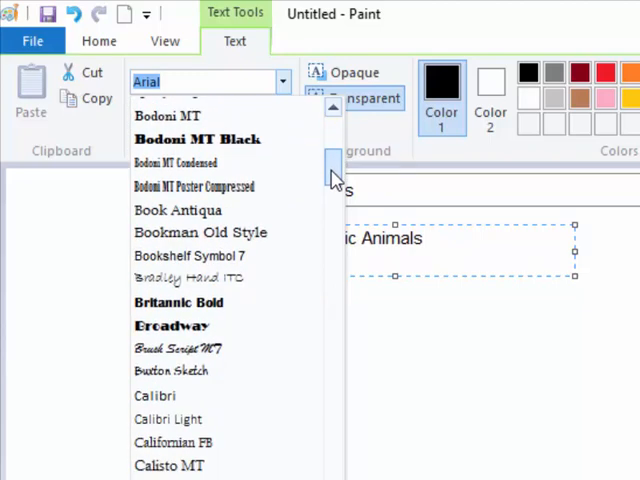
scroll("down", 3)
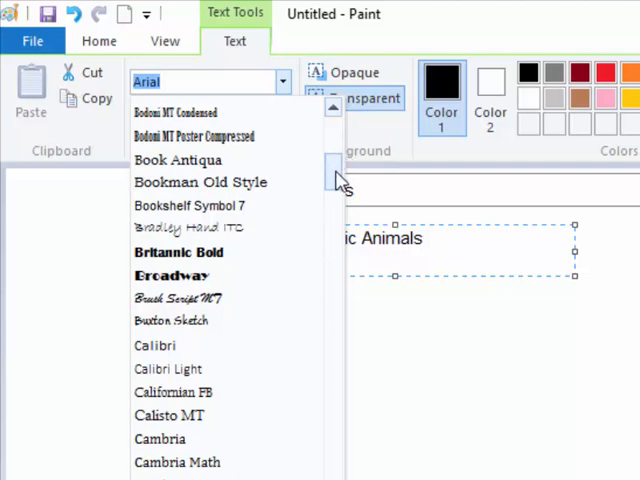
scroll("down", 3)
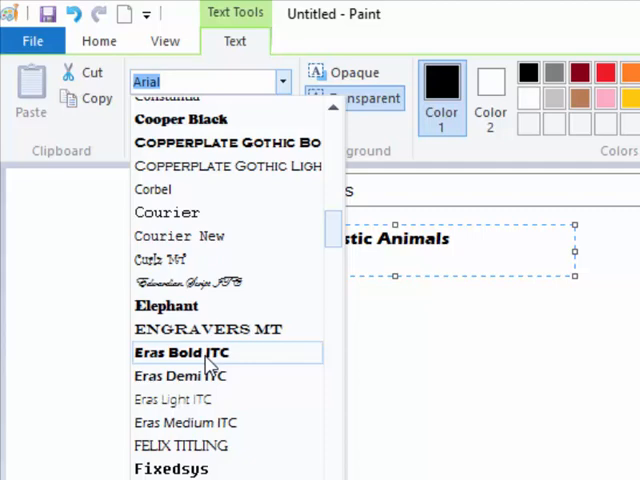
left_click(180, 352)
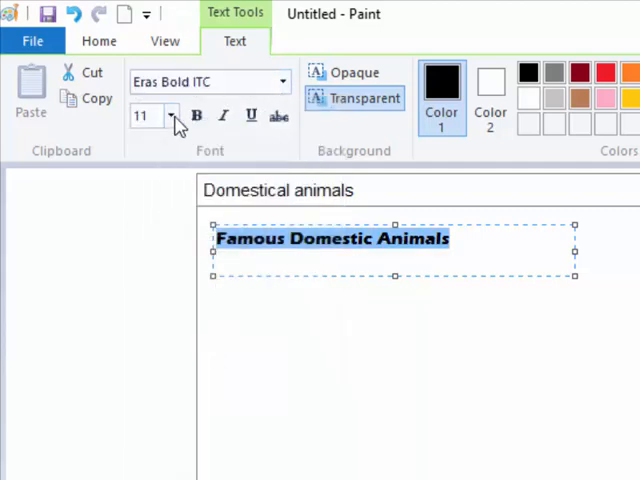
- Set the heading size to 20 and colour the text red
left_click(170, 116)
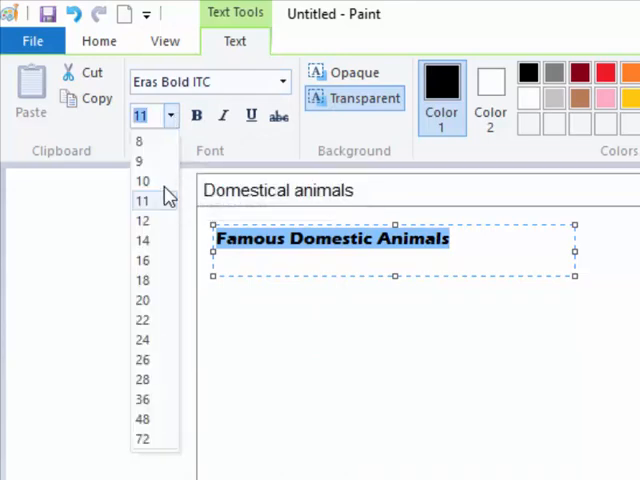
left_click(144, 300)
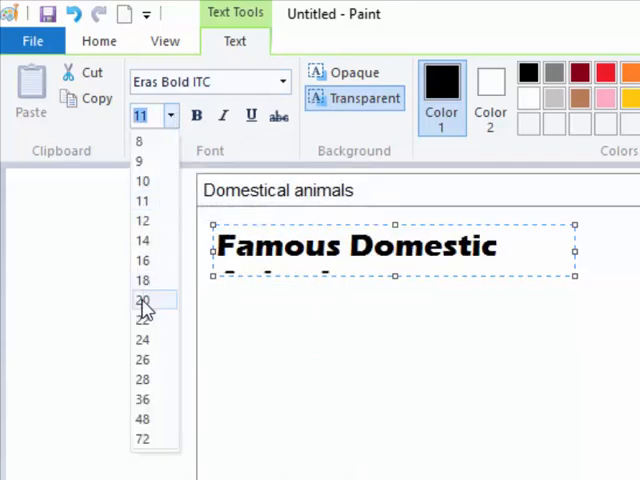
left_click(144, 300)
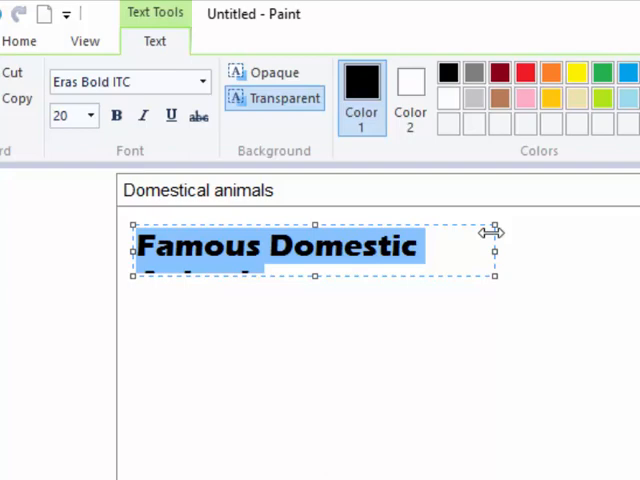
type("Animals")
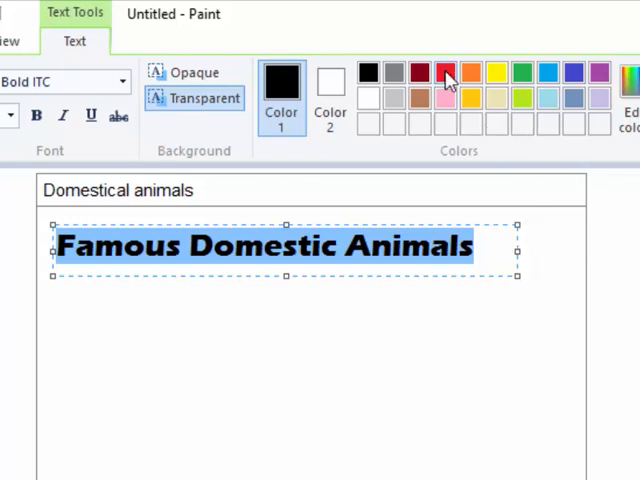
left_click(444, 72)
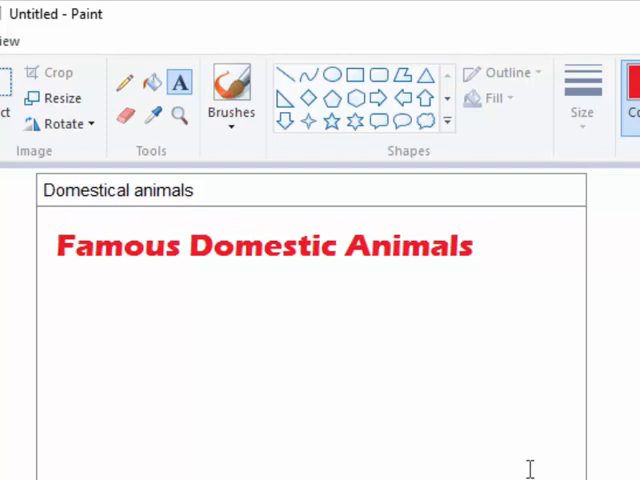
mouse_move(168, 64)
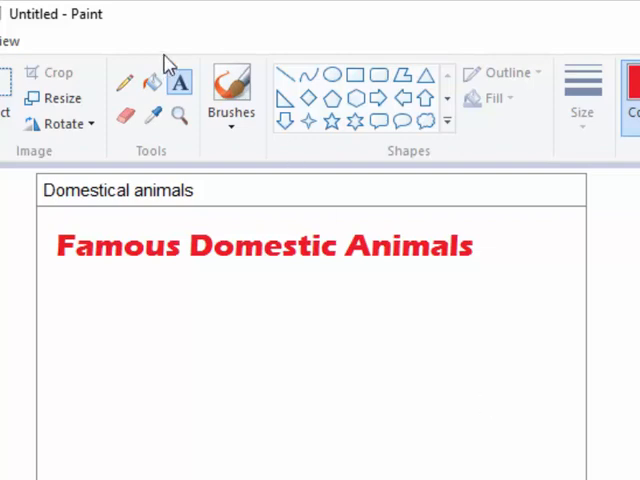
mouse_move(356, 78)
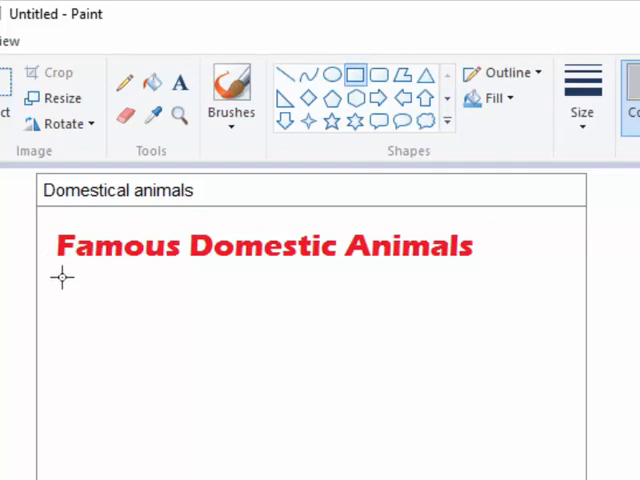
- Draw a solid grey filled rectangle positioned below the red heading
left_click_drag(62, 276, 216, 396)
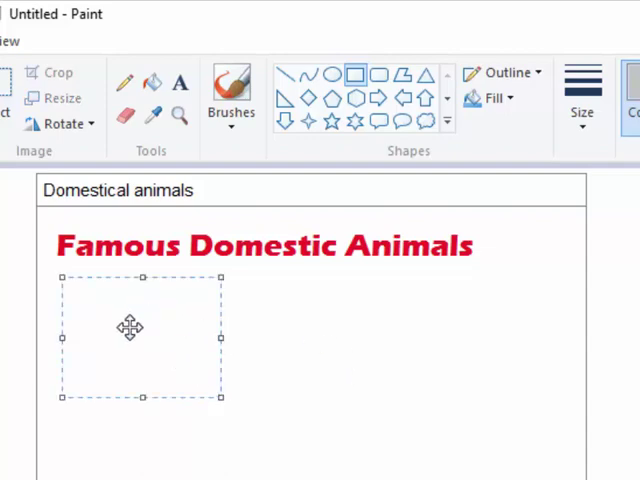
left_click_drag(130, 328, 130, 370)
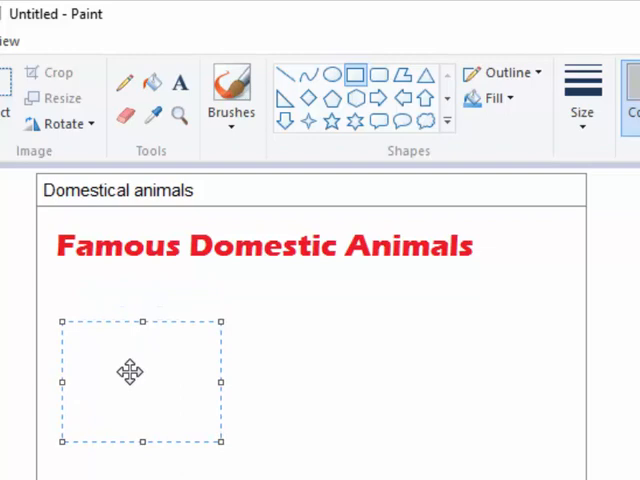
left_click(296, 390)
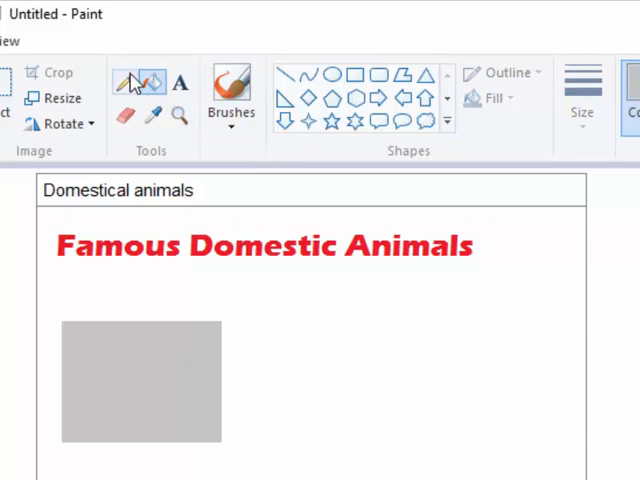
mouse_move(178, 84)
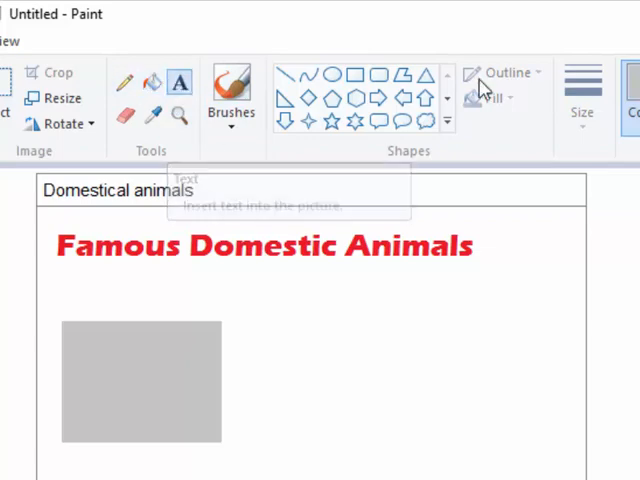
mouse_move(204, 420)
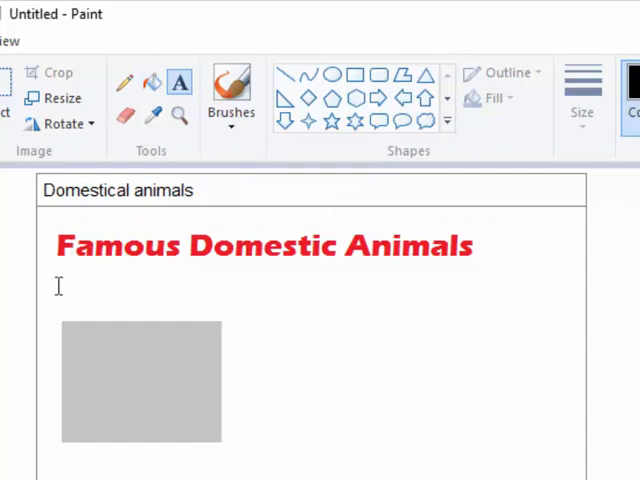
- Add the sentence 'Examples of domestic animals are cow, sheep, horse and donkey' on one widened line
left_click(58, 284)
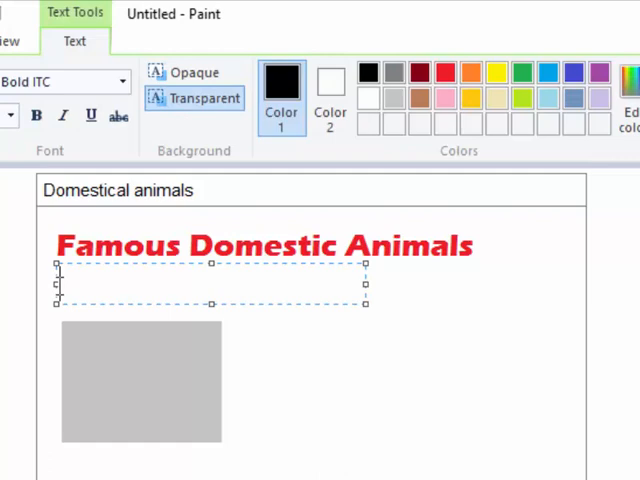
type("Ex")
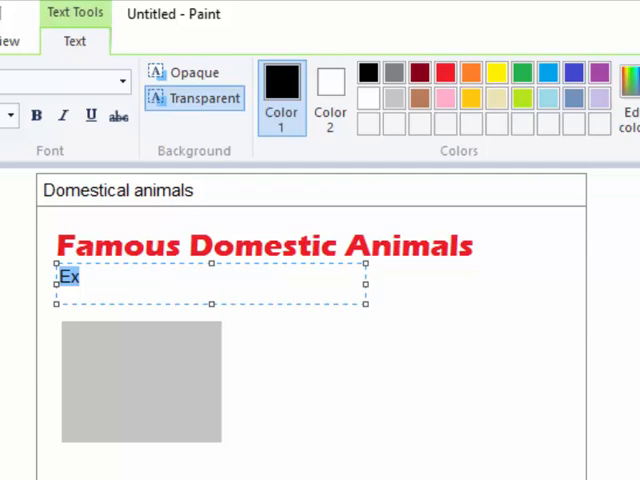
mouse_move(90, 288)
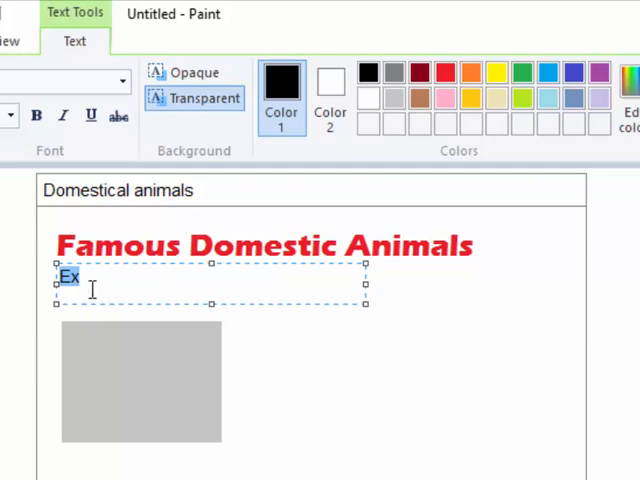
type("am")
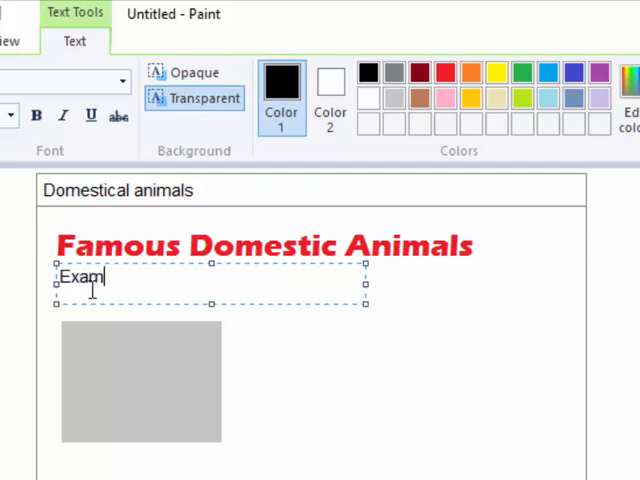
type("ples o")
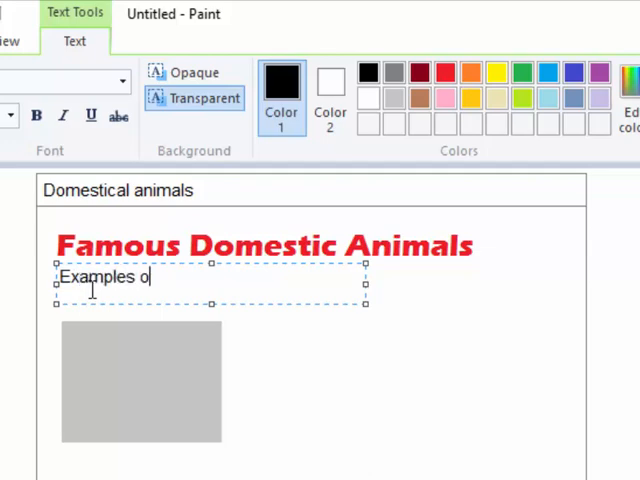
type("f domestic anima")
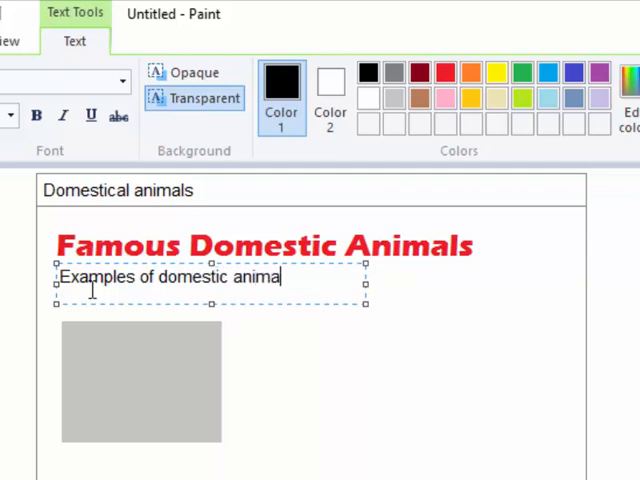
type("s")
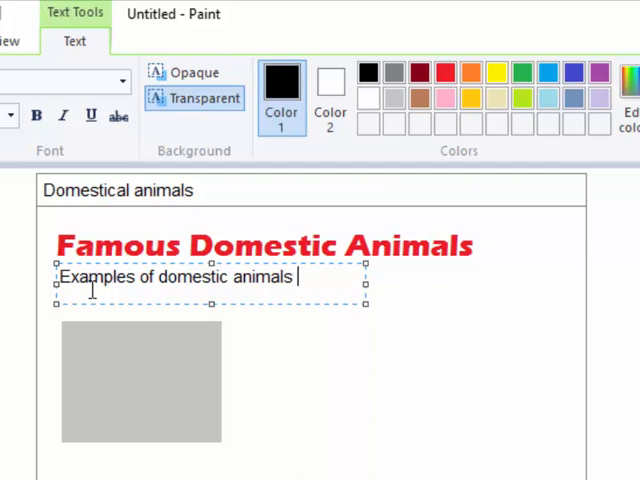
type("are")
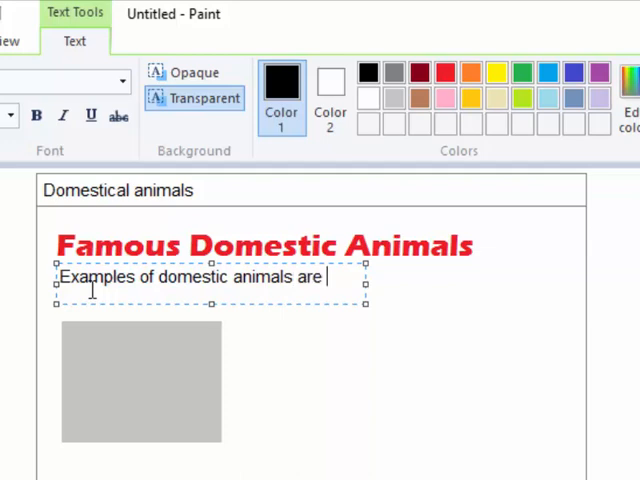
type("cow!")
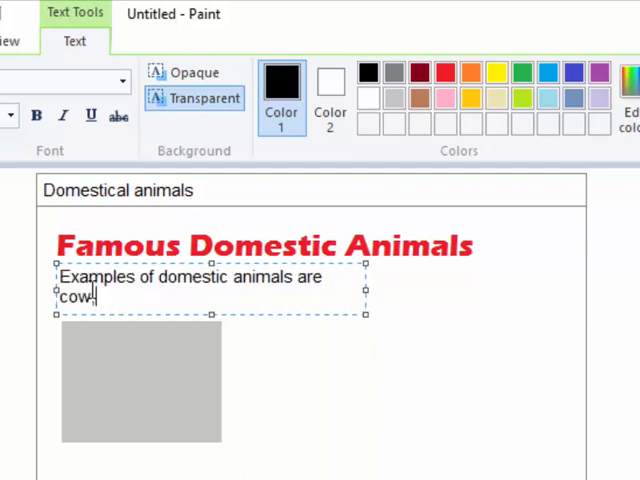
type("shee")
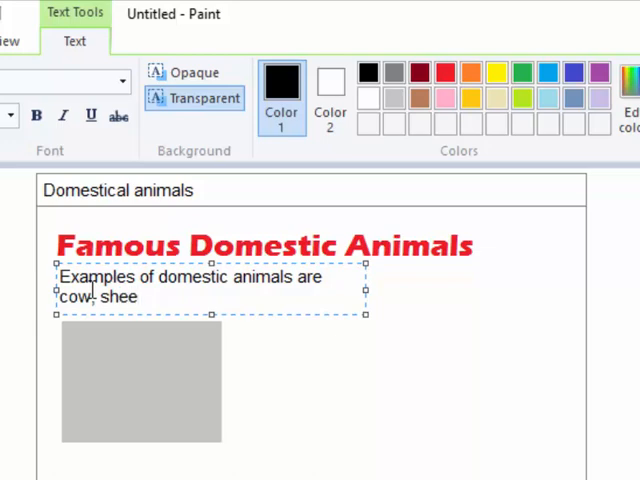
type("p, h")
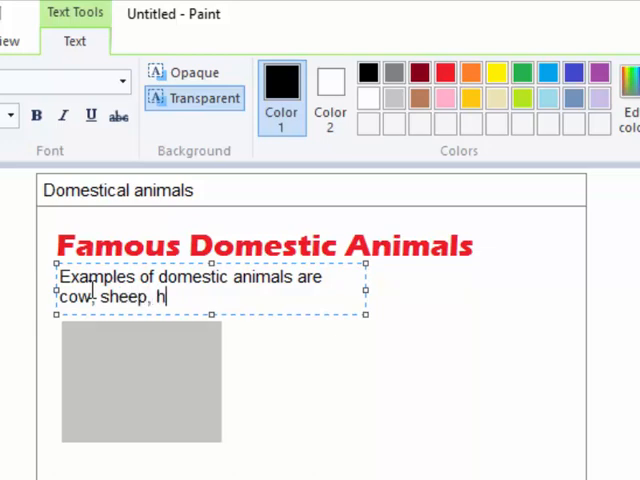
type("orse")
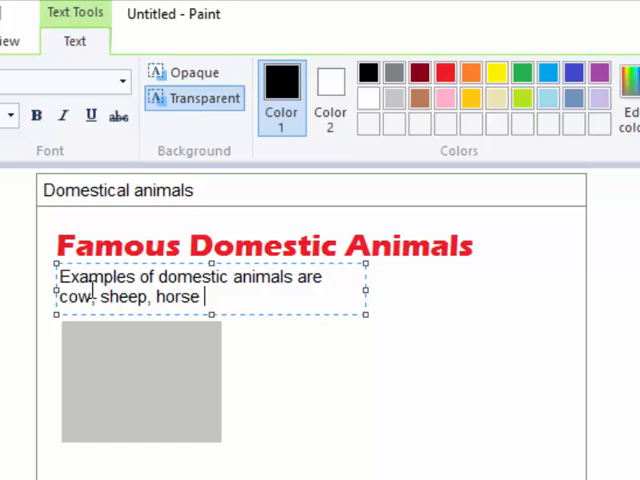
type("an")
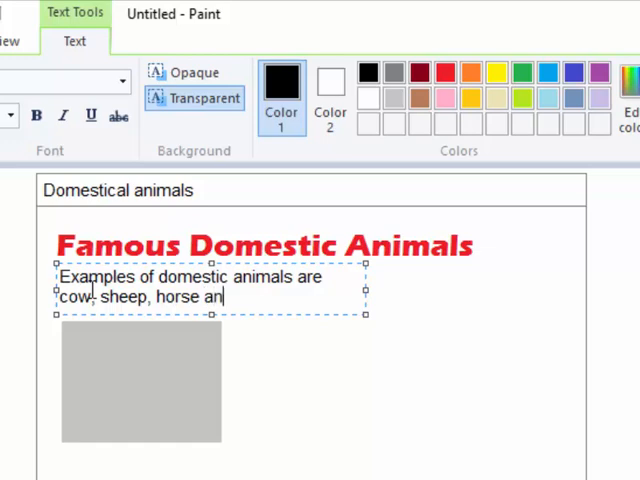
type("d")
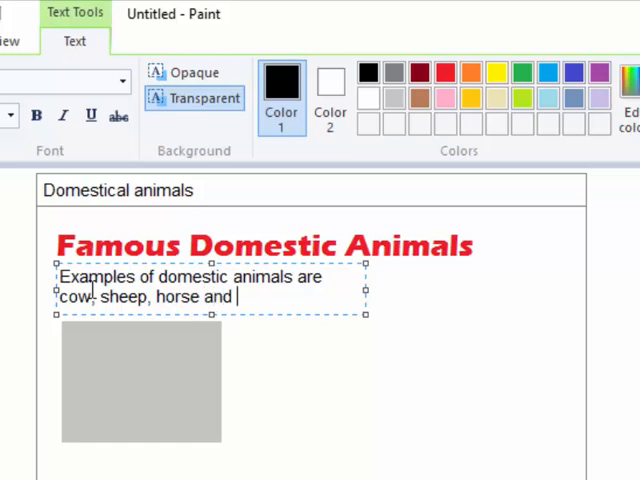
type("don")
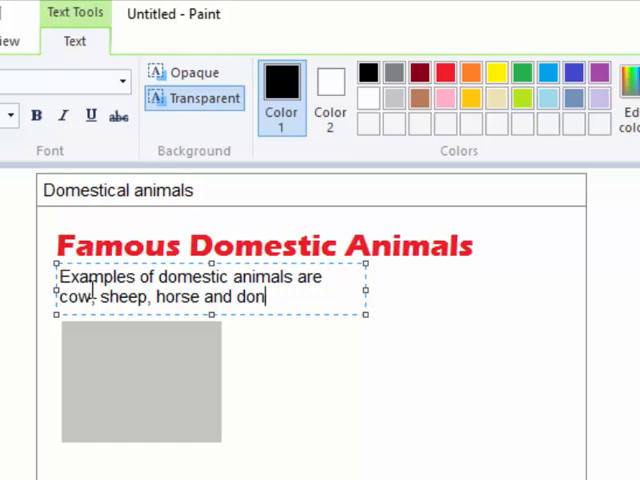
type("key")
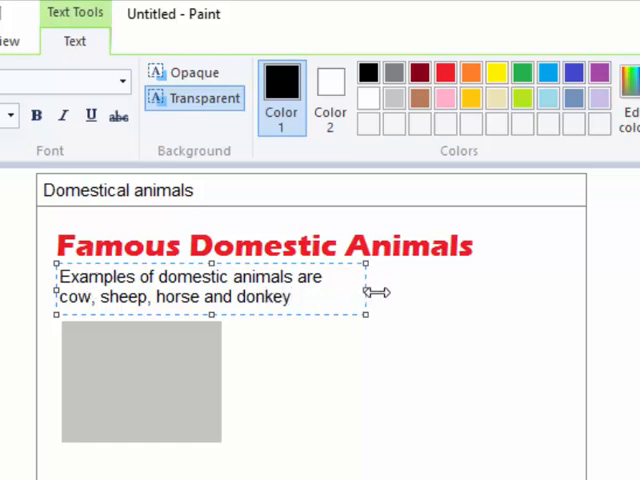
left_click_drag(368, 292, 560, 292)
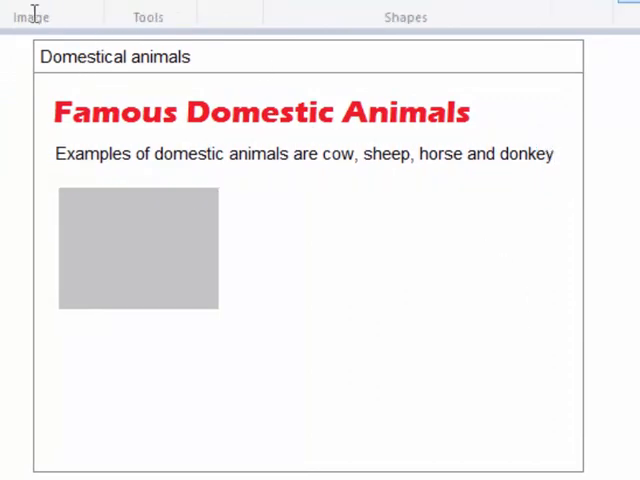
mouse_move(104, 168)
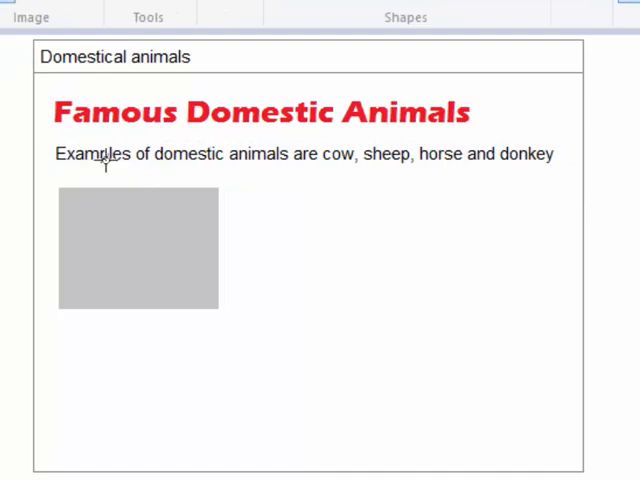
mouse_move(50, 178)
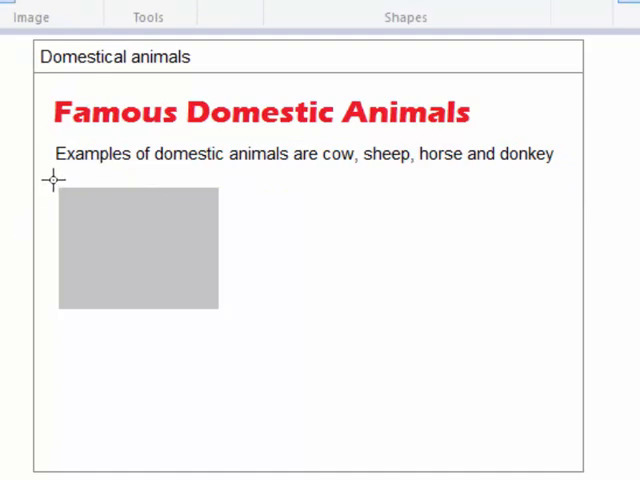
- Select the grey placeholder rectangle ready to copy it
left_click(138, 248)
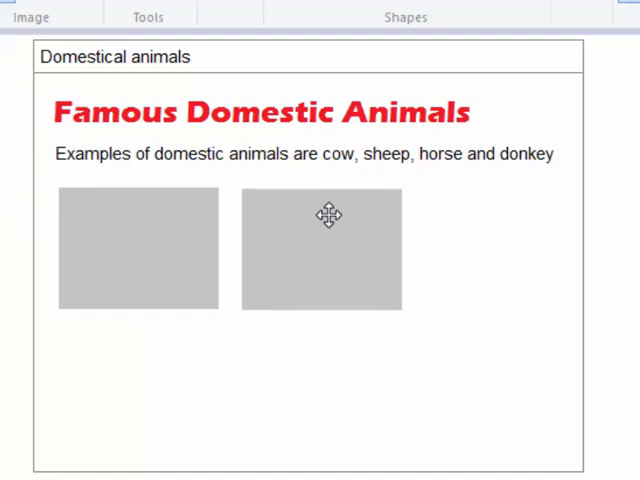
mouse_move(156, 228)
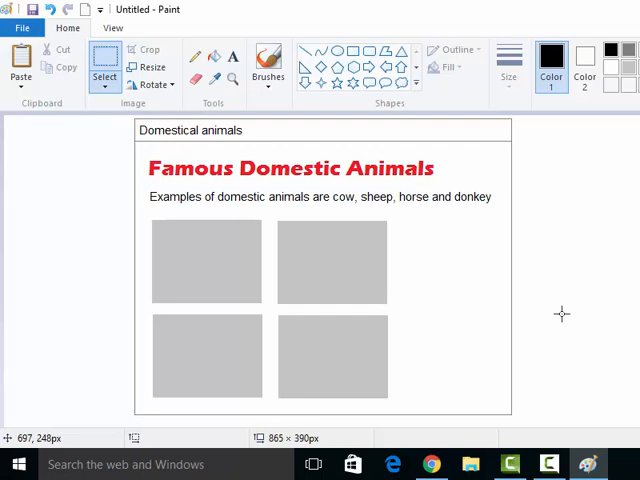
mouse_move(184, 156)
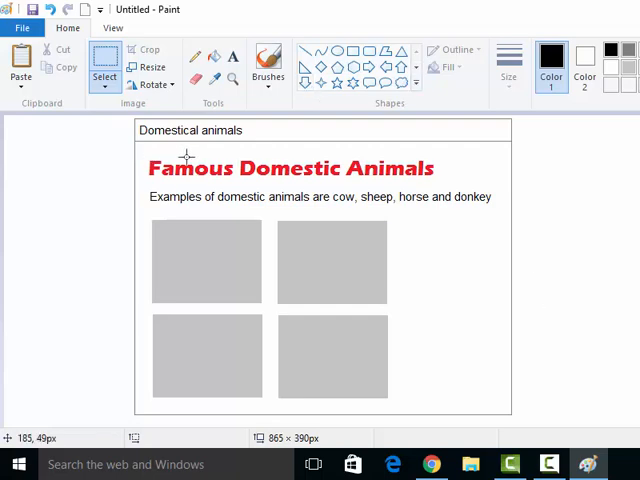
mouse_move(436, 156)
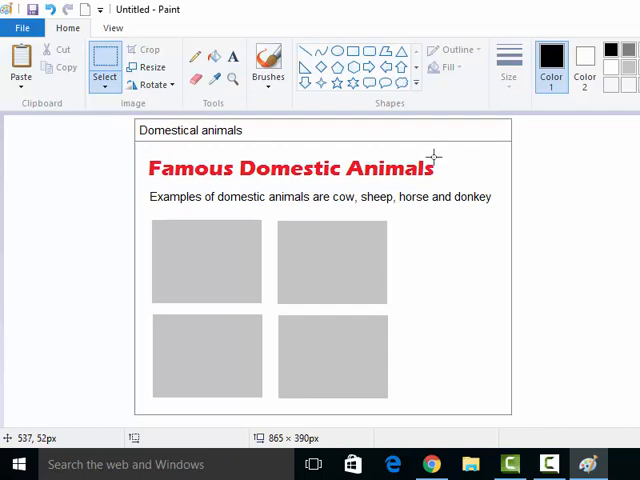
mouse_move(150, 190)
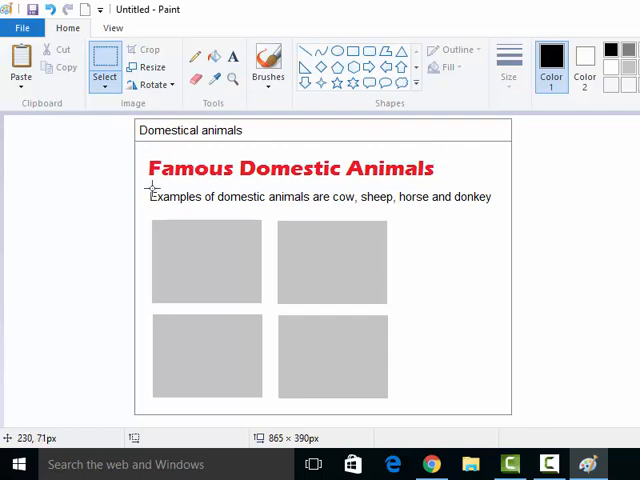
mouse_move(280, 268)
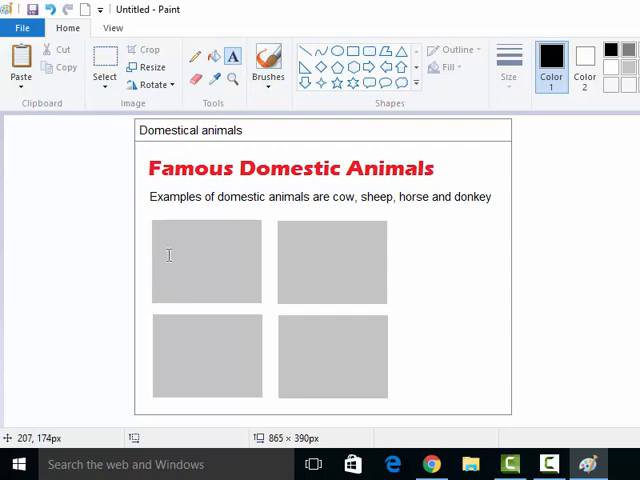
mouse_move(242, 188)
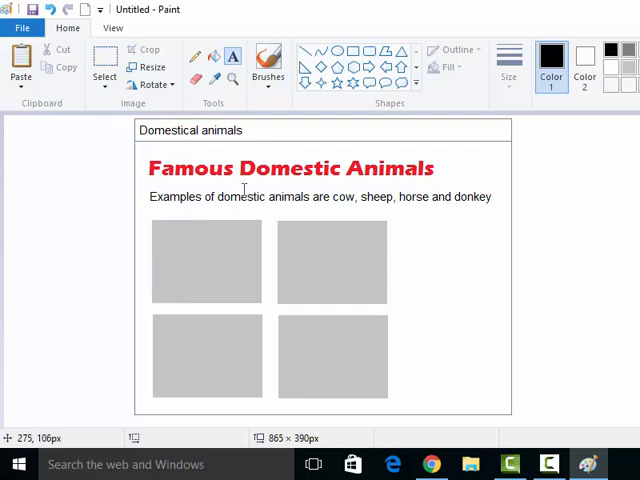
mouse_move(490, 68)
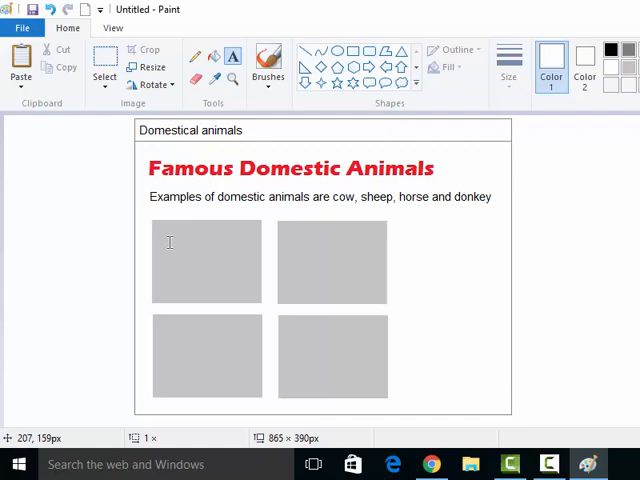
- Label the grey placeholders with '150 X 100px' and the names Cow, Sheep, Horse and Donkey
left_click(170, 242)
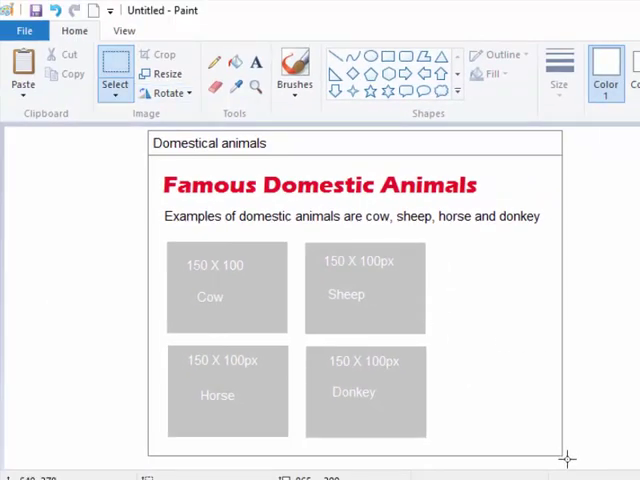
- Save the design as DESIGN (PNG) in Desktop > WEBSITE and close Paint
left_click(114, 72)
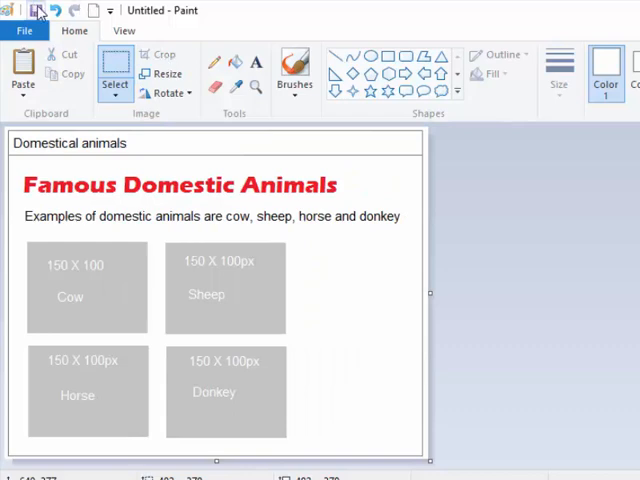
mouse_move(36, 10)
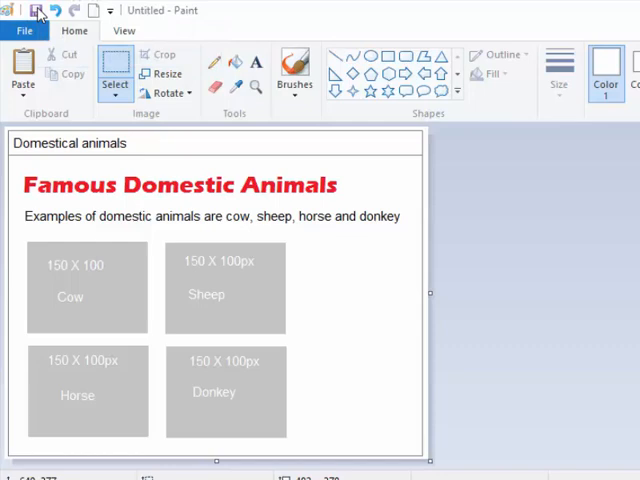
left_click(48, 10)
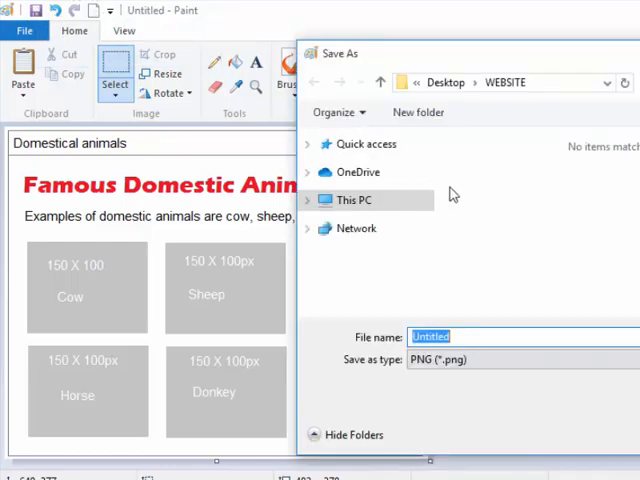
mouse_move(378, 200)
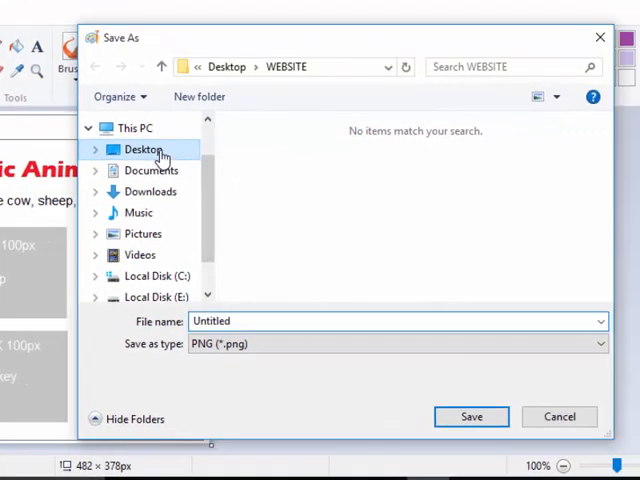
left_click(144, 148)
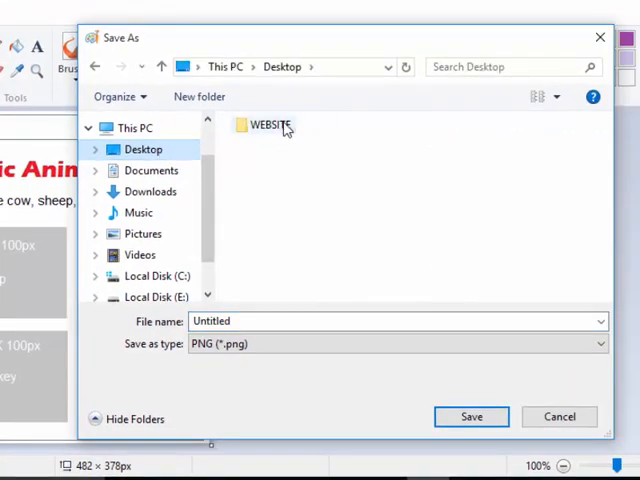
double_click(268, 126)
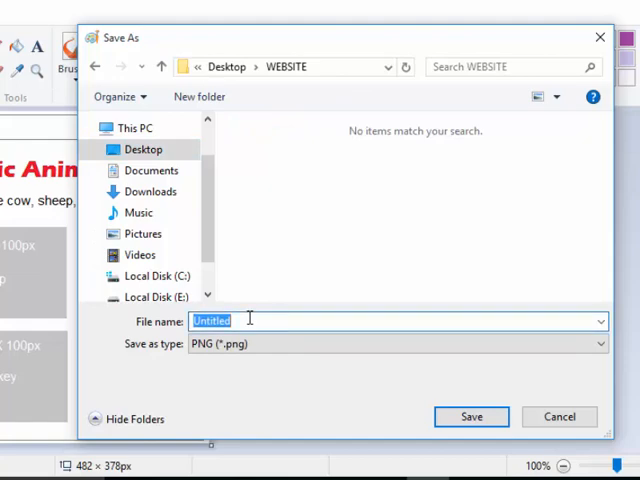
type("DESIGN")
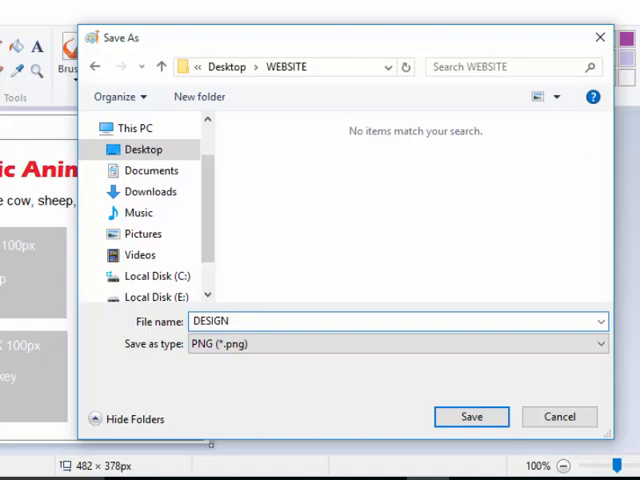
left_click(472, 416)
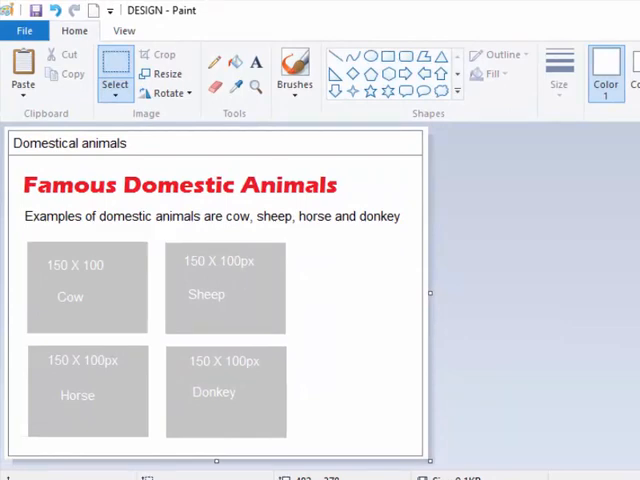
mouse_move(202, 266)
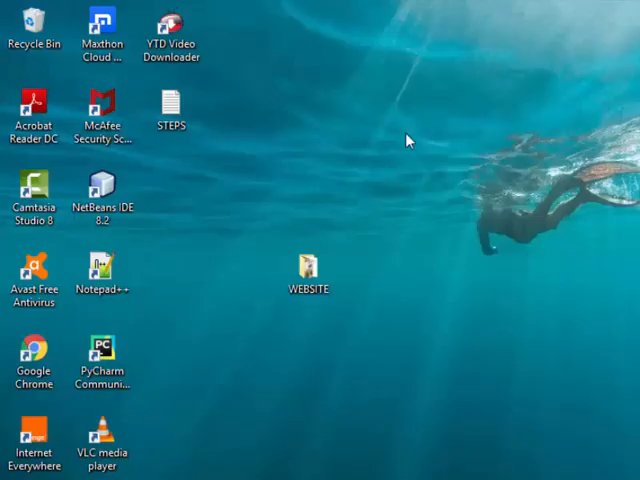
left_click(308, 276)
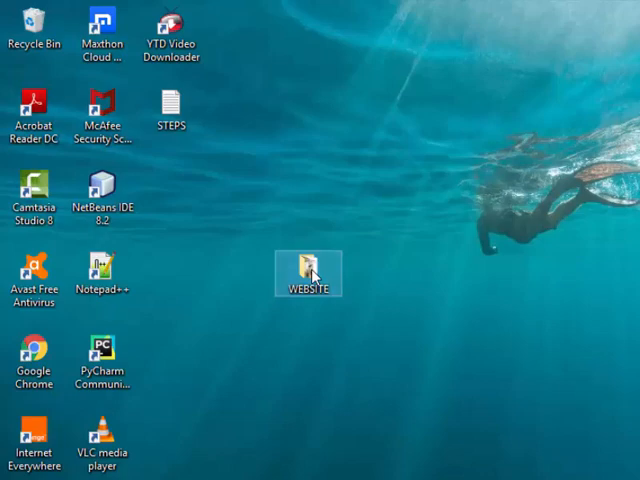
double_click(308, 270)
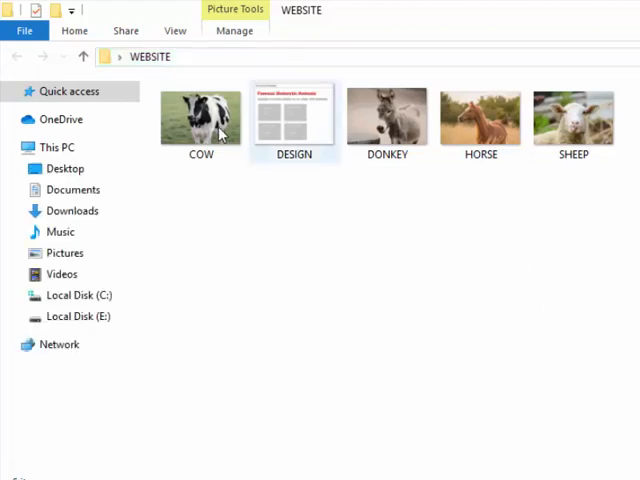
left_click(386, 120)
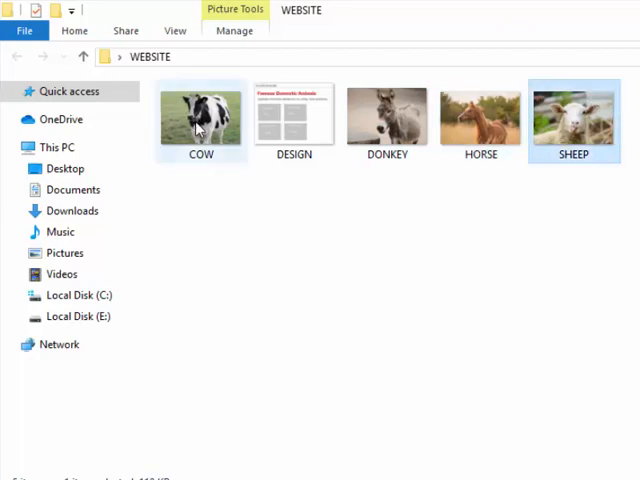
right_click(200, 116)
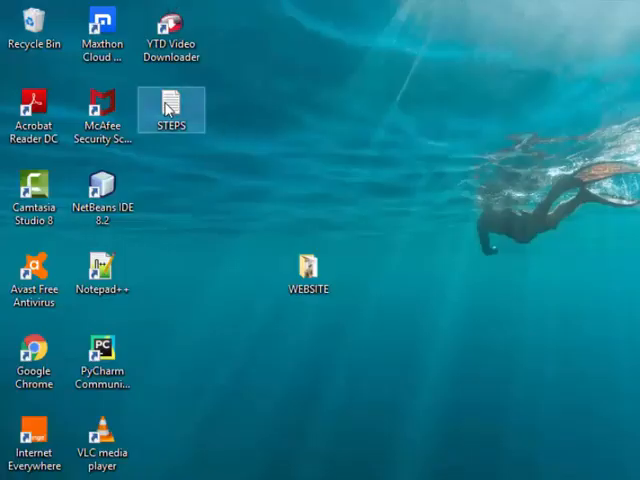
- Add the line 'Google -> MS SharePoint Designer 2010 the download and install' to the STEPS notes
double_click(172, 104)
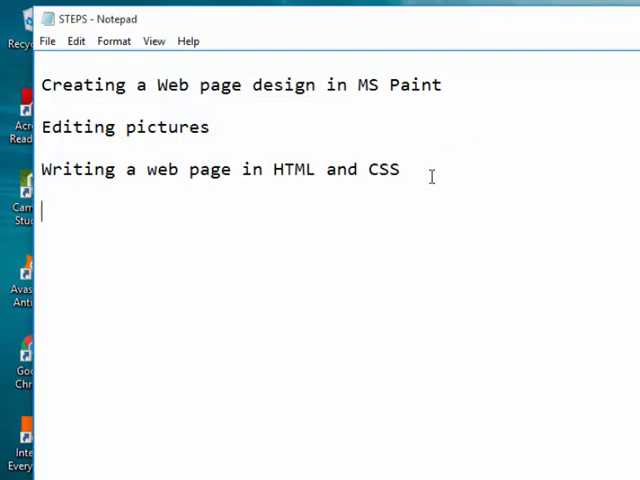
type("goo")
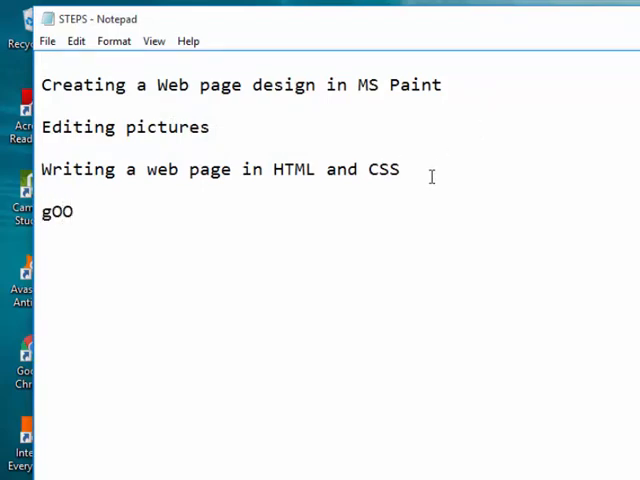
key("Backspace")
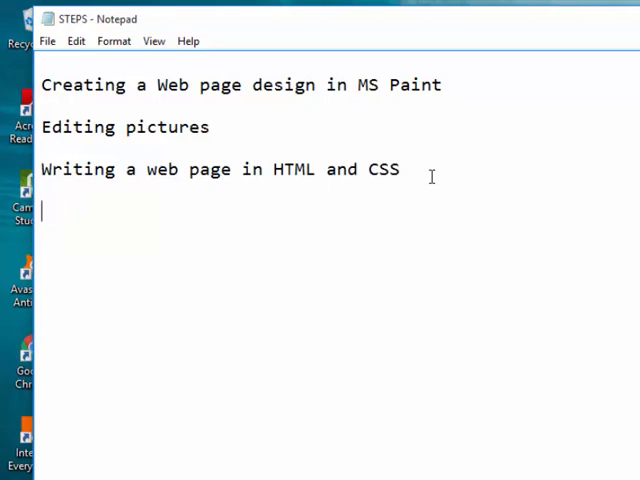
type("Goo")
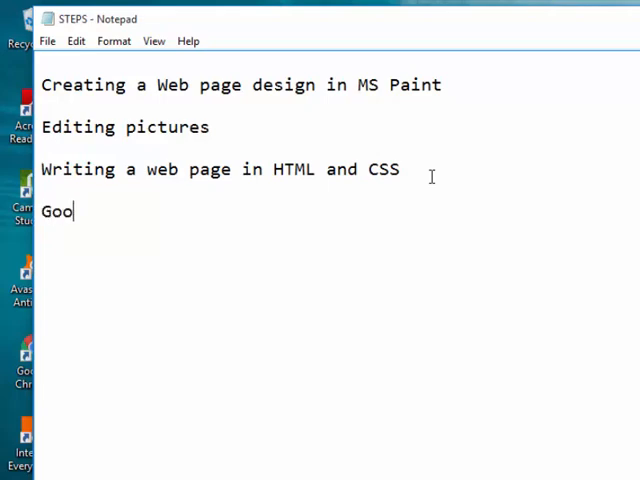
type("gle - >")
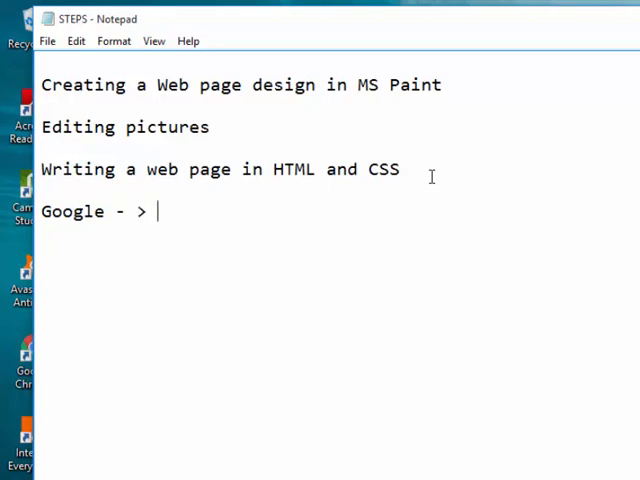
type("MS S")
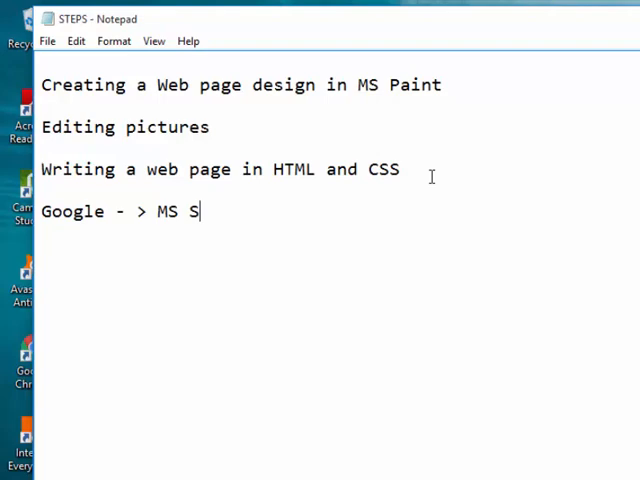
type("hare")
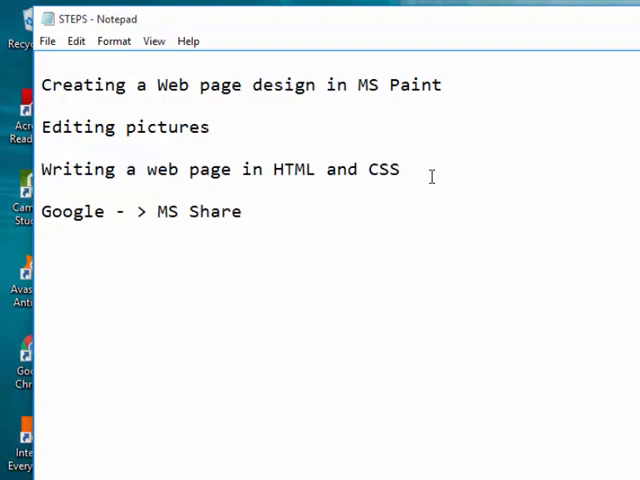
type("Point")
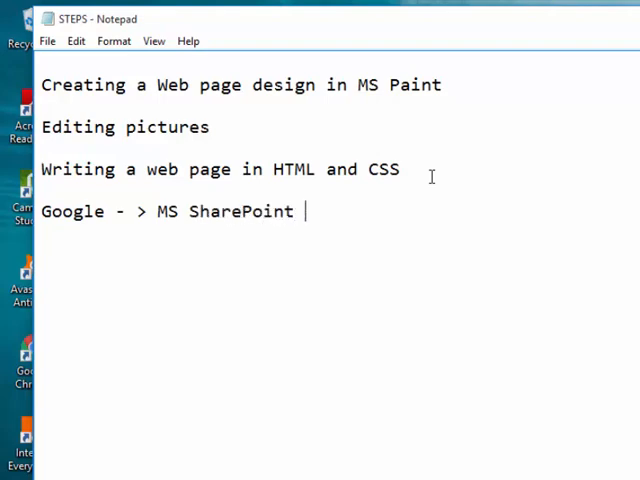
type("Desig")
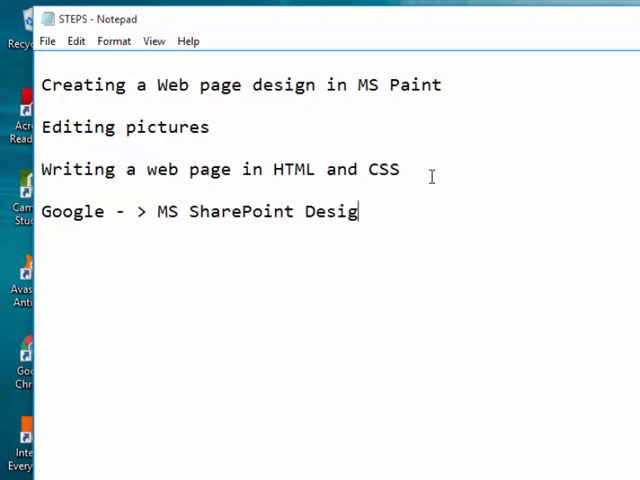
type("ner")
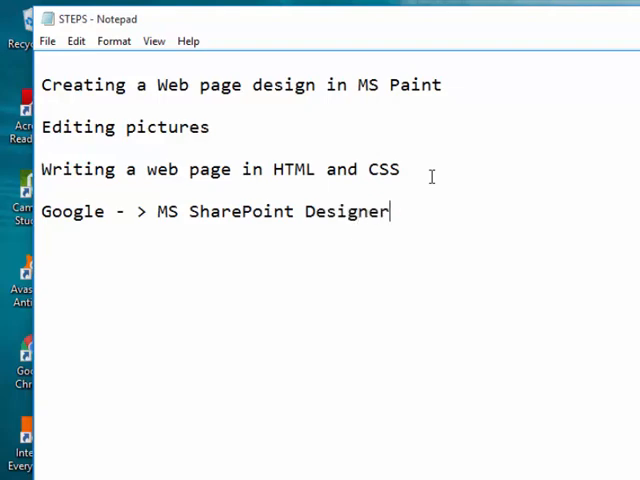
type("2")
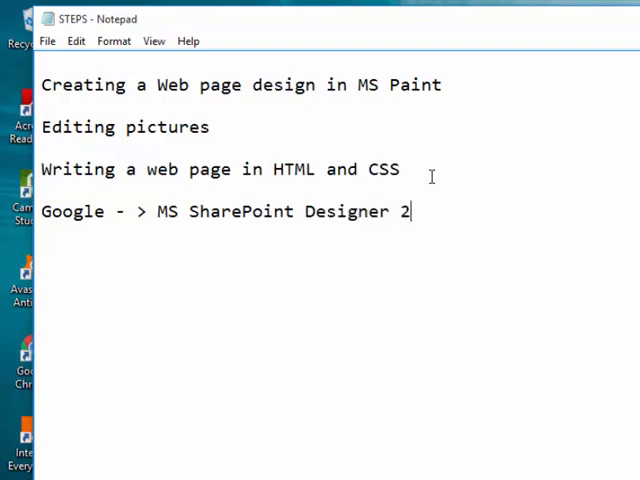
type("010")
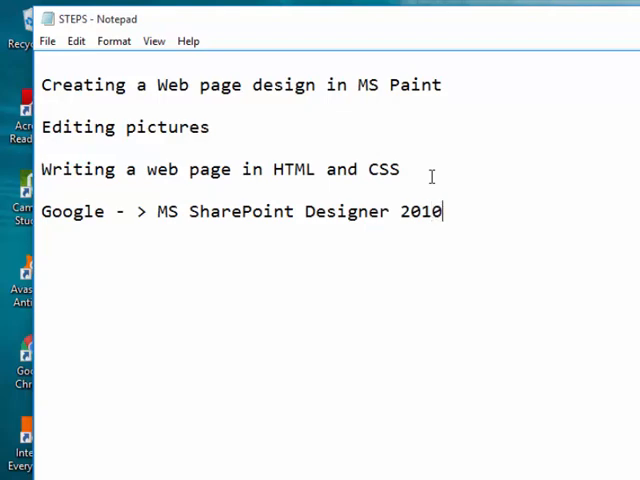
type("t")
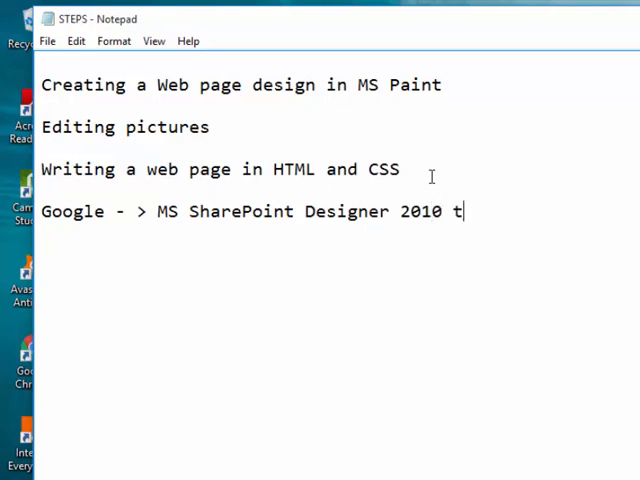
type("he d")
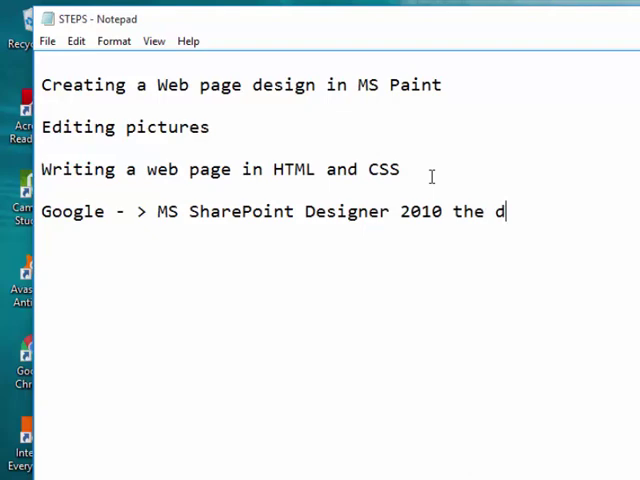
type("ownl")
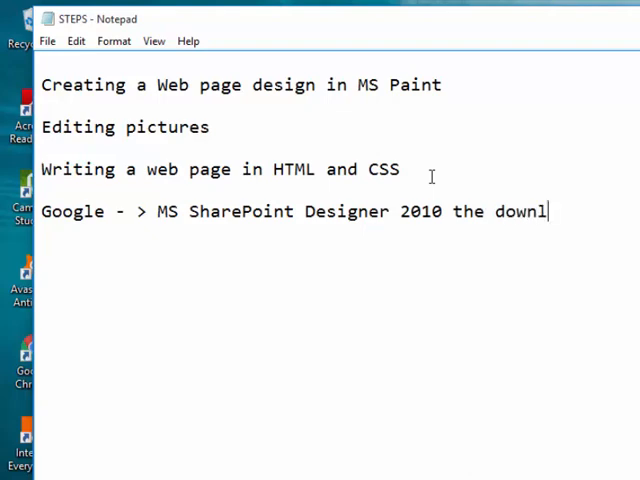
type("oad")
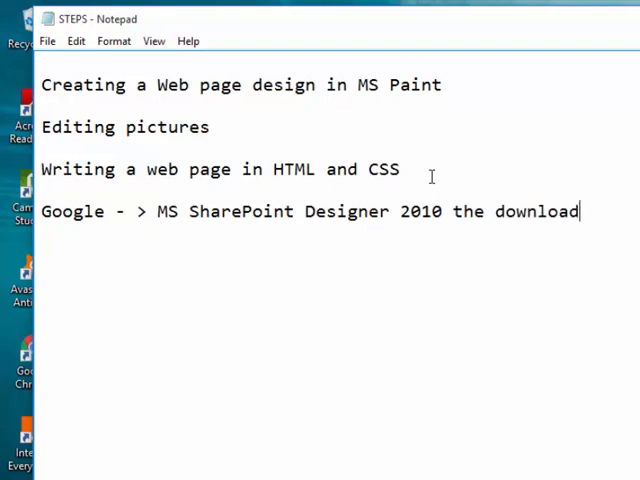
type("and install")
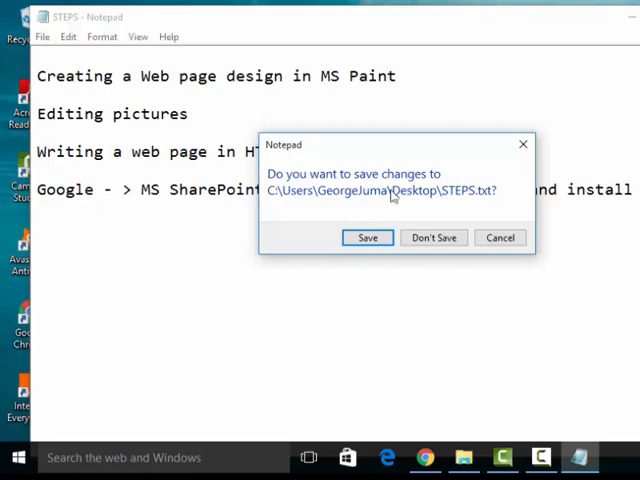
- Close the STEPS notes, answering the save prompt
left_click(432, 236)
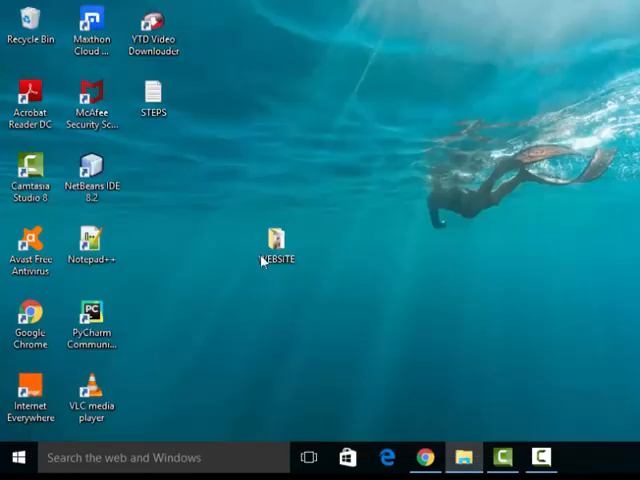
- Open the COW picture from the WEBSITE folder in Microsoft Office Picture Manager
double_click(274, 250)
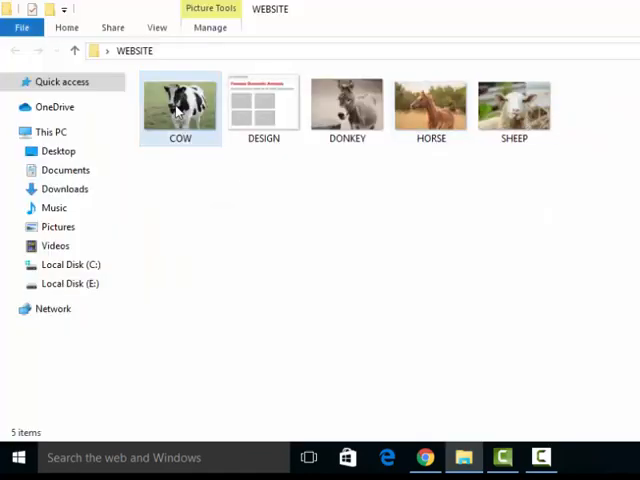
left_click(180, 104)
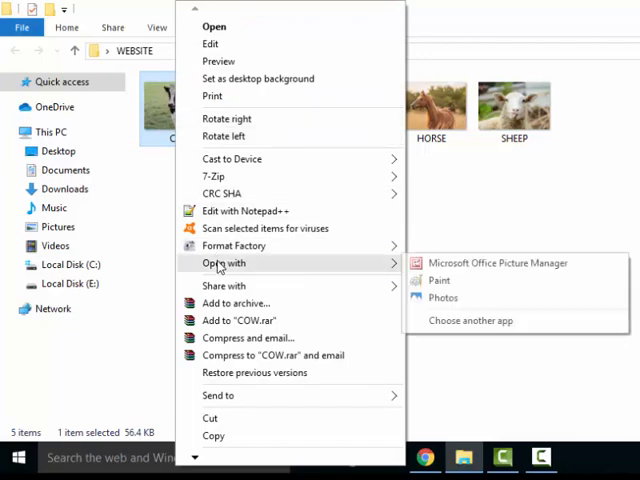
left_click(496, 262)
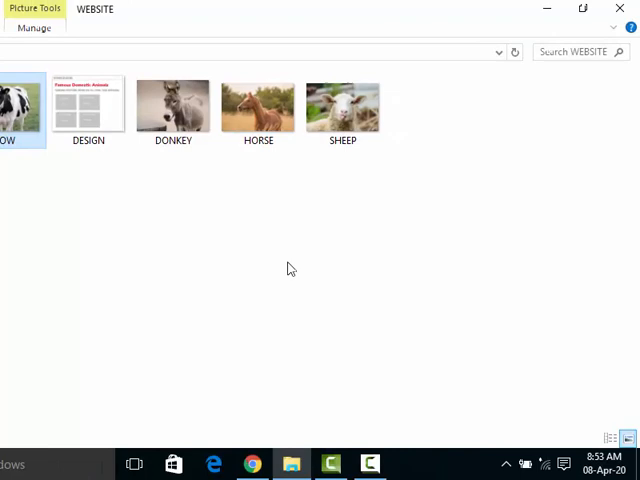
double_click(8, 104)
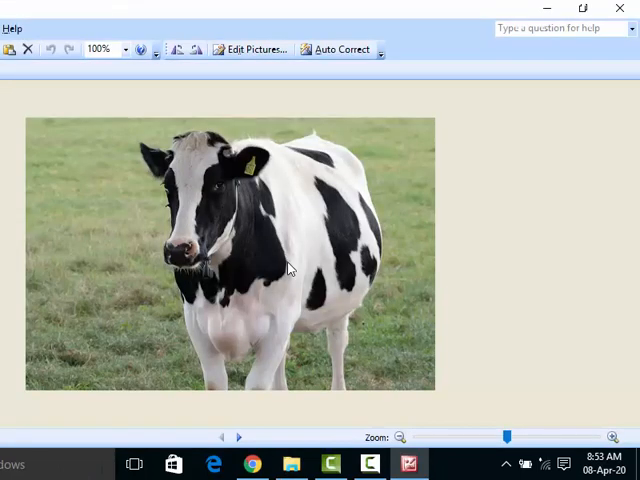
mouse_move(252, 50)
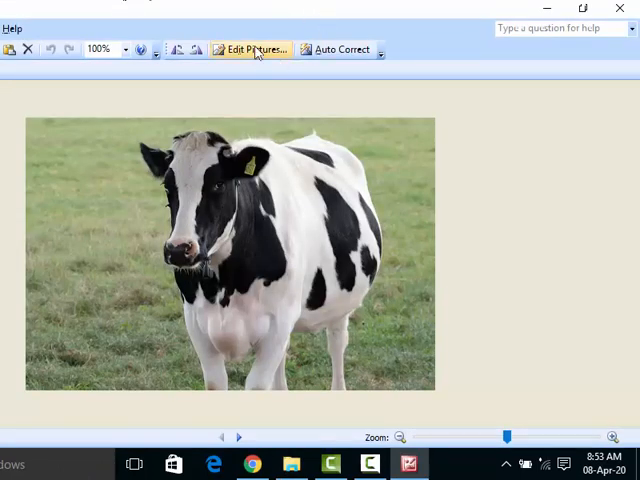
- Resize the cow picture from 512 x 341 to a custom 150 x 100 pixels and save it
left_click(248, 50)
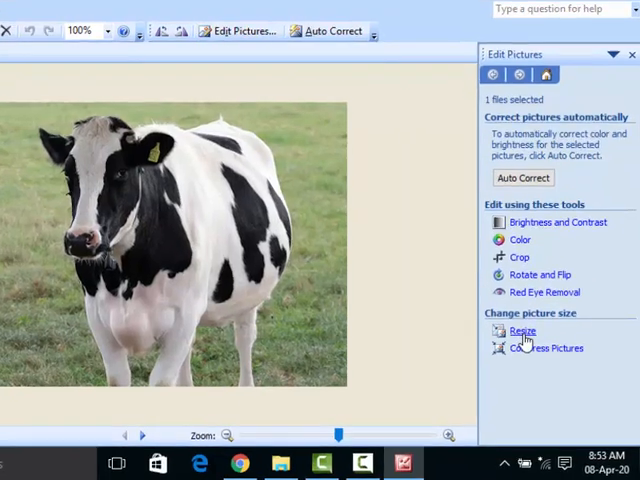
left_click(522, 332)
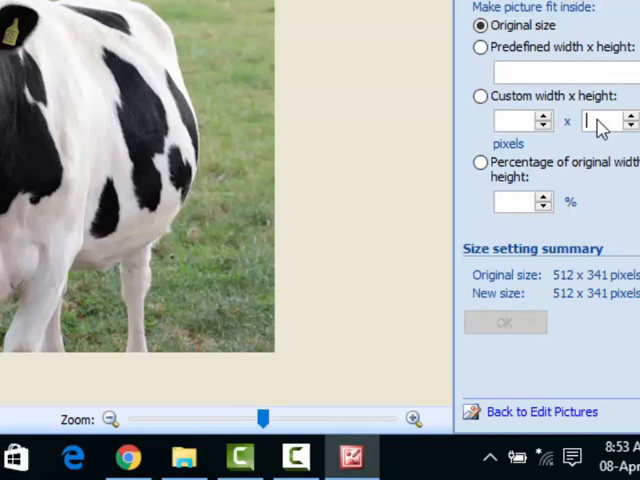
left_click(480, 96)
type("100")
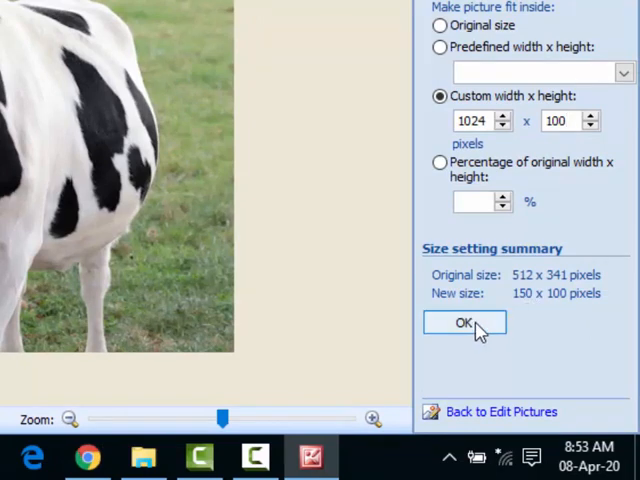
left_click(464, 322)
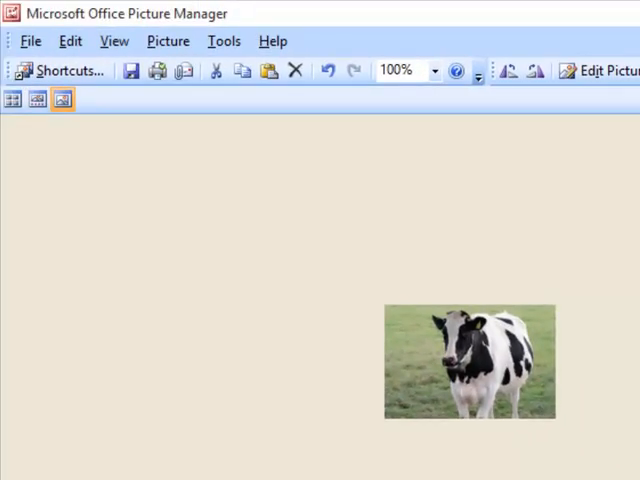
mouse_move(130, 72)
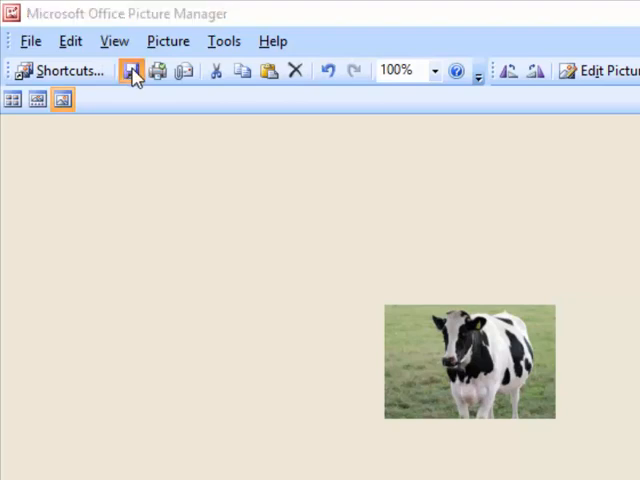
left_click(132, 70)
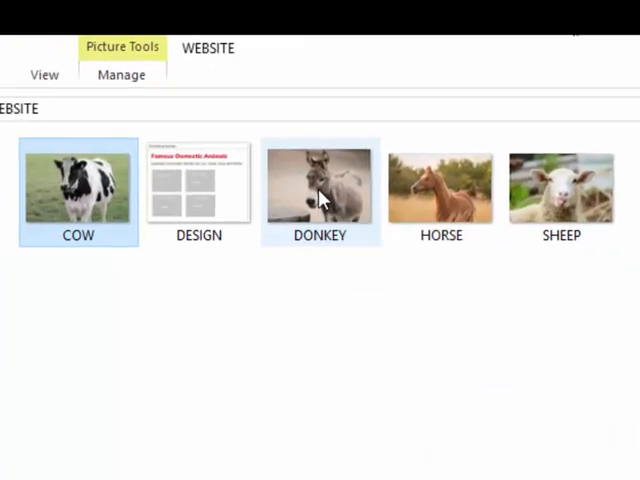
- Open the DONKEY picture via Open with > Microsoft Office Picture Manager
right_click(320, 190)
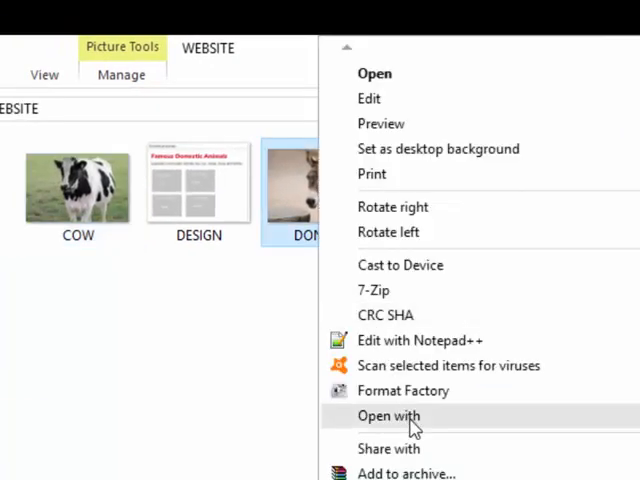
left_click(388, 416)
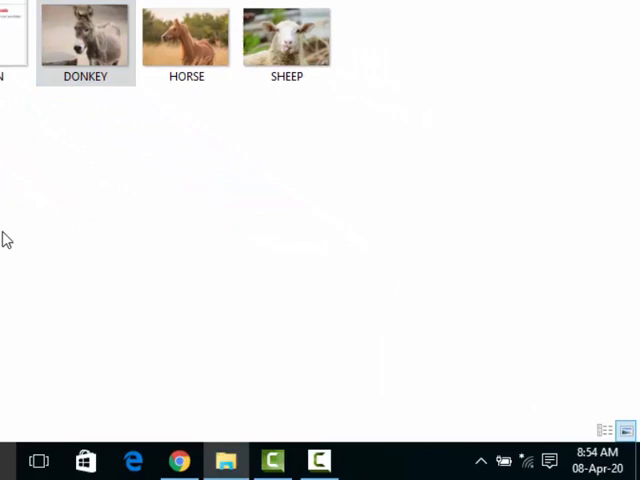
double_click(84, 40)
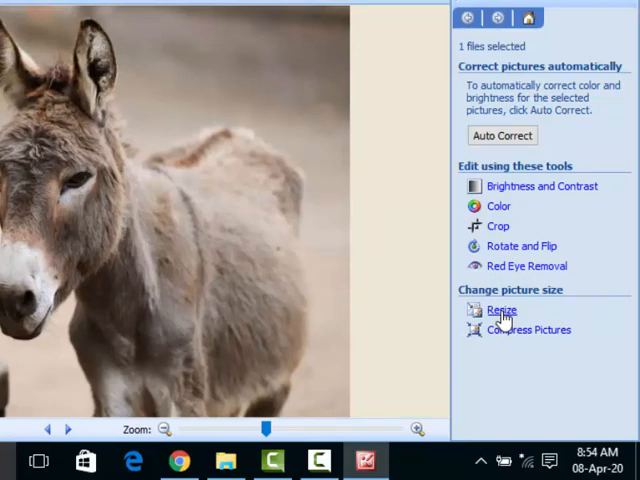
- Set a custom resize for the donkey picture, adjusting the height spinner to preview 151 x 106 pixels
left_click(502, 310)
type("100")
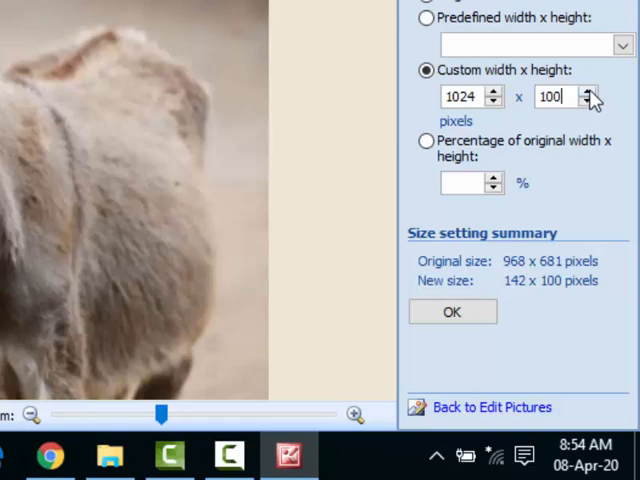
left_click(588, 92)
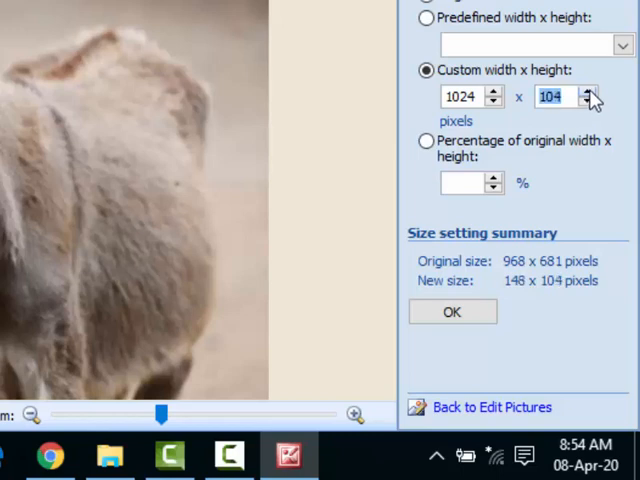
left_click(588, 92)
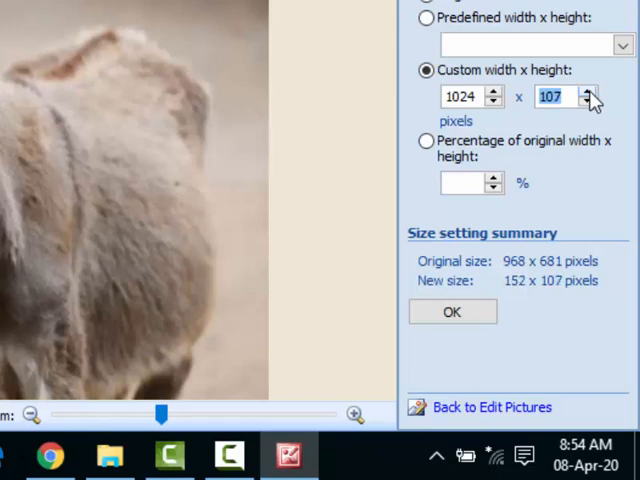
left_click(588, 102)
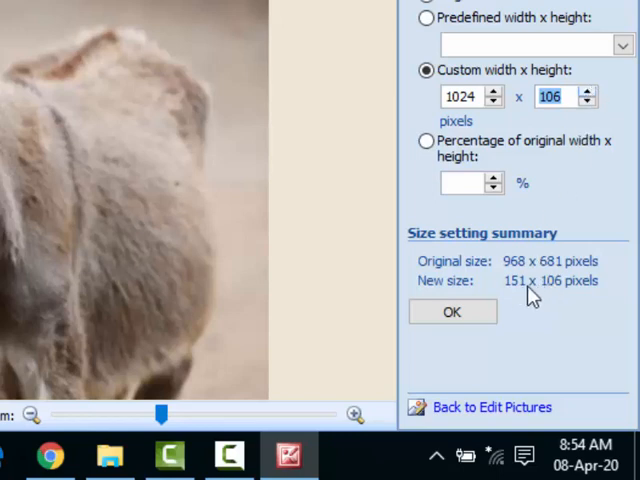
mouse_move(530, 300)
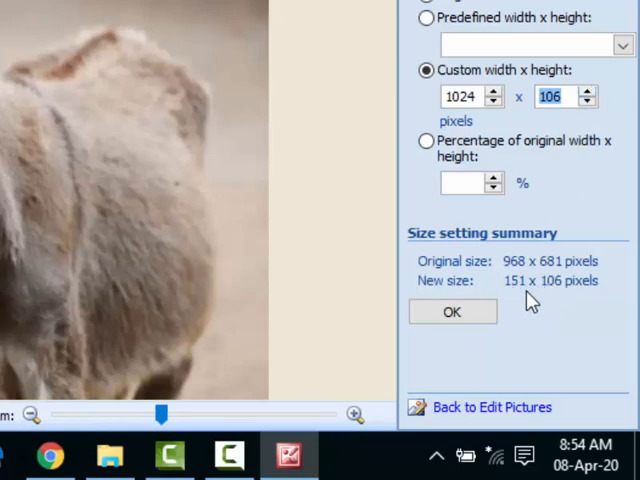
mouse_move(560, 290)
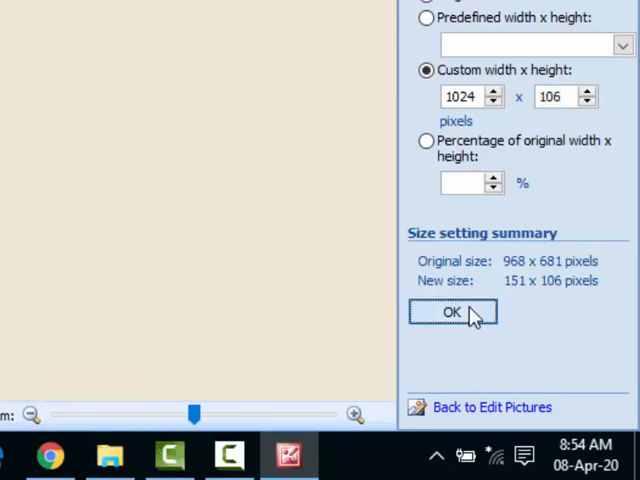
- Apply the 151 x 106 resize, then crop Left 1 and Bottom 6 to reach 150 x 100 pixels
left_click(452, 312)
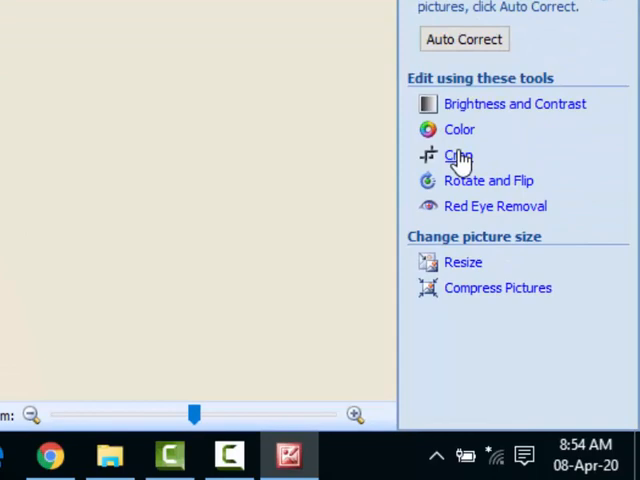
left_click(458, 156)
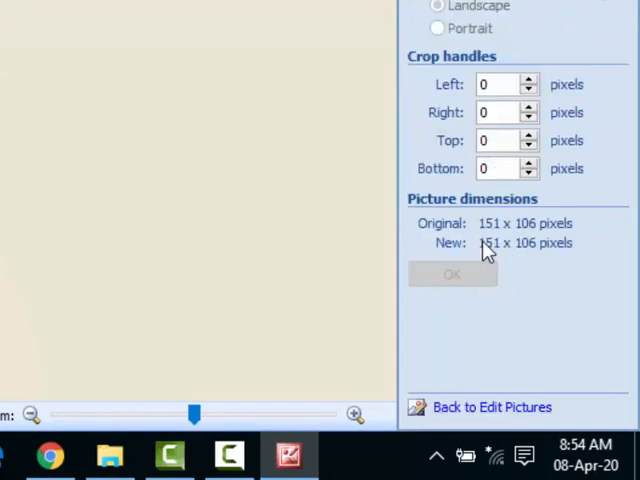
mouse_move(516, 164)
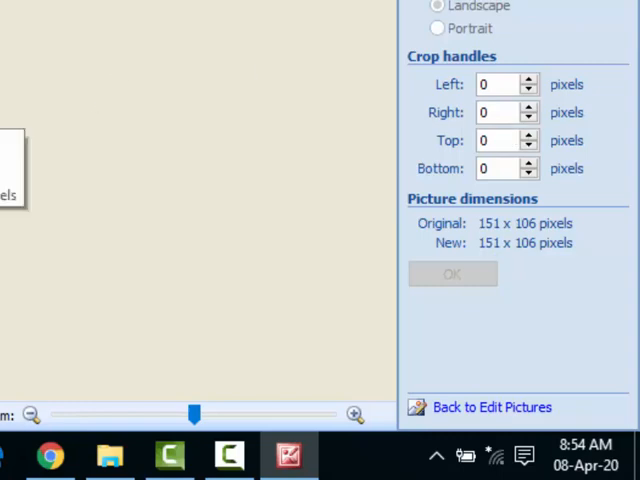
mouse_move(390, 144)
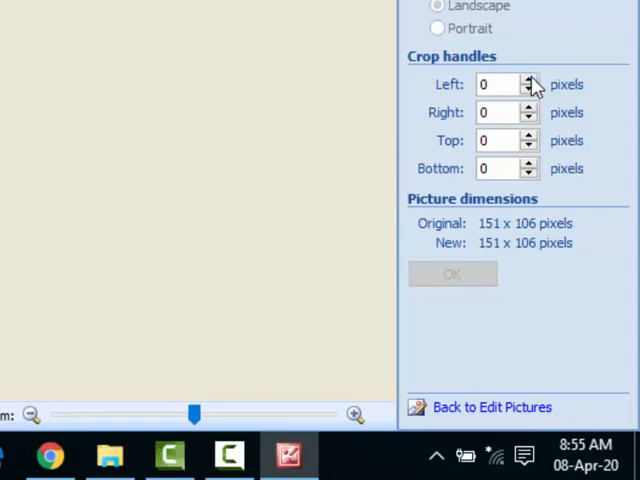
left_click(532, 80)
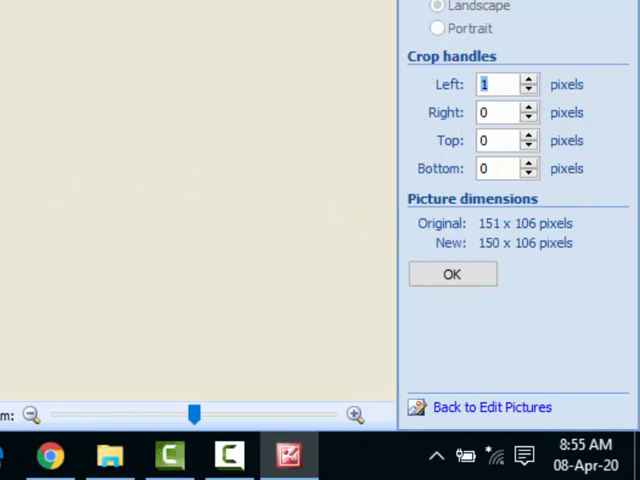
mouse_move(244, 156)
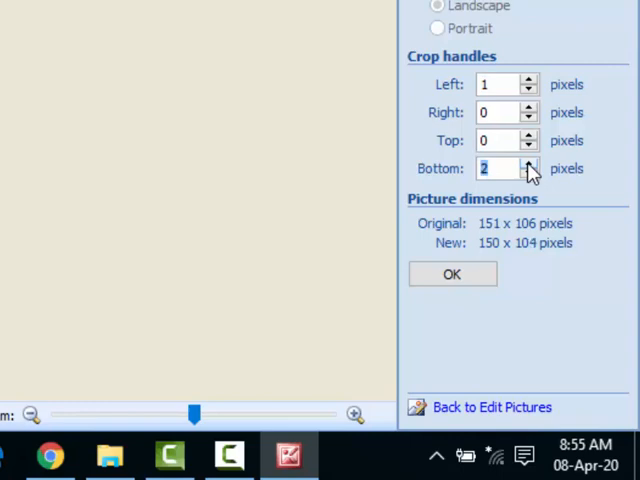
left_click(532, 162)
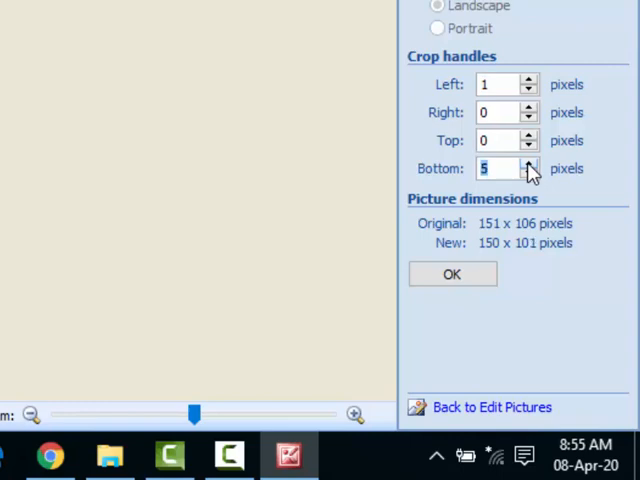
left_click(532, 162)
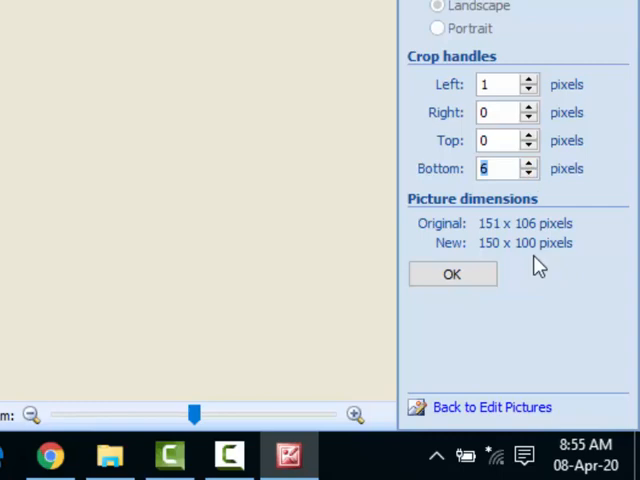
mouse_move(550, 248)
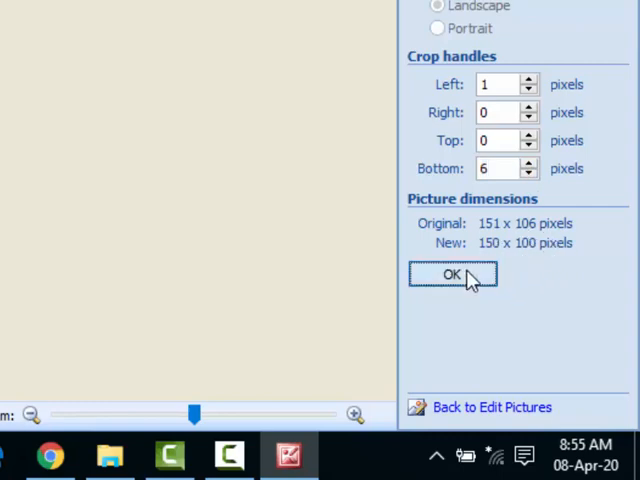
left_click(452, 274)
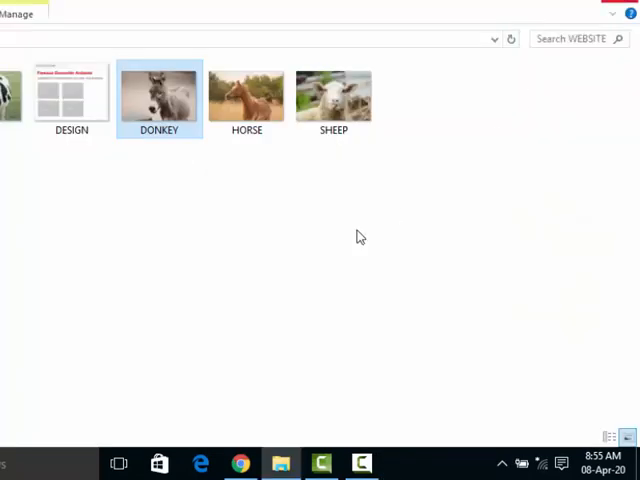
- Open the HORSE picture from the WEBSITE folder in Microsoft Office Picture Manager
left_click(246, 98)
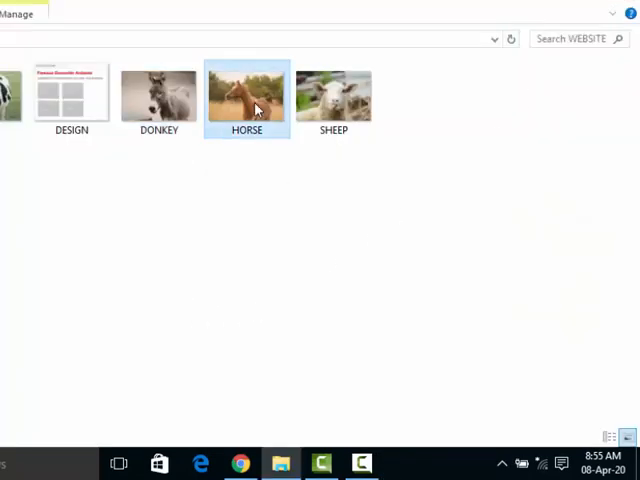
right_click(248, 98)
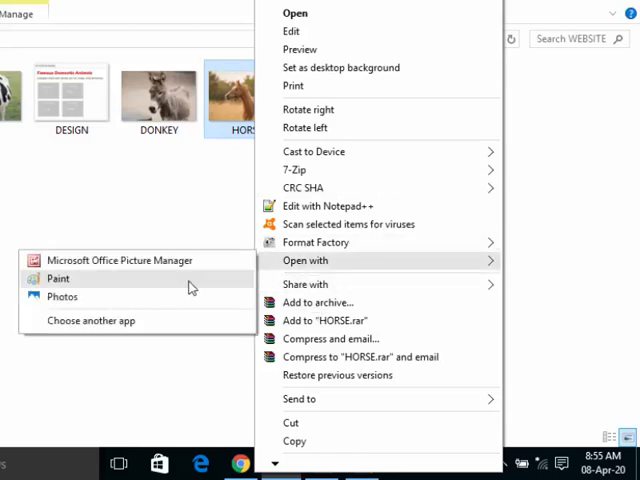
mouse_move(136, 260)
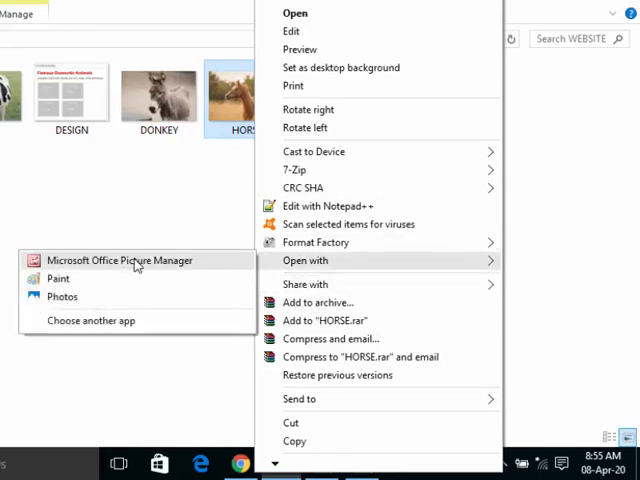
left_click(120, 260)
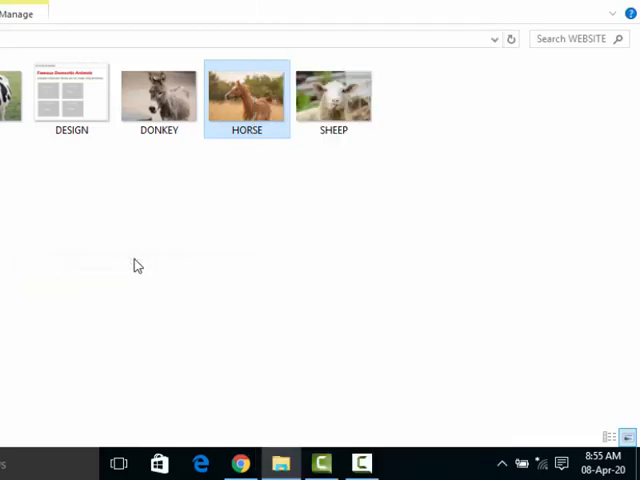
double_click(246, 96)
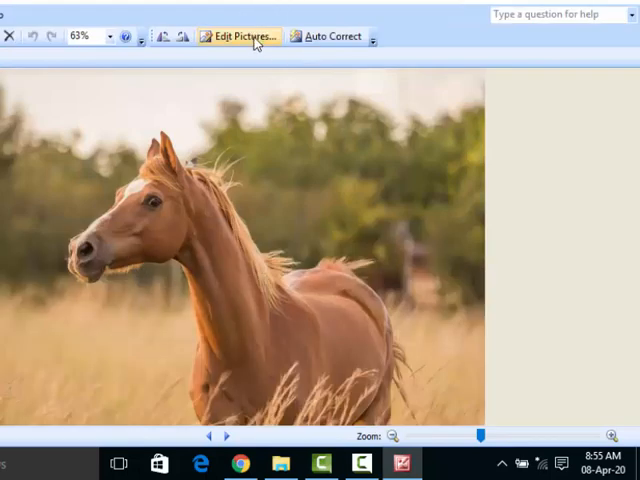
- Resize the horse picture from 1024 x 683 to a custom 150 x 100 pixels
left_click(238, 36)
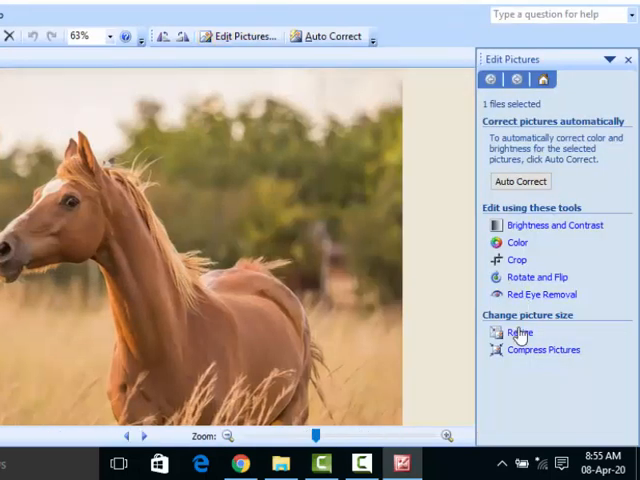
left_click(520, 332)
type("100")
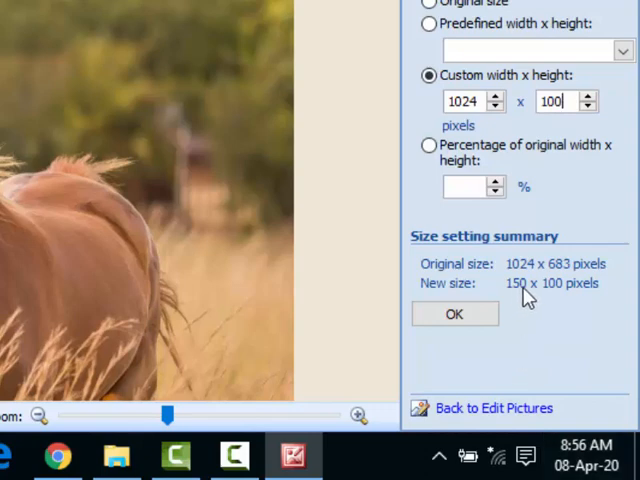
left_click(454, 312)
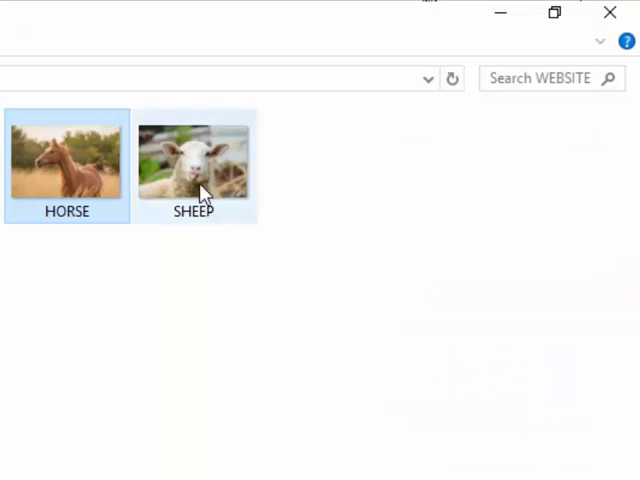
- Open the SHEEP picture from the WEBSITE folder in Microsoft Office Picture Manager
right_click(196, 164)
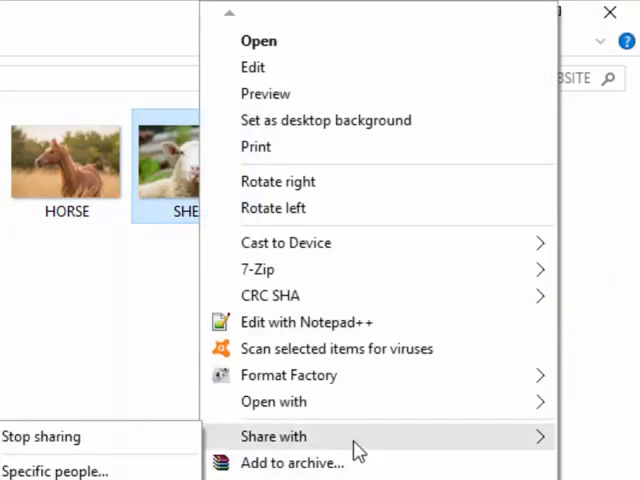
mouse_move(378, 400)
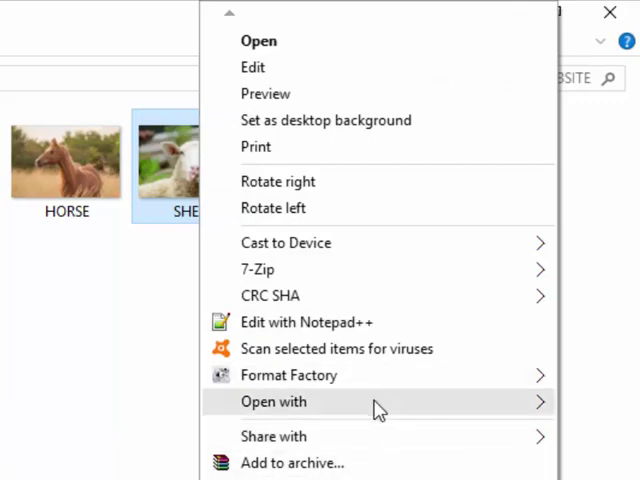
left_click(272, 400)
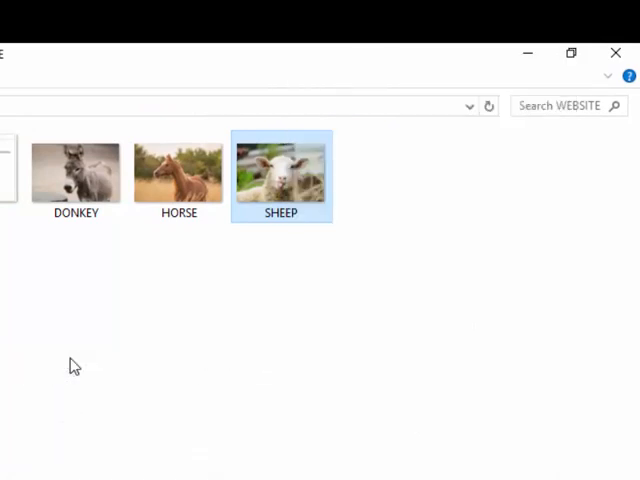
double_click(280, 176)
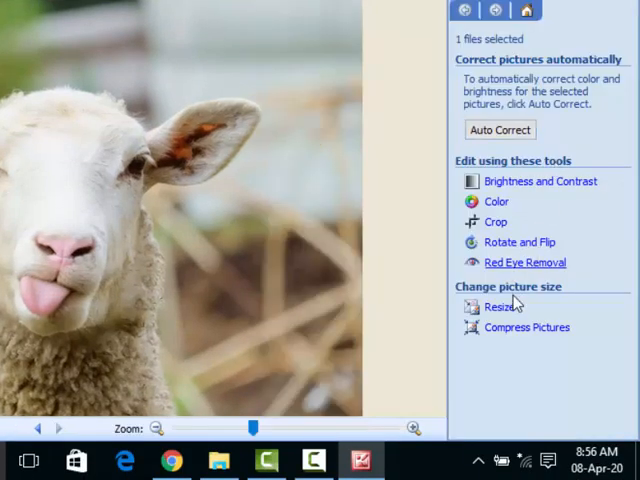
- Resize the sheep picture from 1200 x 800 to 150 x 100 pixels and close Picture Manager
left_click(502, 306)
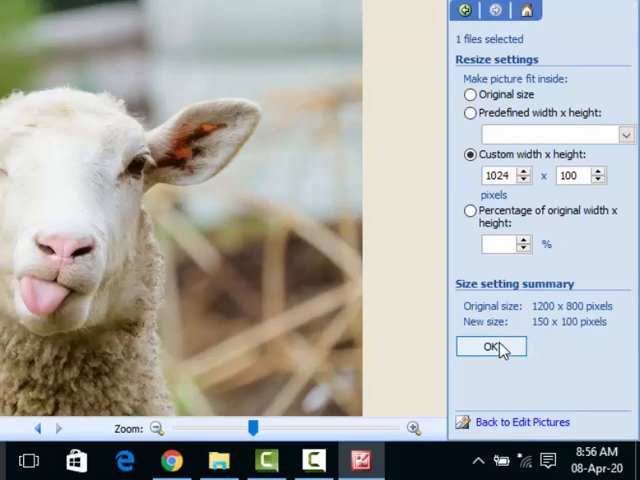
left_click(490, 346)
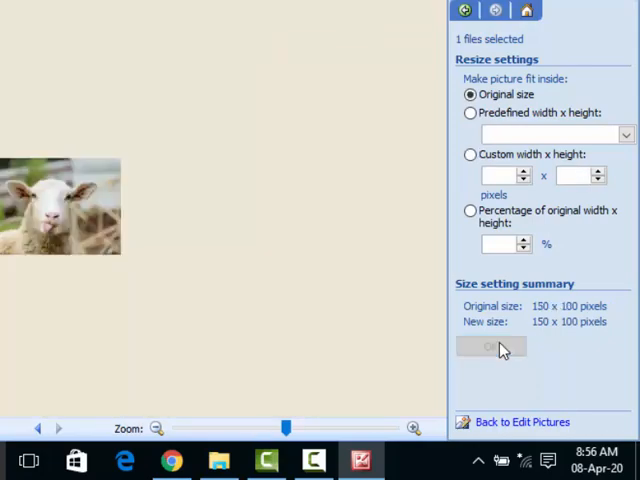
left_click(490, 348)
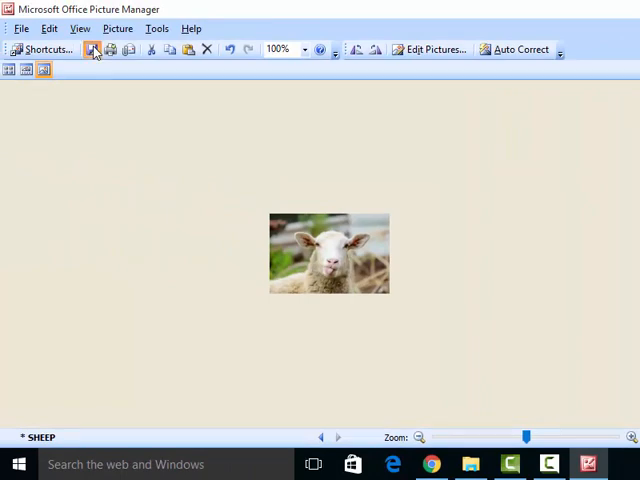
left_click(92, 50)
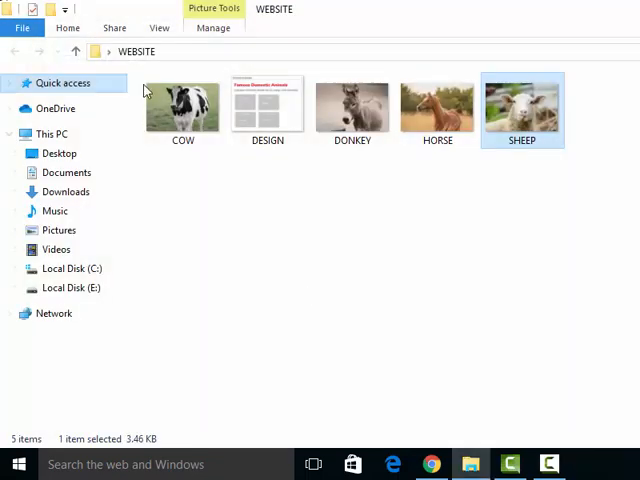
left_click(352, 108)
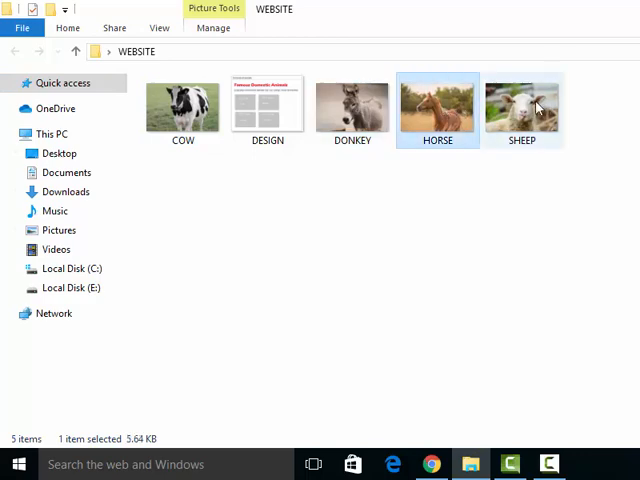
left_click(268, 108)
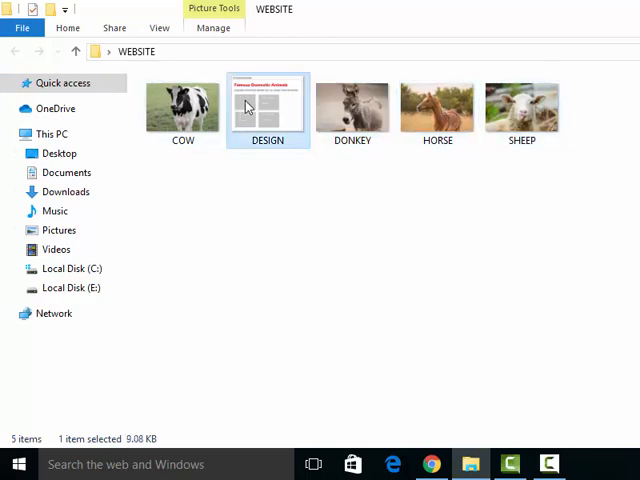
right_click(268, 104)
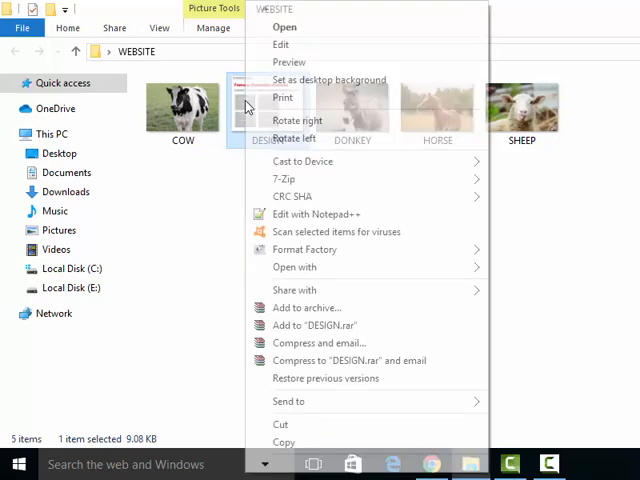
mouse_move(390, 276)
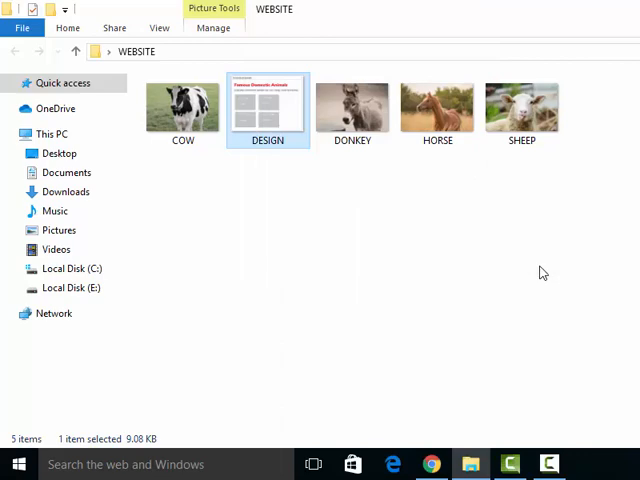
double_click(268, 108)
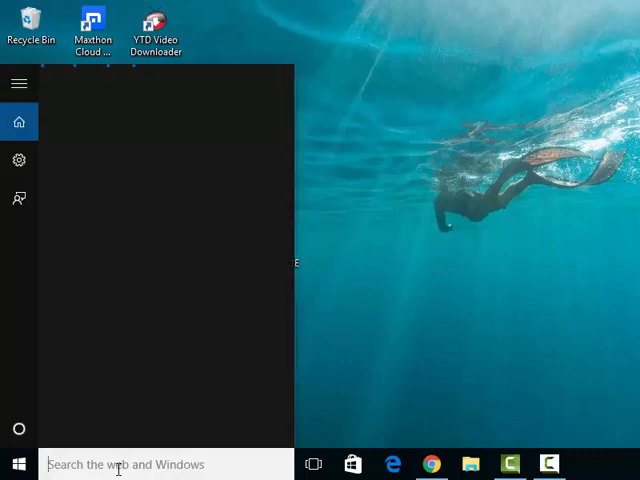
- Launch Notepad from a Start search for 'notepad'
type("note")
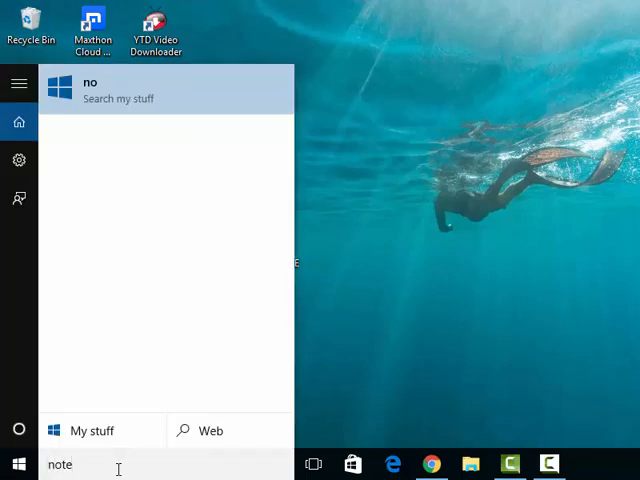
type("te")
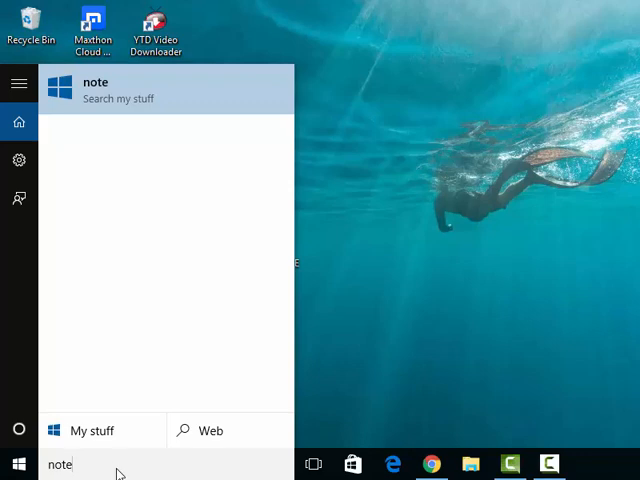
type("note")
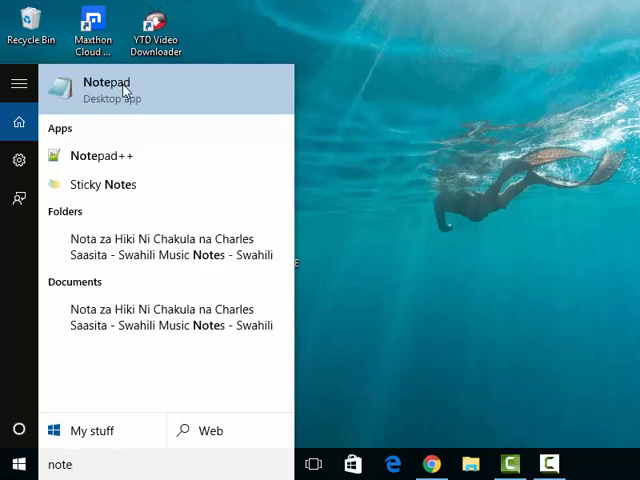
left_click(108, 88)
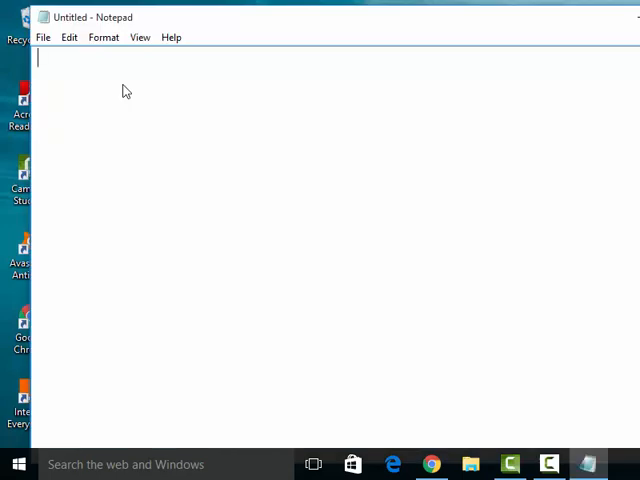
- Write the opening html tag and a head section with its closing tag
type("<>")
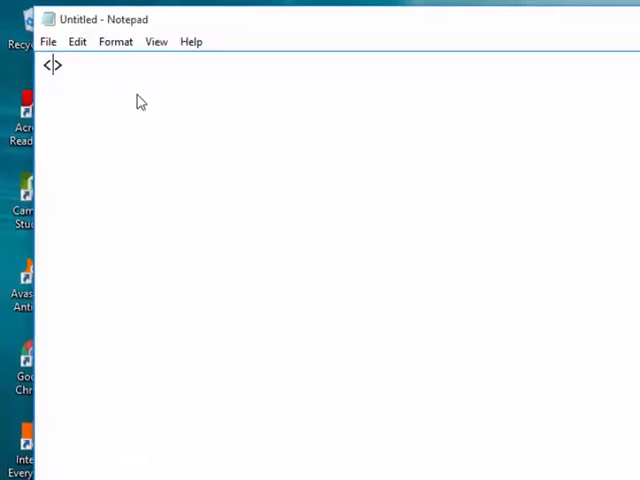
type("html")
left_click(340, 214)
type("</h>")
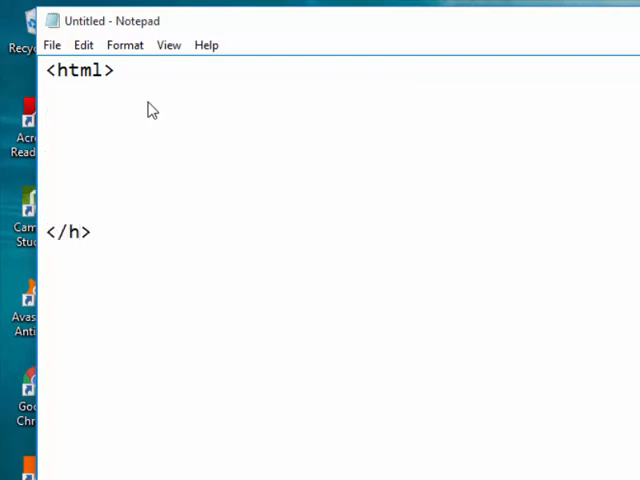
type("tml")
type("<>")
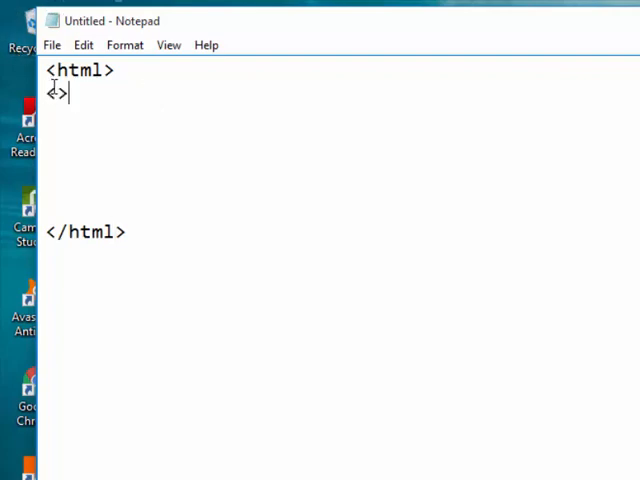
type("head")
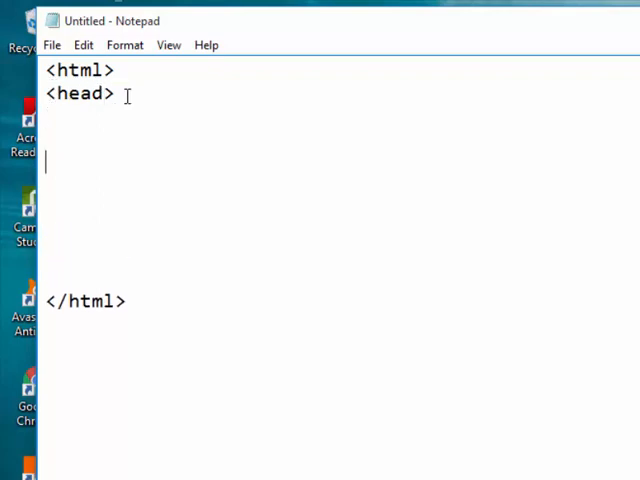
type("</>")
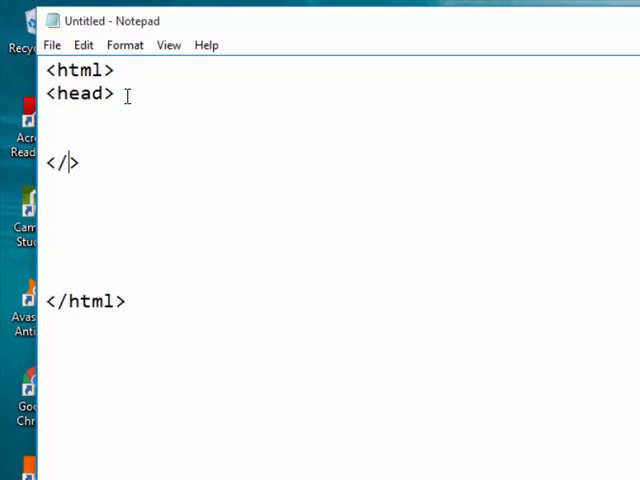
type("head")
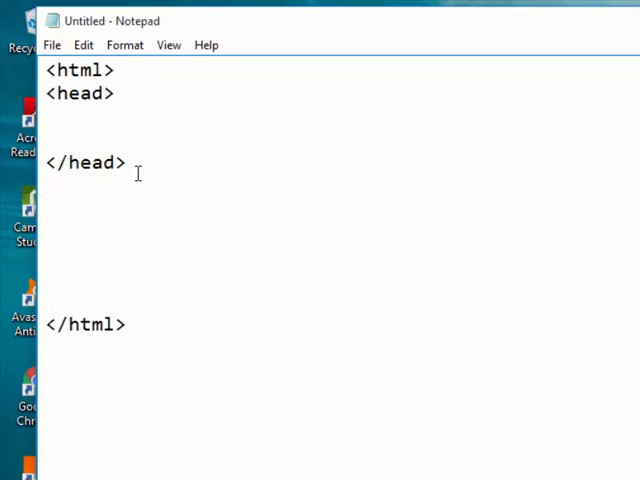
- Add the body tag and an opening title tag inside the head
type("<b>")
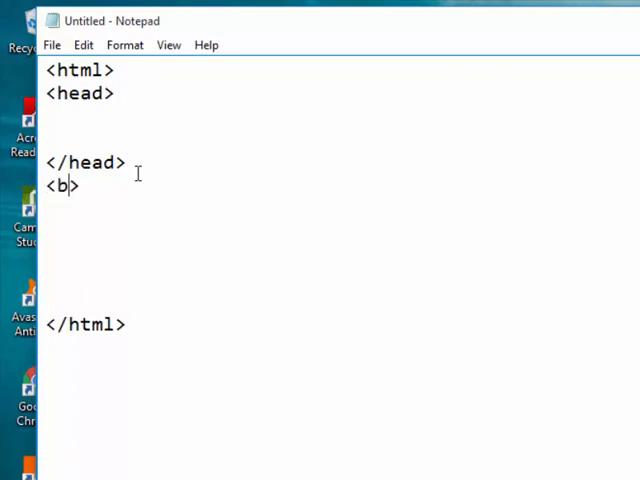
type("ody")
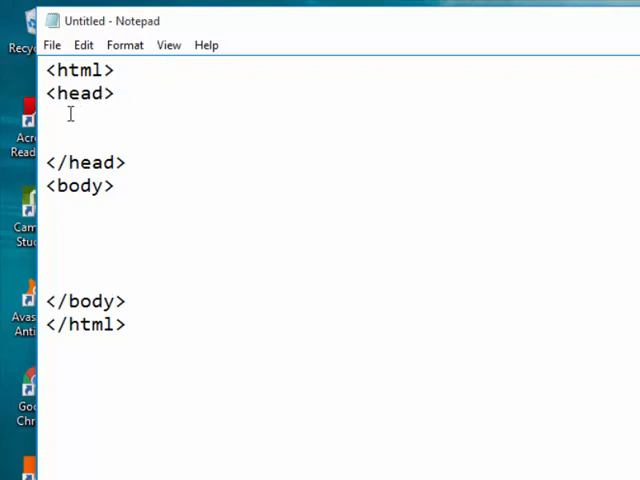
type("<>")
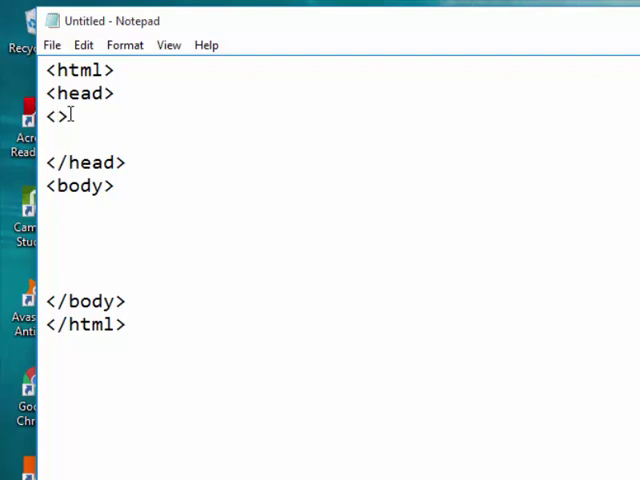
type("titl")
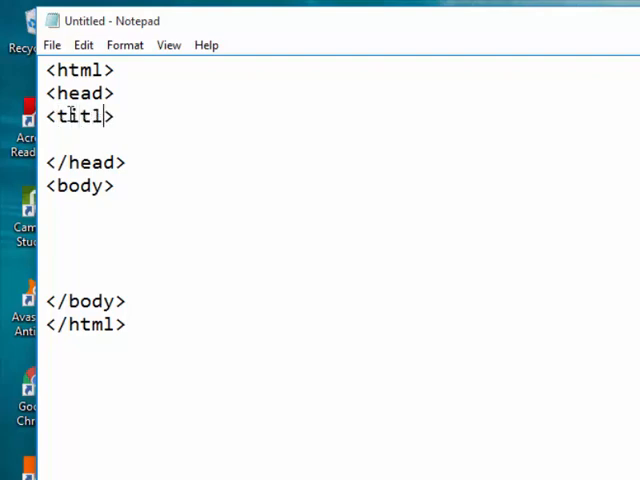
type("e>")
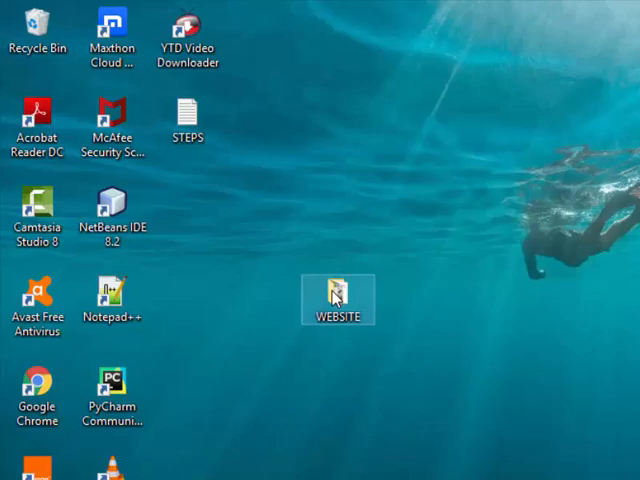
- Open the WEBSITE folder from the desktop and view the DESIGN mock-up image
double_click(336, 296)
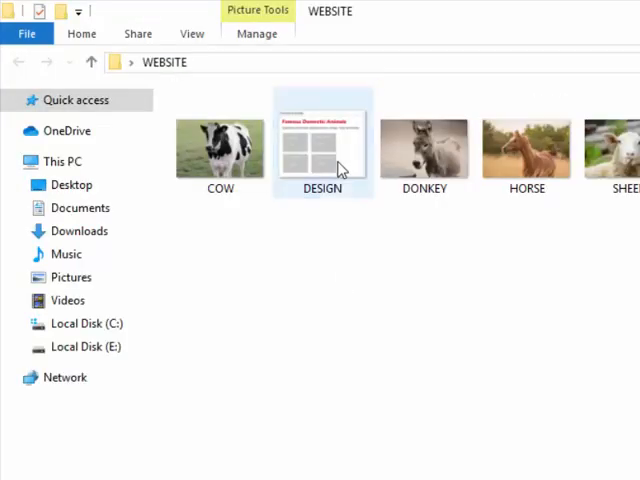
left_click(320, 150)
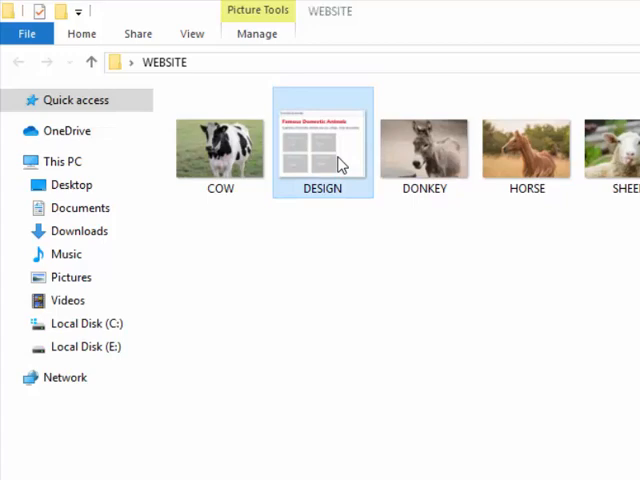
double_click(320, 144)
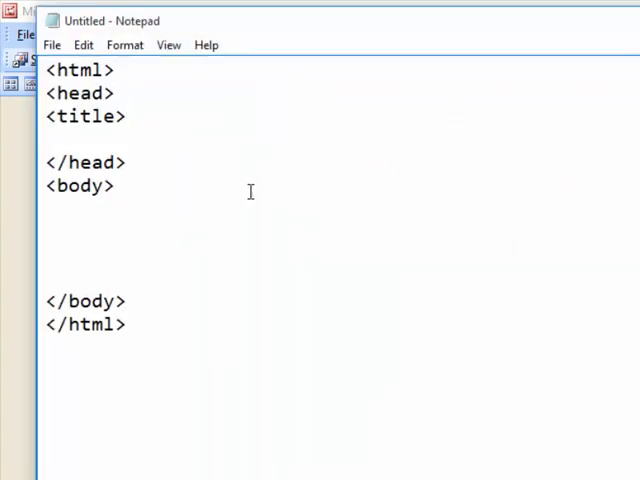
- Fill the title element with 'Domestic animals' and close it with </title>
type("Do")
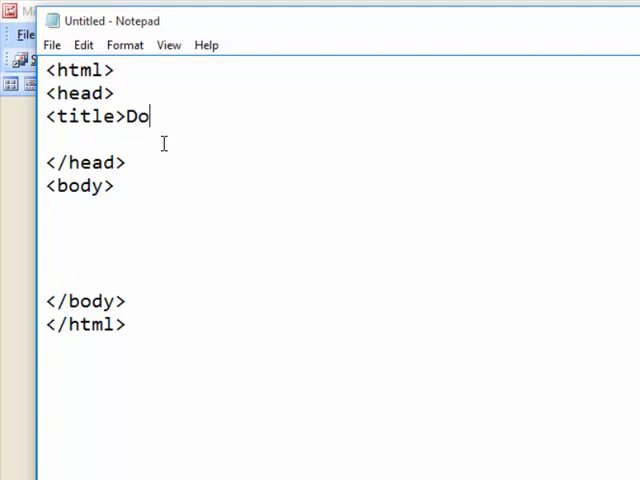
type("mestic animals<")
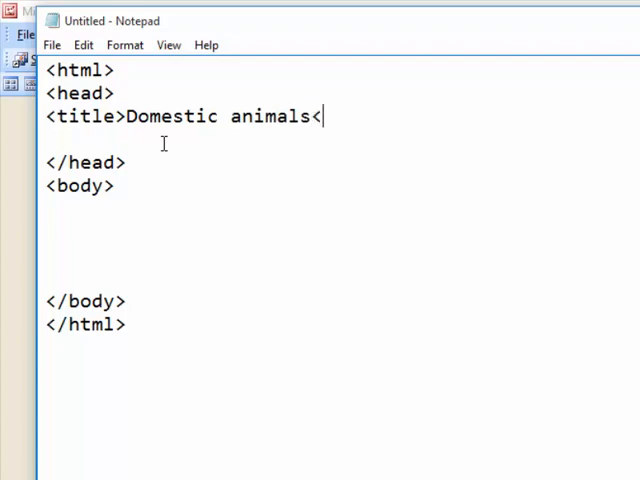
type("/tit")
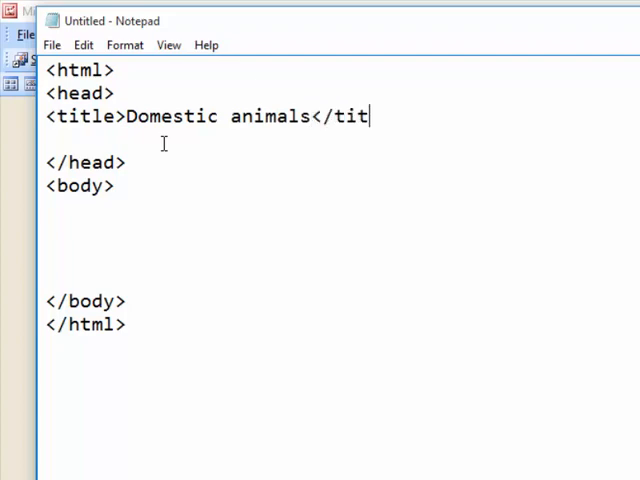
type("le")
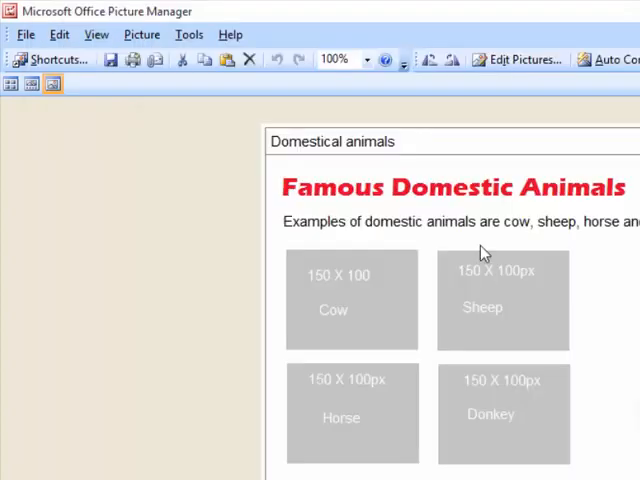
mouse_move(388, 180)
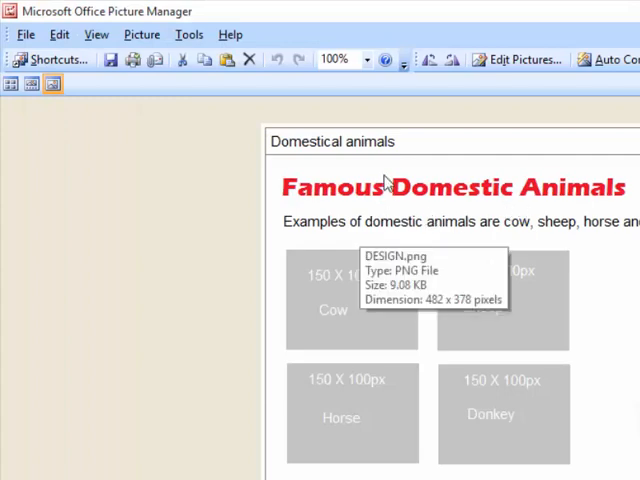
mouse_move(416, 196)
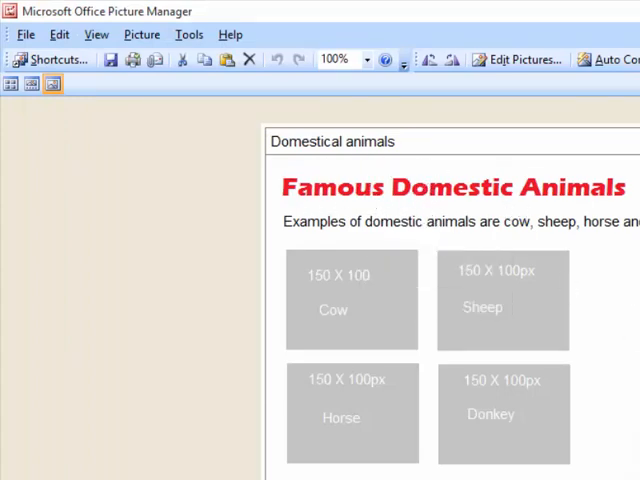
mouse_move(630, 204)
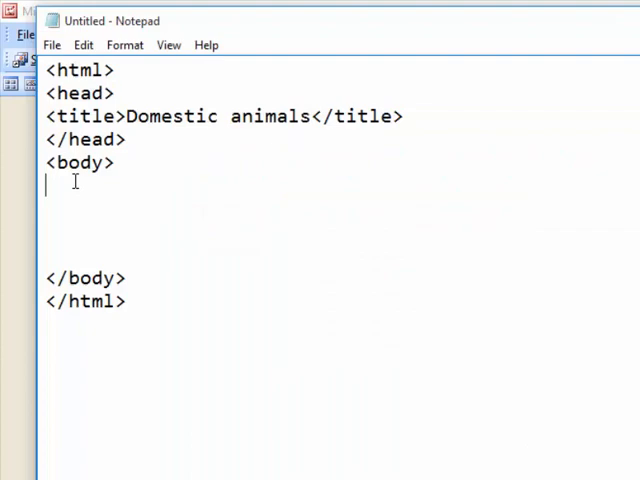
- Write the heading <h1>Famous Domestic Animals</h1> inside the body
type("<")
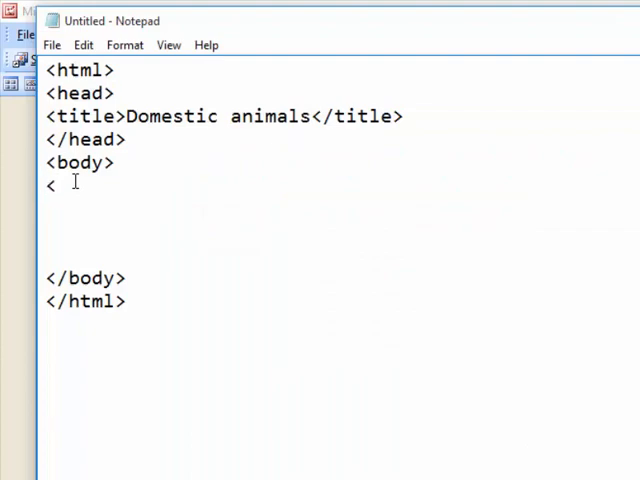
type(">")
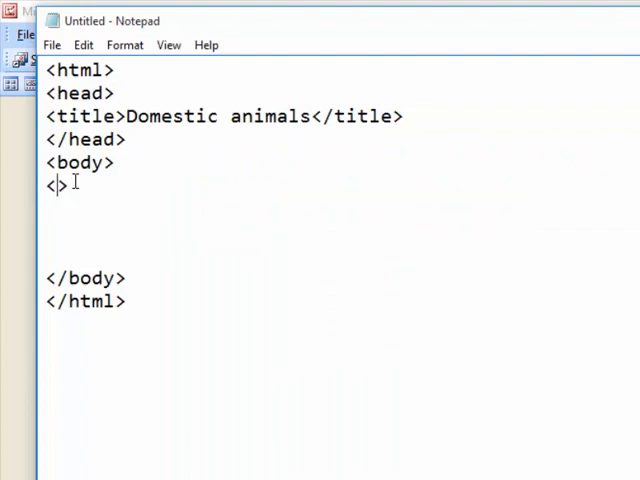
type("h1")
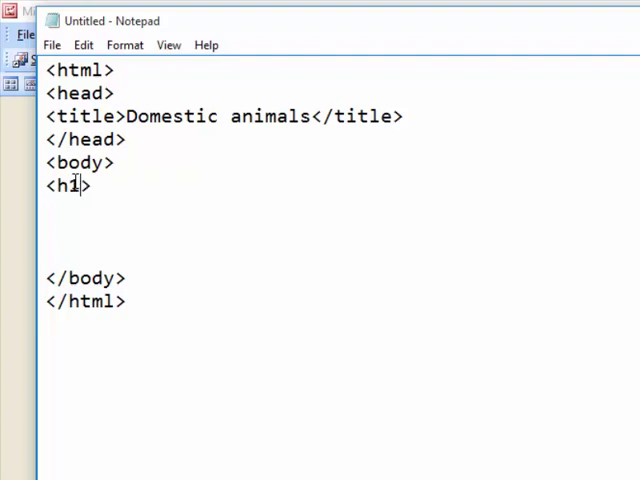
type("F")
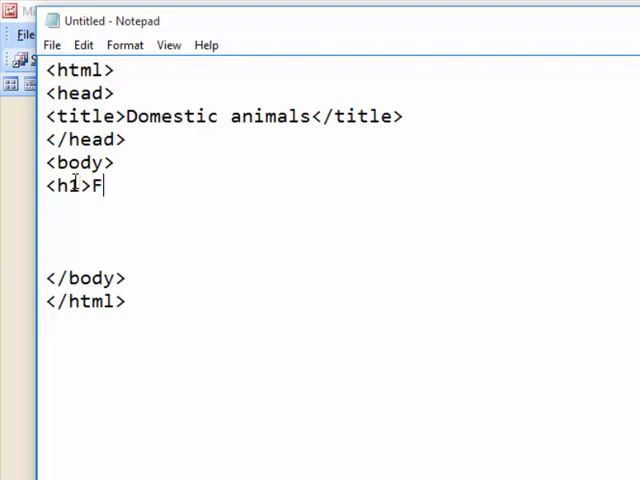
type("amous")
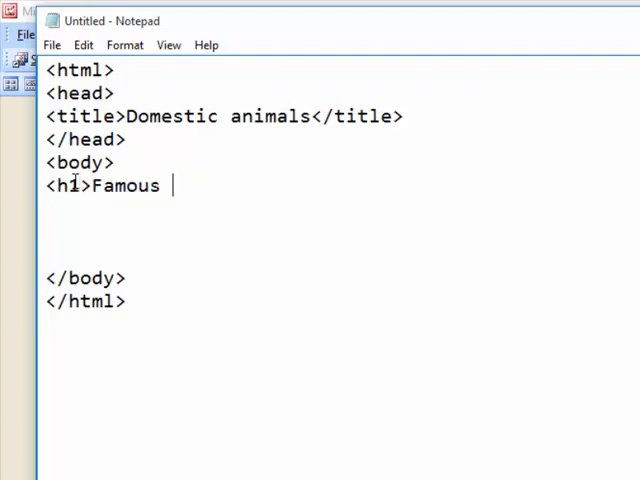
mouse_move(244, 318)
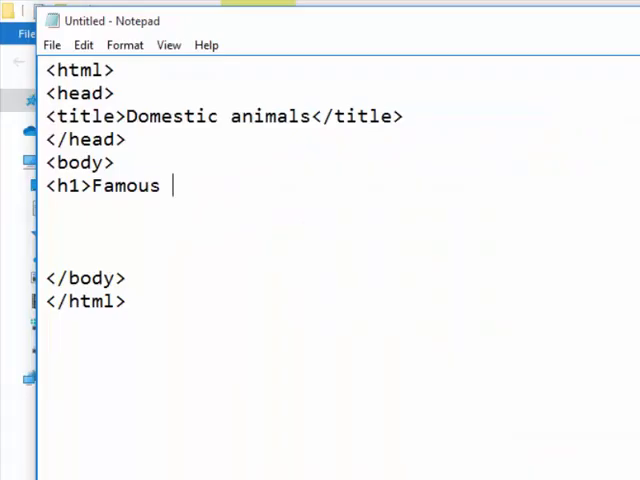
type("Dome")
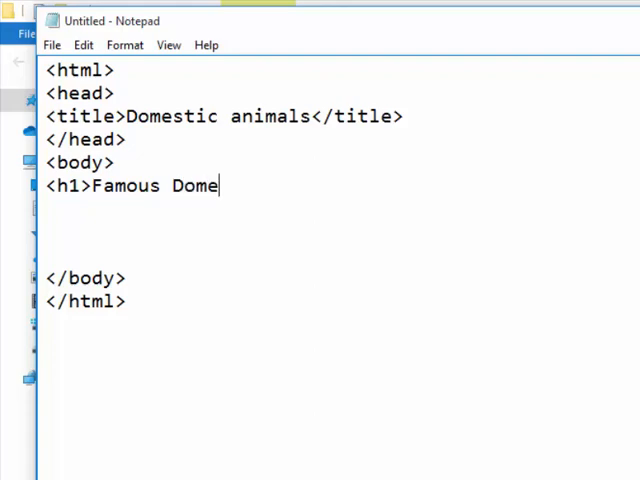
type("stic A")
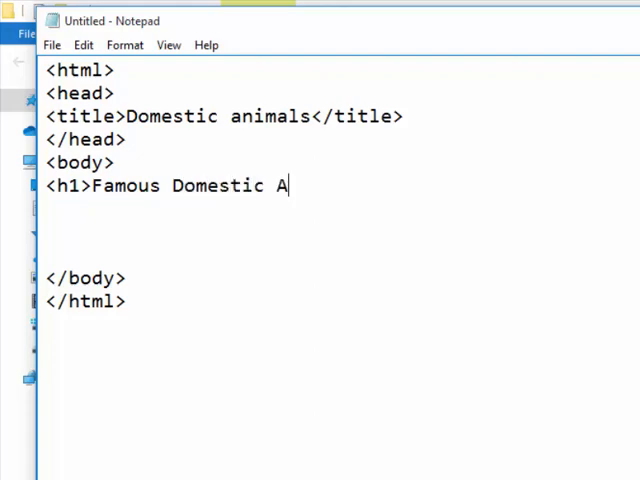
type("nimal")
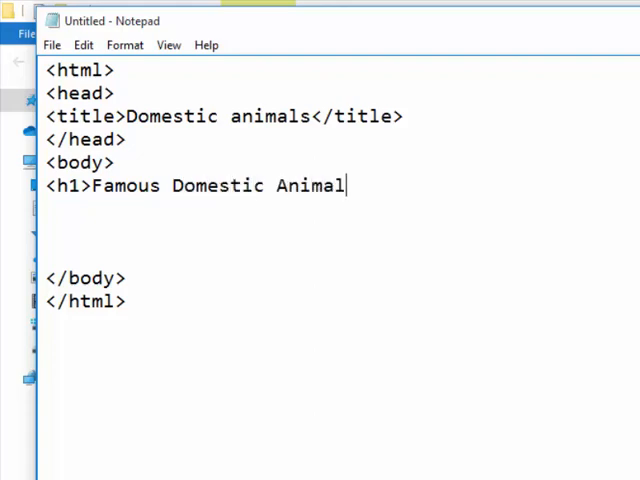
type("s")
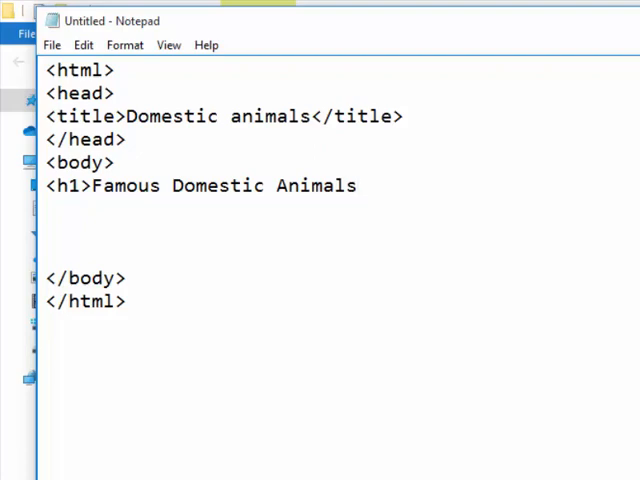
type("</h1")
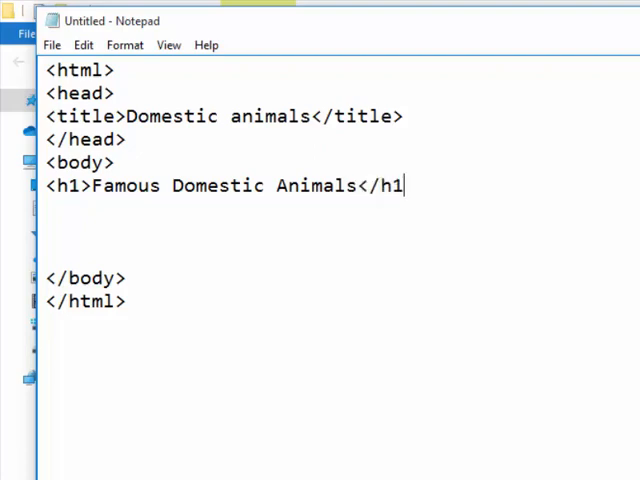
type(">")
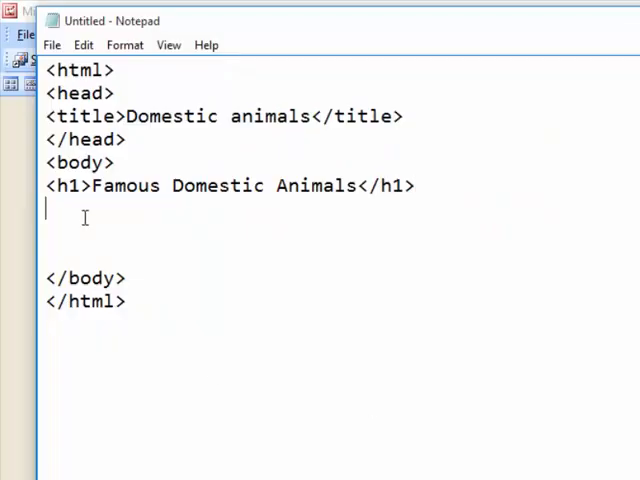
- Begin a paragraph reading 'Examples of domestic animals are cow'
type("<p")
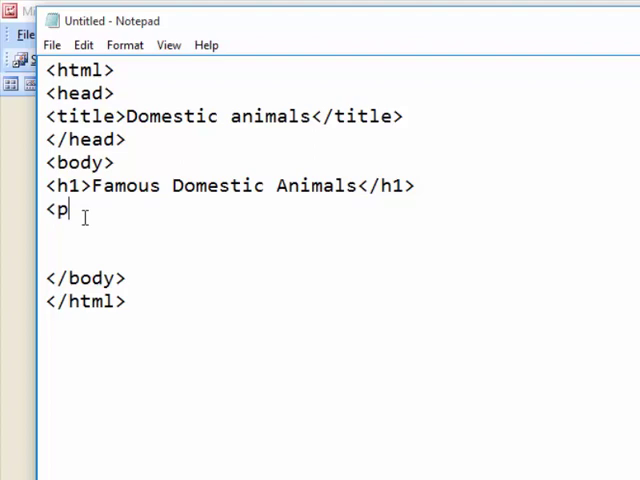
type(">")
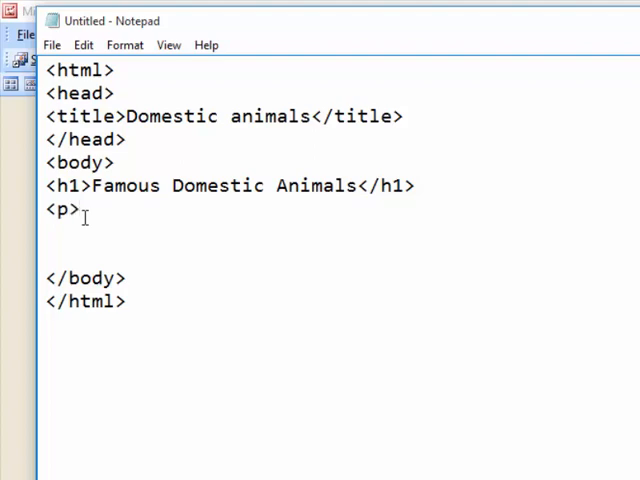
type("Example")
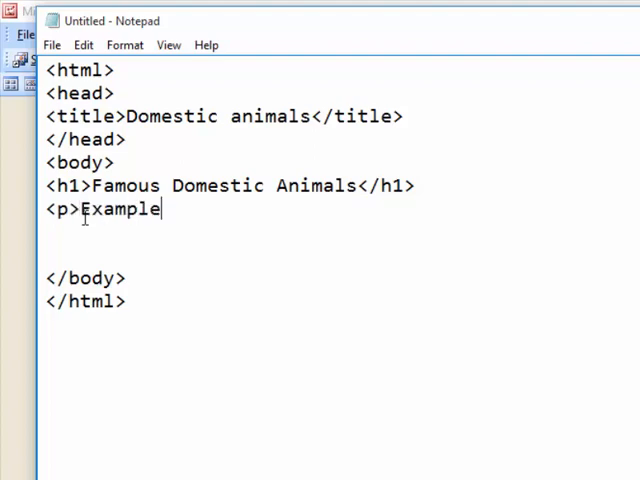
type("s of d")
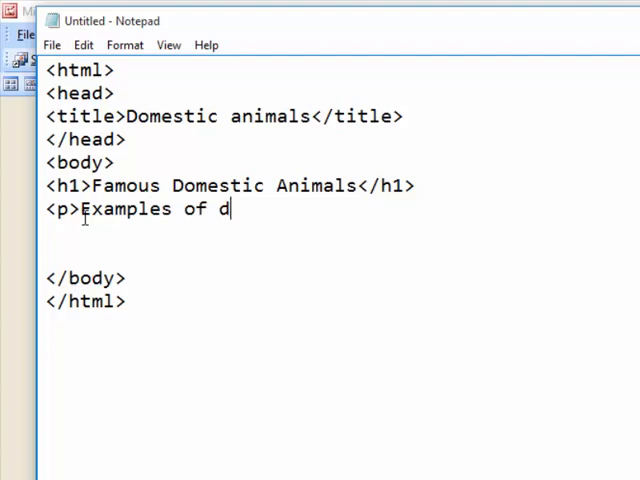
type("omestic")
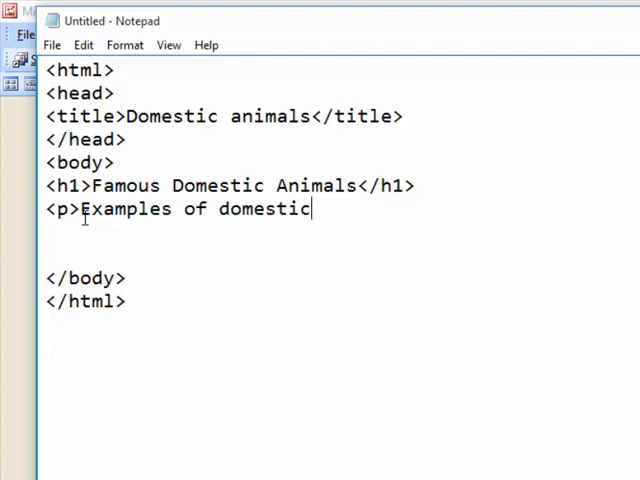
type("anim")
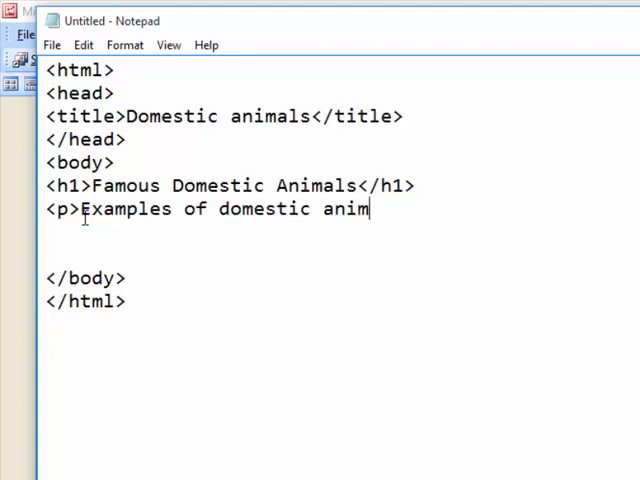
type("als are")
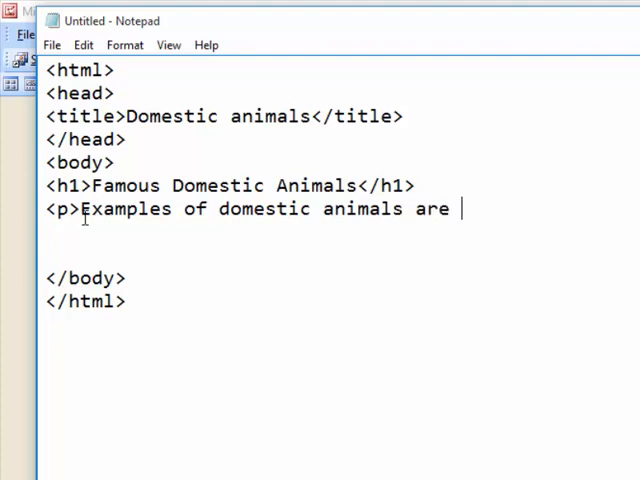
type("cow,")
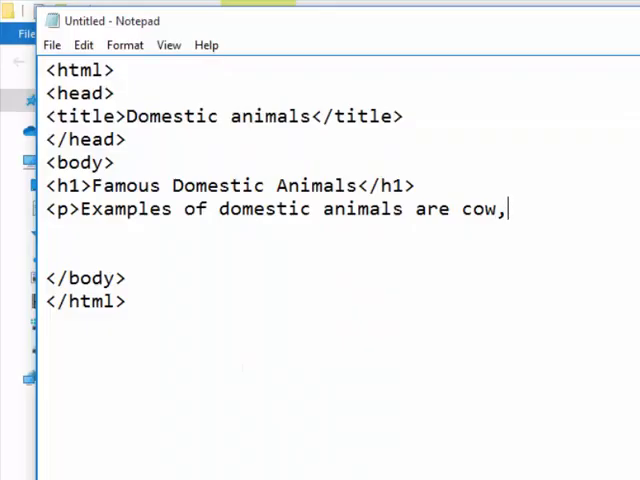
- Finish the paragraph with 'sheep, horse and donkey.' and close it with </p>
type("shee")
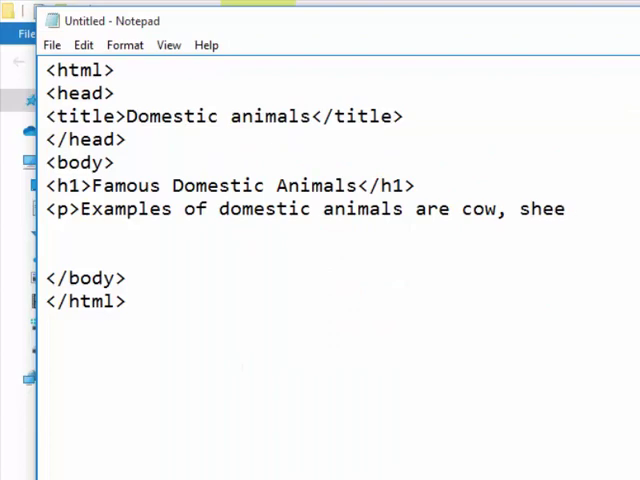
type("p")
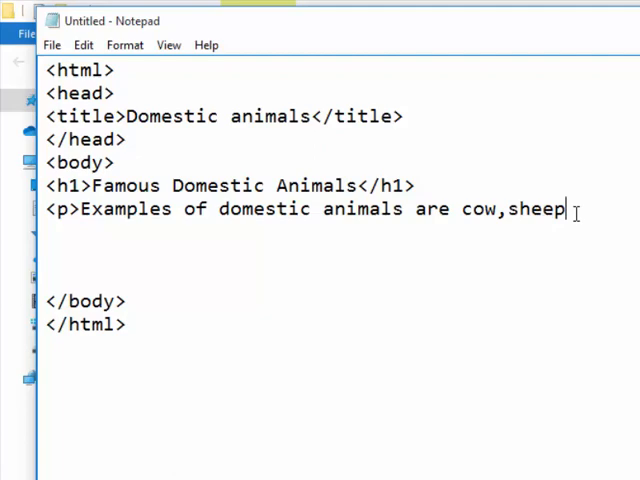
type(",")
type("hor")
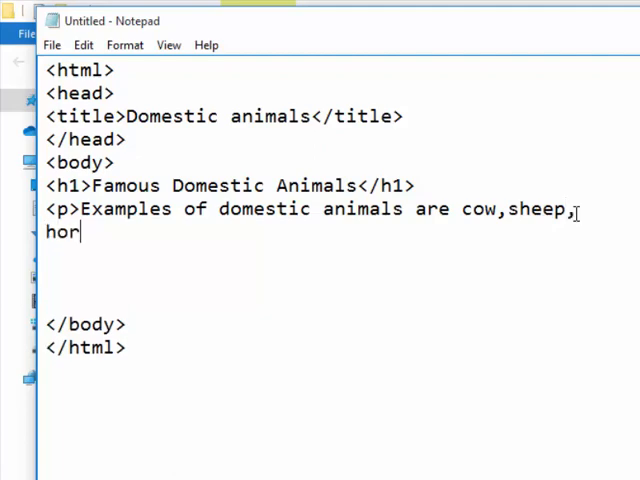
type("se and")
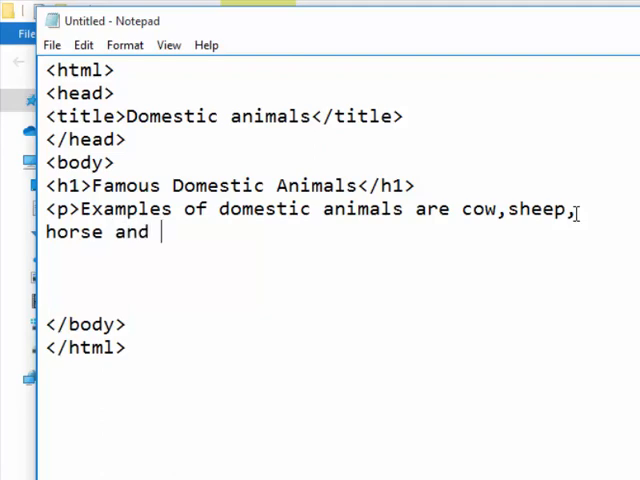
type("donk")
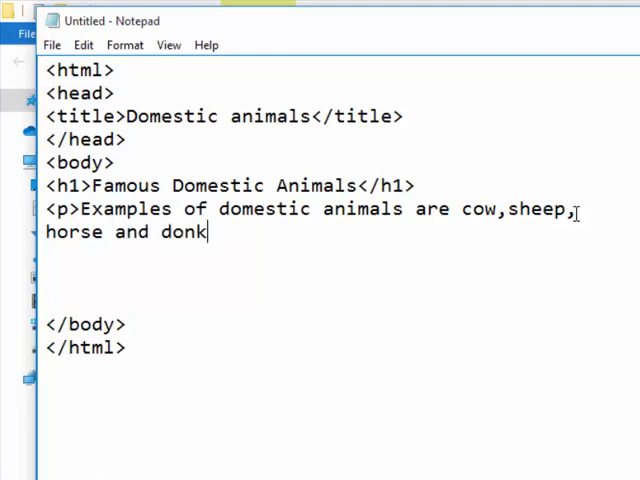
type("ey.")
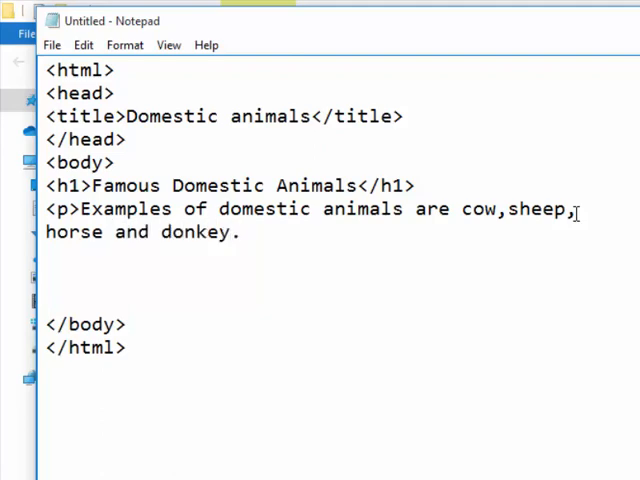
type("</")
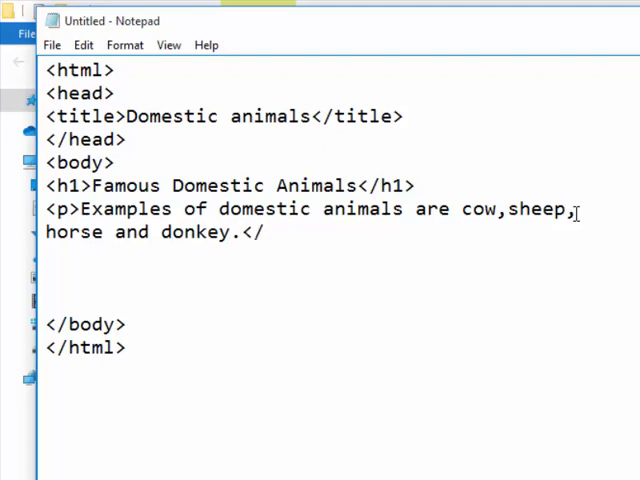
type("p>")
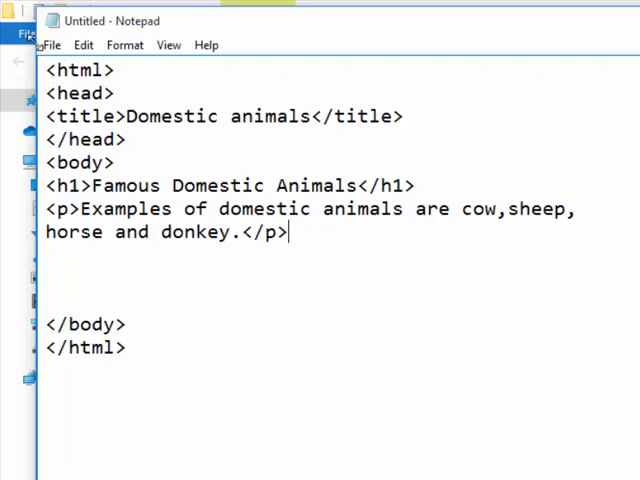
- Start Save As and choose the WEBSITE folder as the save location
left_click(52, 44)
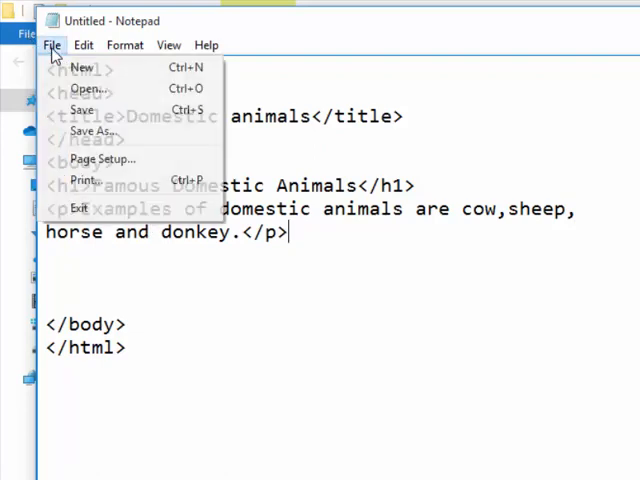
mouse_move(84, 108)
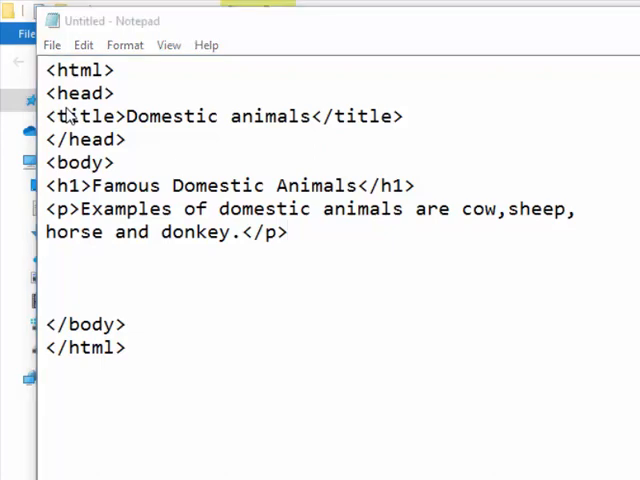
left_click(52, 44)
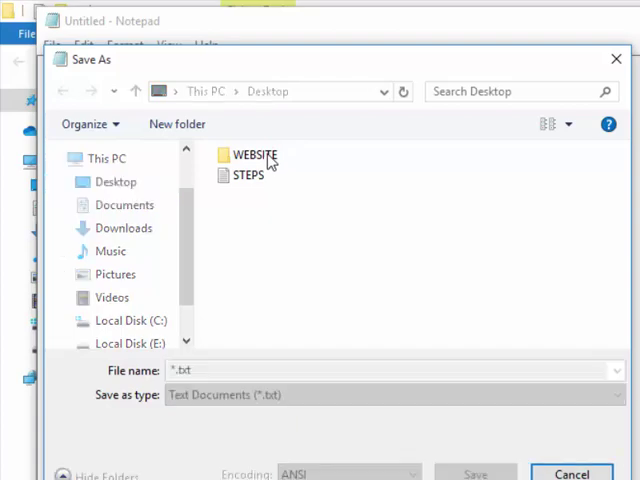
left_click(116, 182)
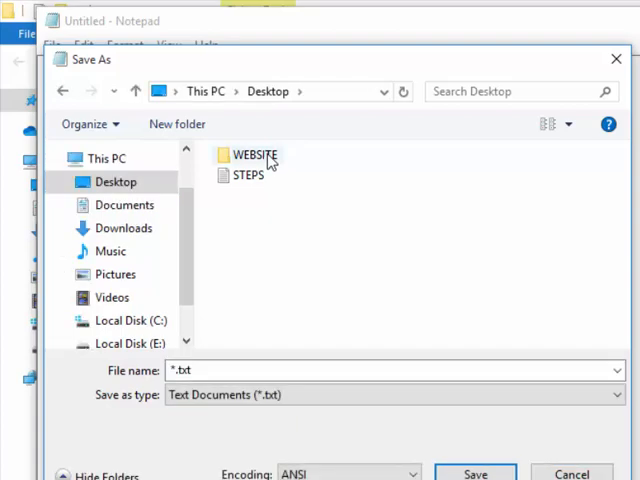
double_click(252, 156)
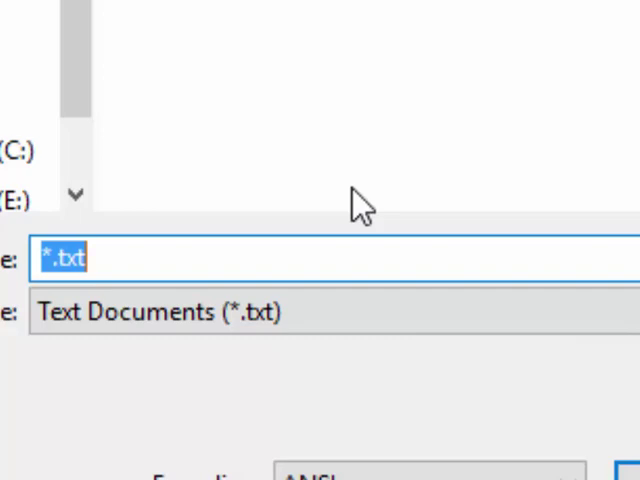
- Name the file Animals.html and save it
type("Ani")
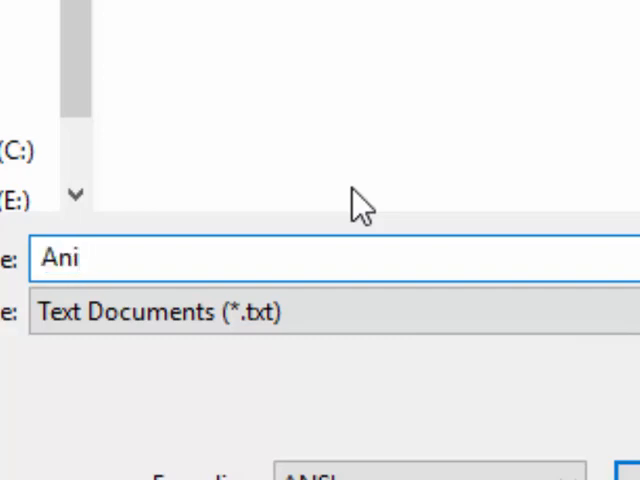
type("mals")
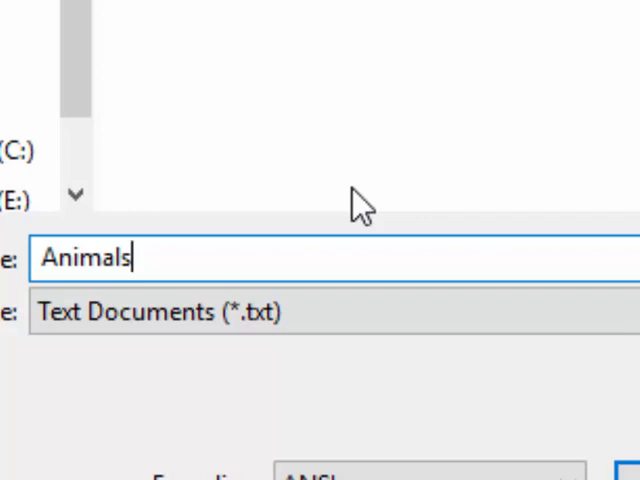
type(".h")
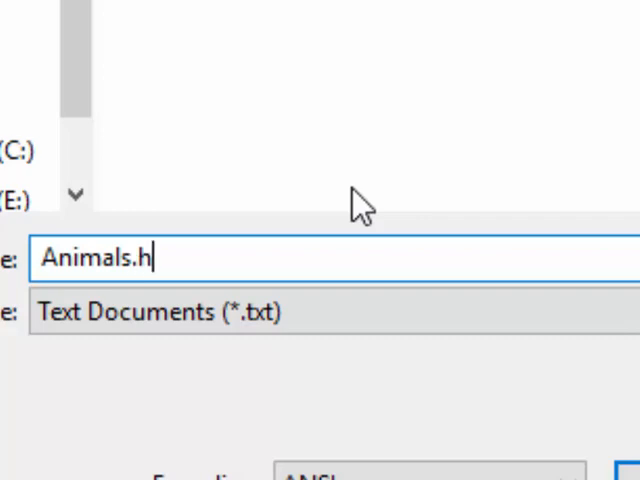
type("tm")
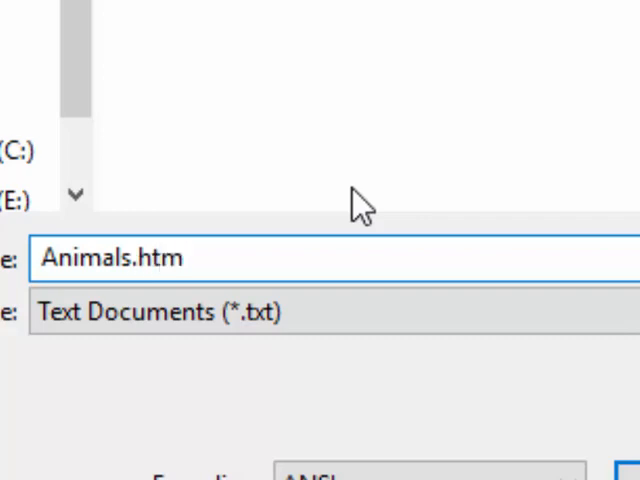
type("l")
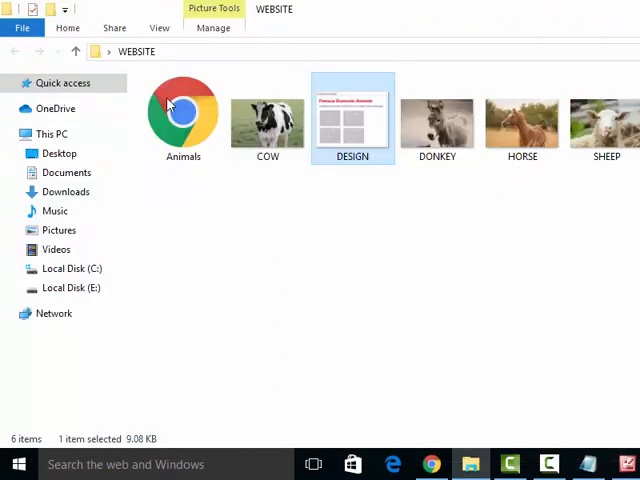
mouse_move(196, 120)
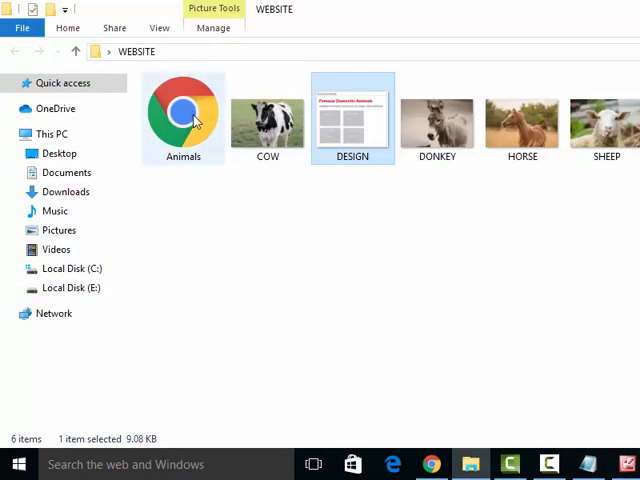
- Open the Animals web page from the WEBSITE folder in Chrome
left_click(182, 116)
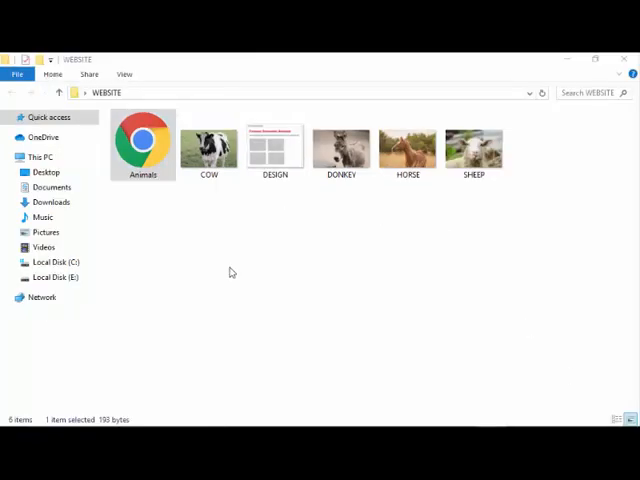
mouse_move(170, 164)
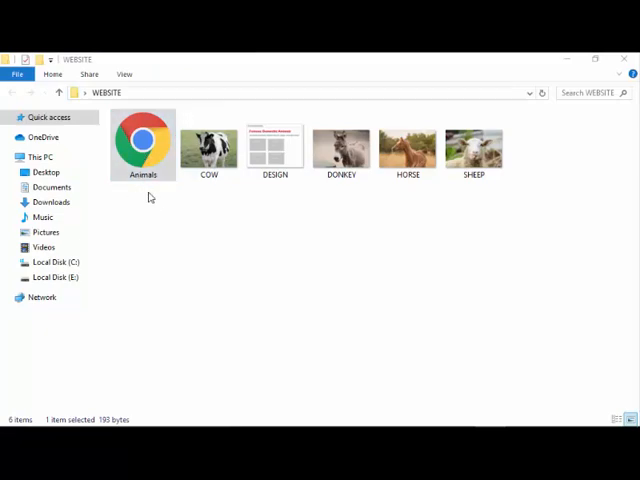
mouse_move(152, 236)
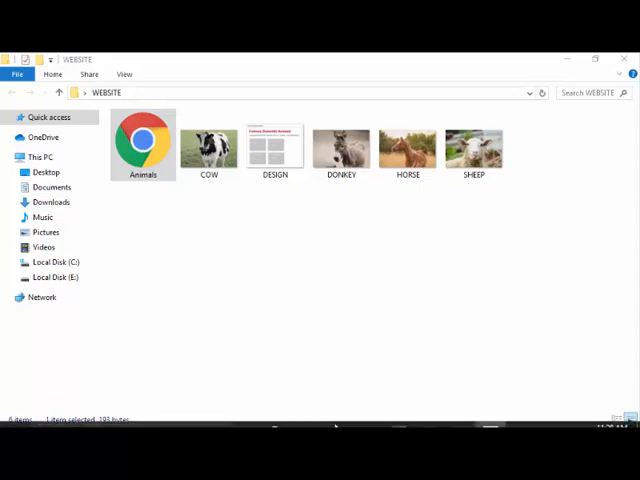
double_click(144, 144)
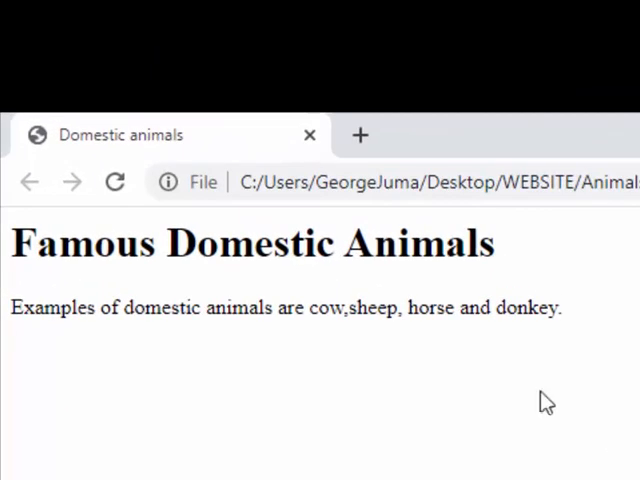
mouse_move(136, 428)
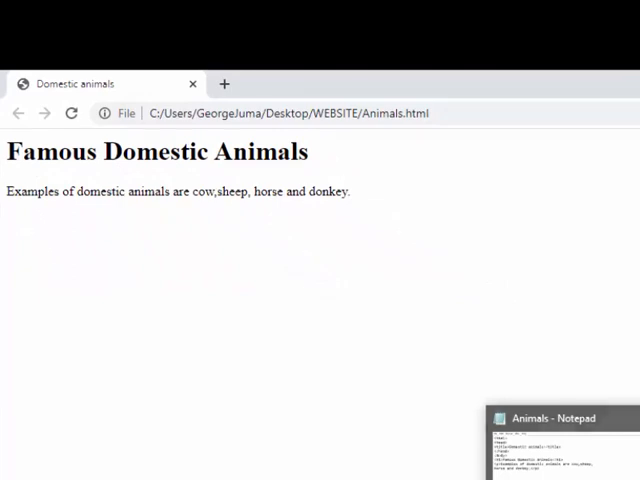
- Switch back from the rendered page to the Animals source in Notepad
left_click(550, 418)
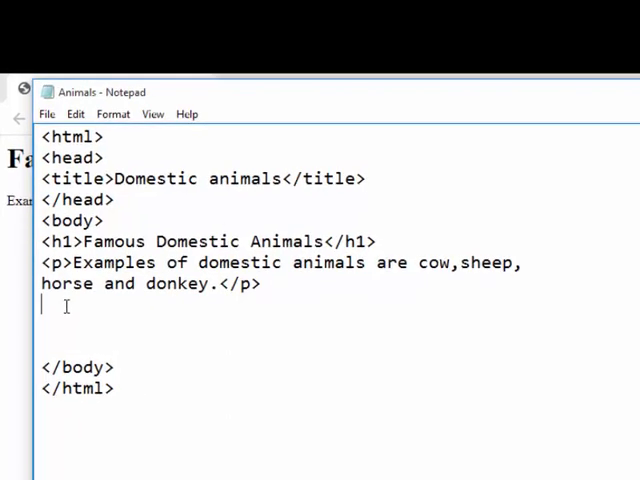
mouse_move(136, 320)
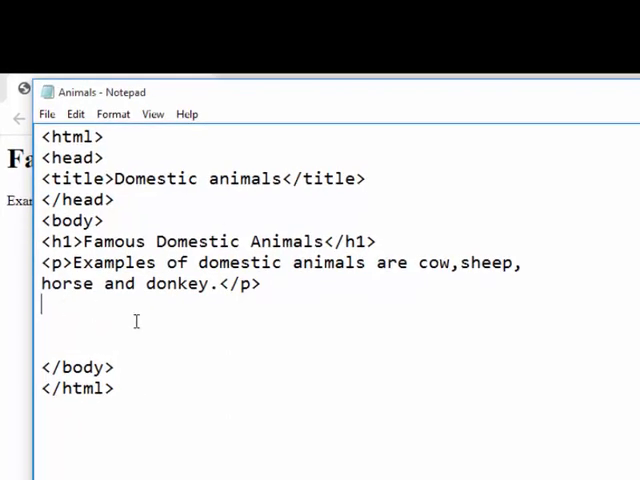
- Add four <img src = ""> lines with empty sources below the paragraph
type("<in")
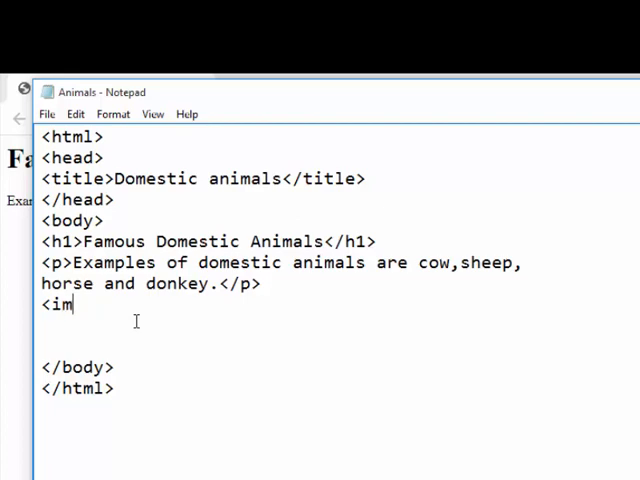
type("g src")
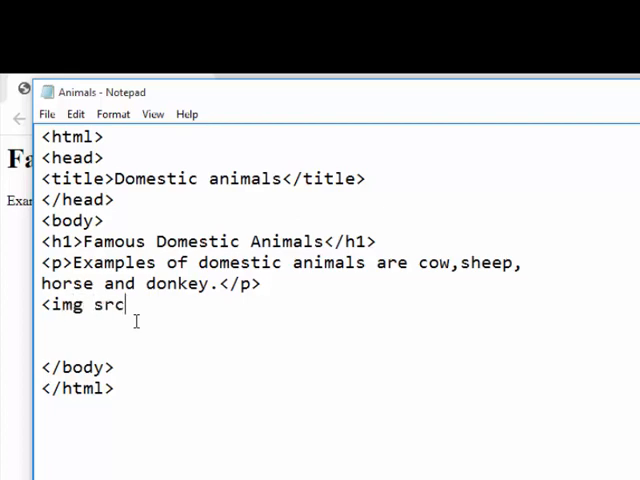
type("=")
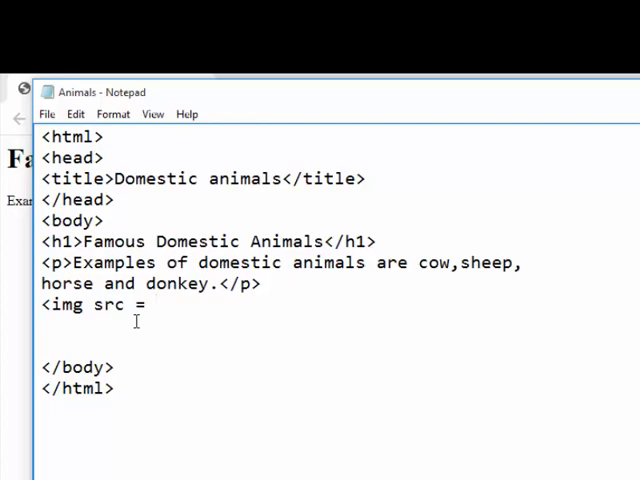
type("\"\">")
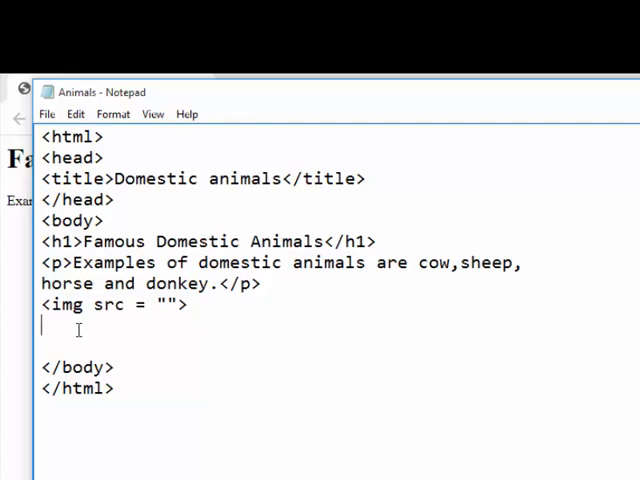
type("<img src = \"\">")
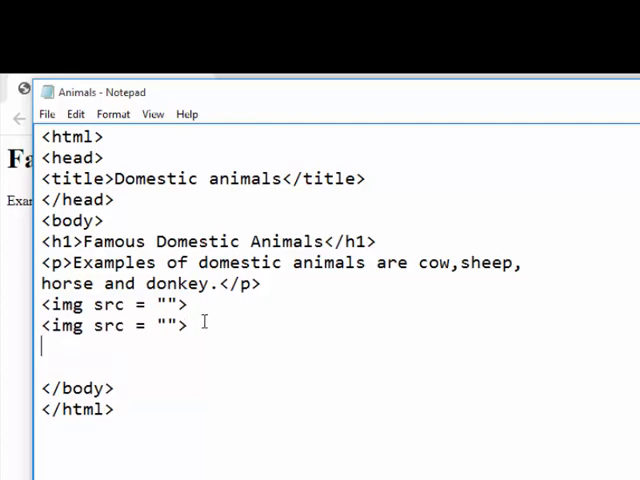
type("<img src = \"\">")
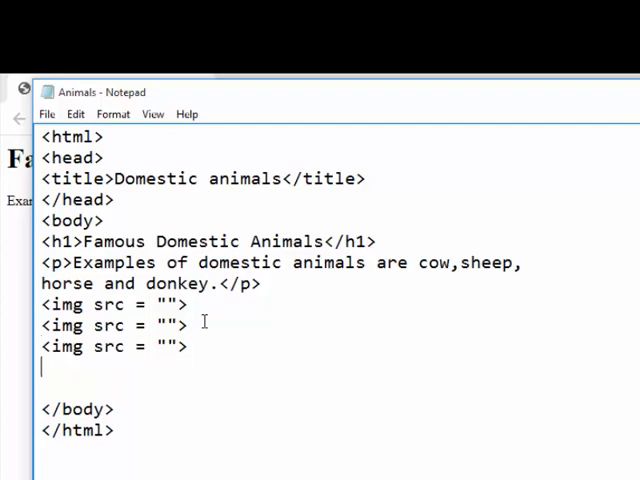
type("<img src = \"\">")
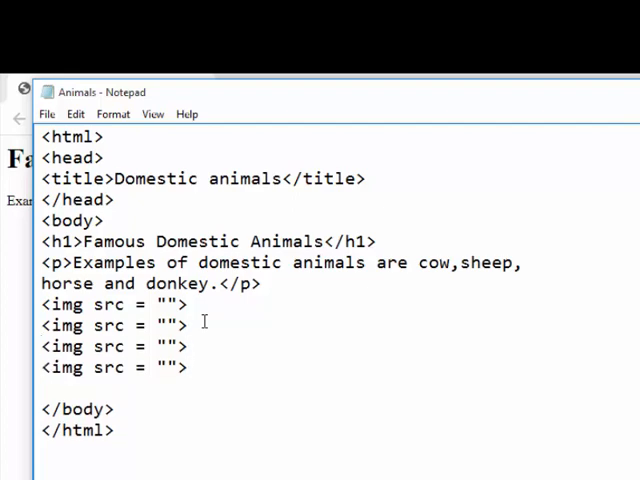
mouse_move(344, 380)
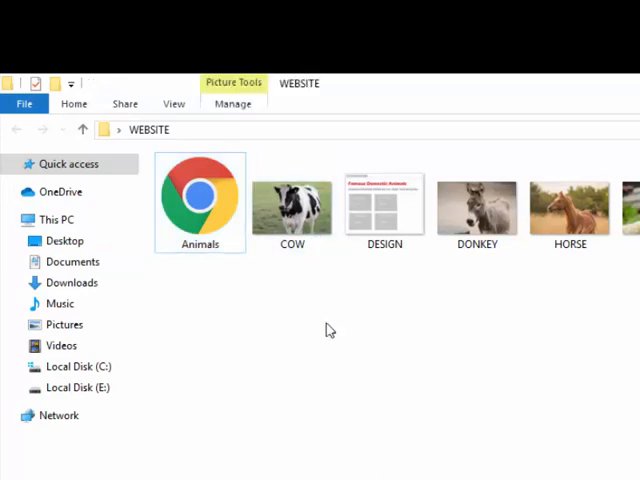
mouse_move(292, 204)
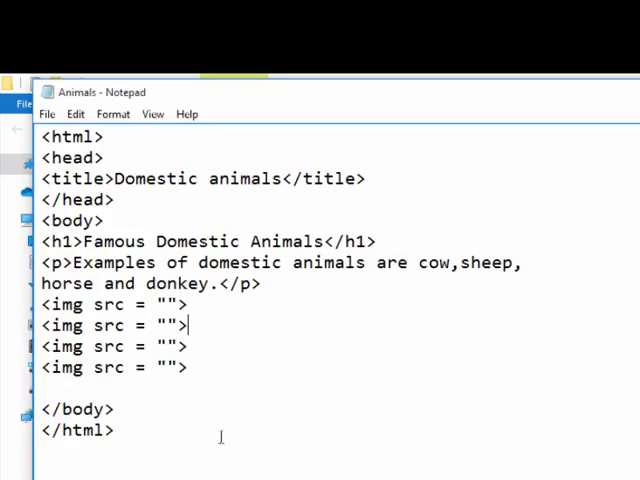
- Set the first two image sources to cow.jpg and sheep.jpg
left_click(168, 304)
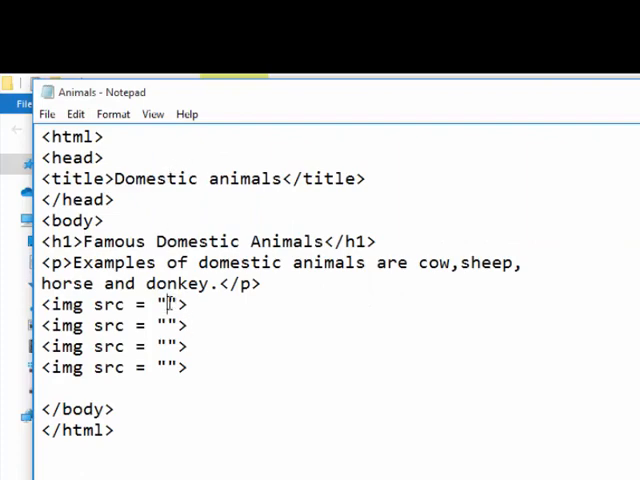
type("cow.")
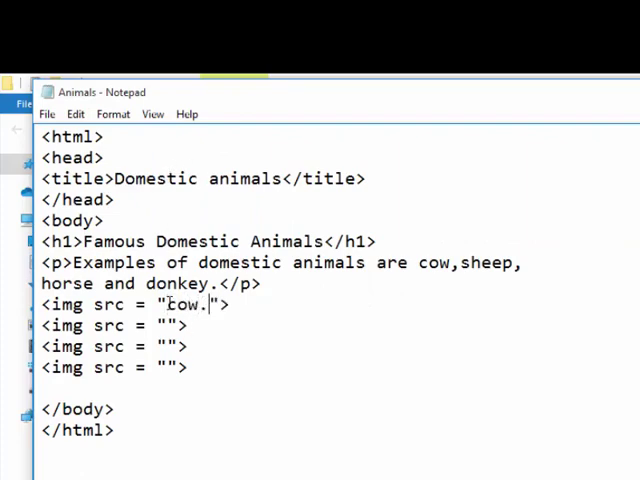
type("jpg")
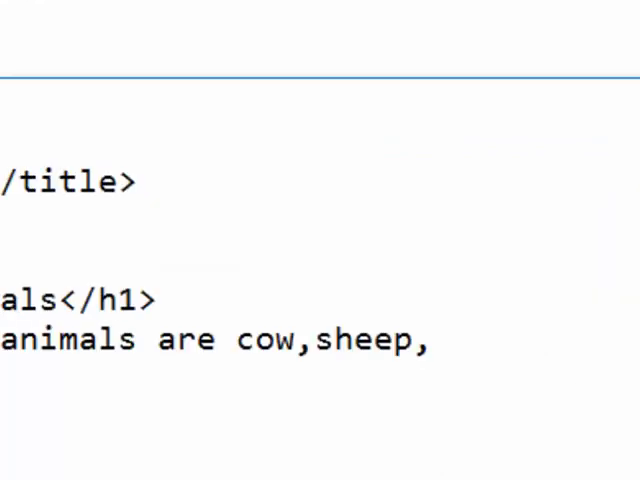
scroll("down", 3)
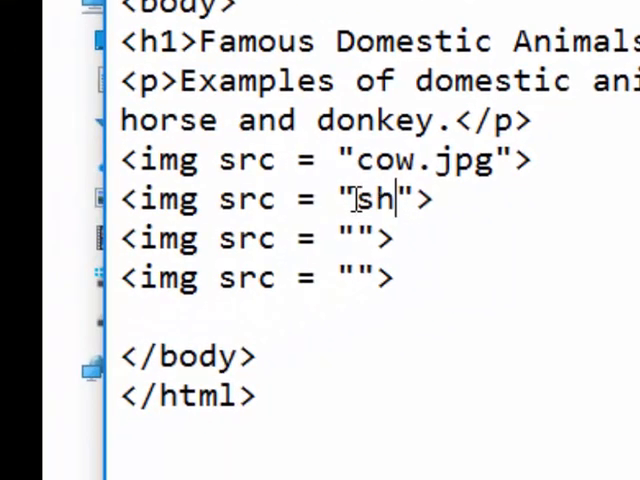
type("eep.")
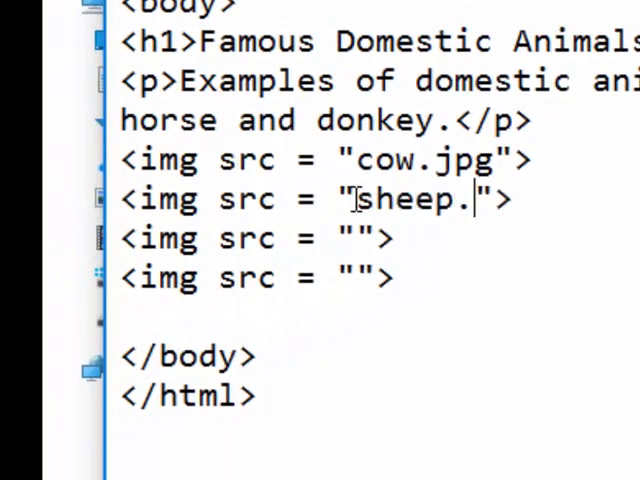
type("jpg")
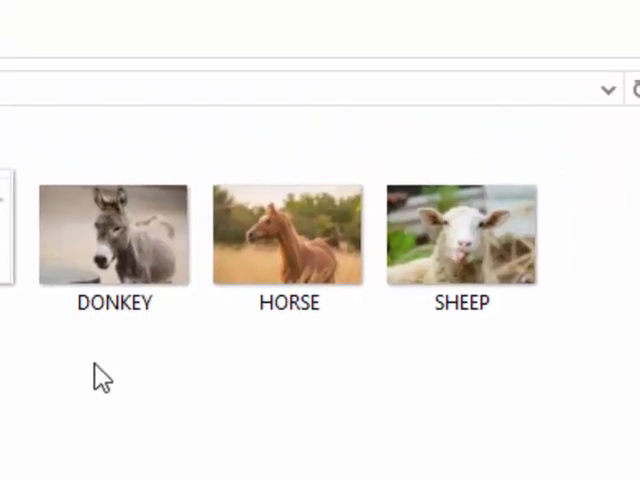
mouse_move(280, 244)
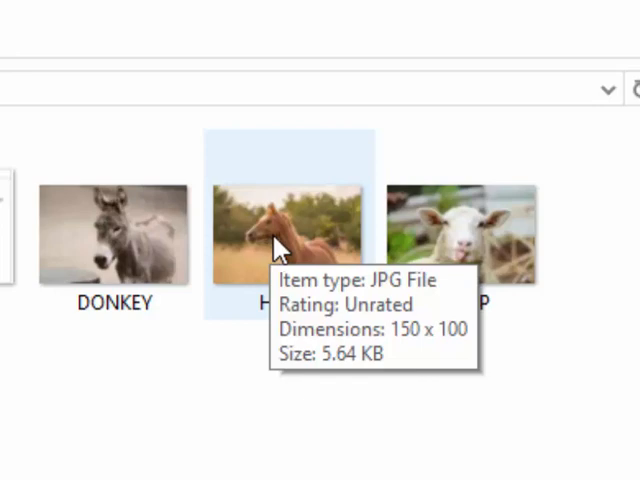
- Set the remaining image sources to horse.jpg and donkey.jpg, then return to the browser
left_click(112, 232)
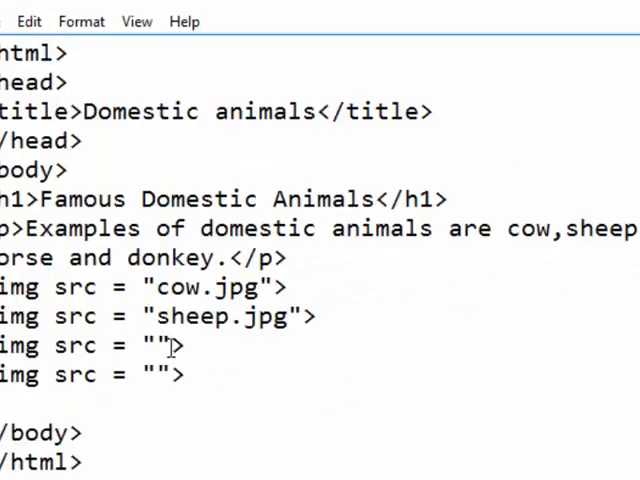
type("h")
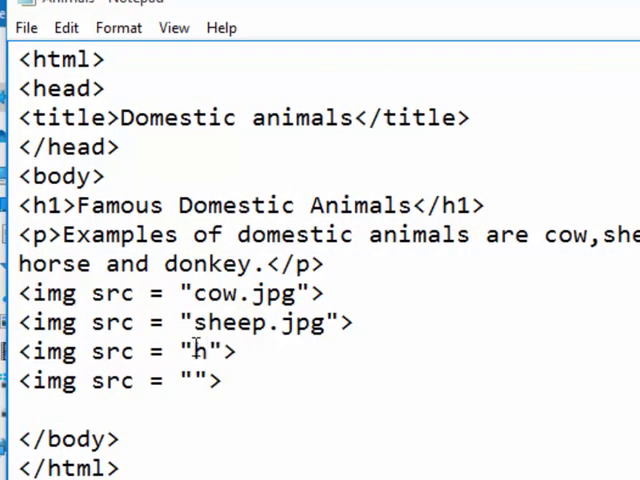
type("orse")
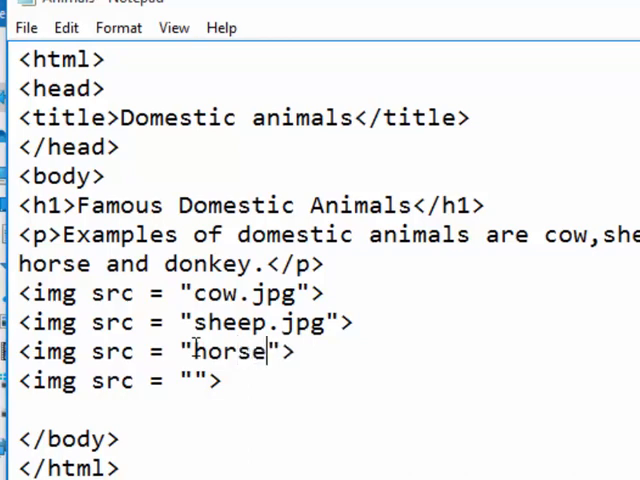
type(".jpg")
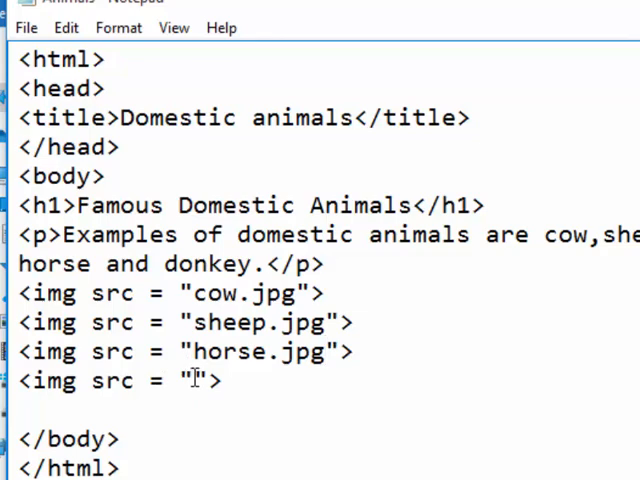
type("don")
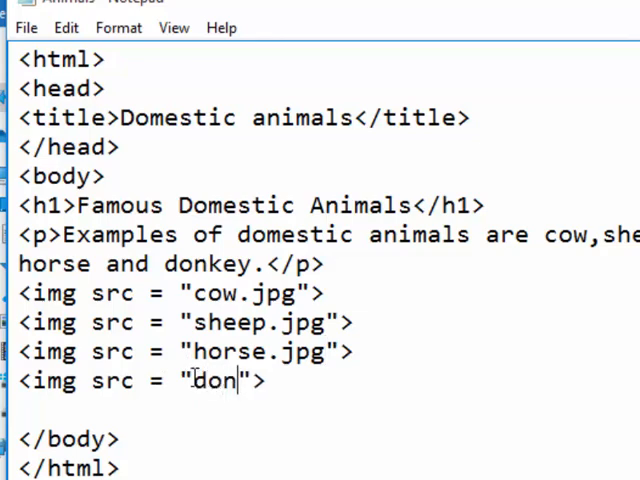
type("ke")
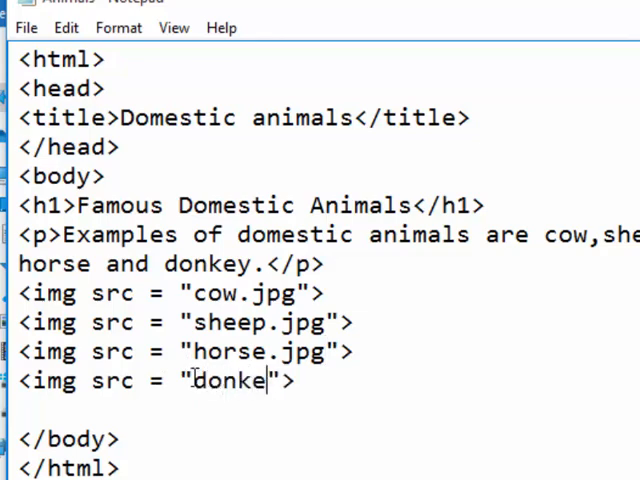
type("y.")
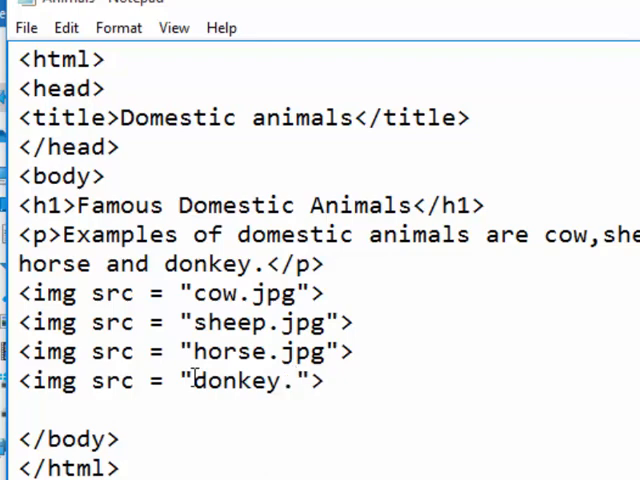
type("jp")
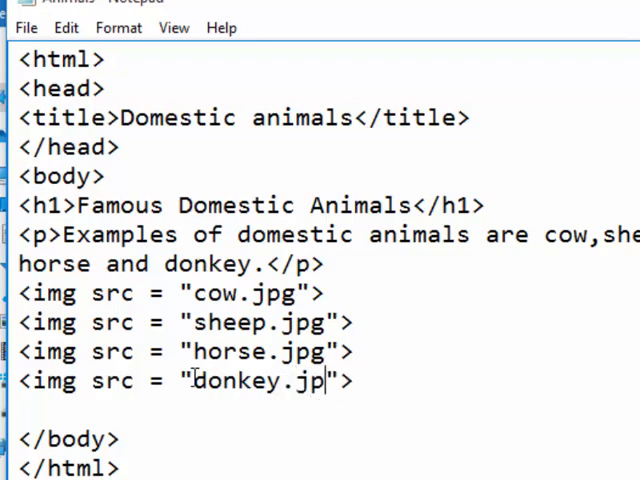
type("g")
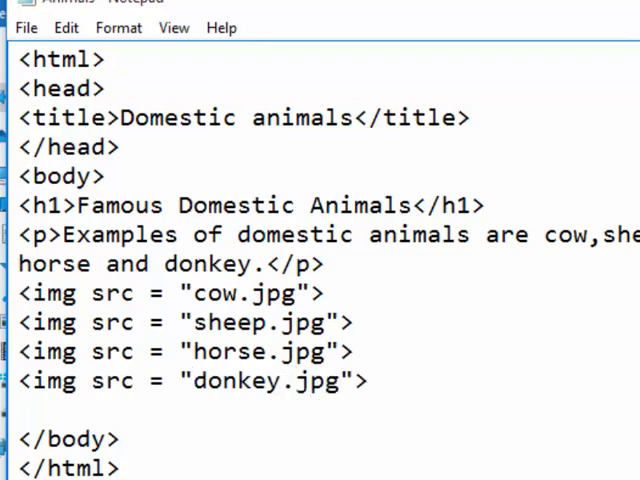
left_click(28, 28)
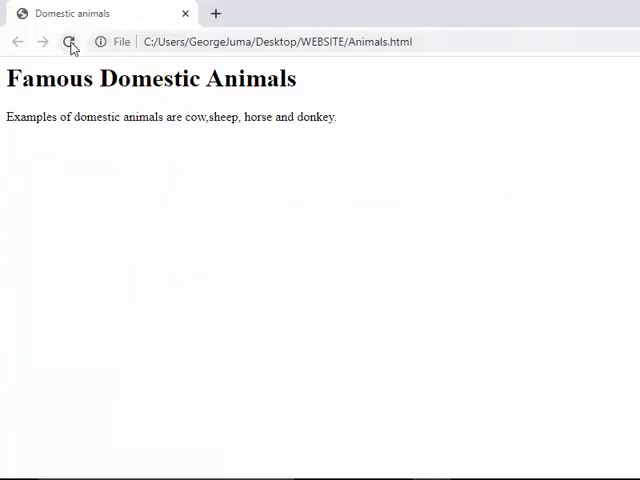
mouse_move(70, 40)
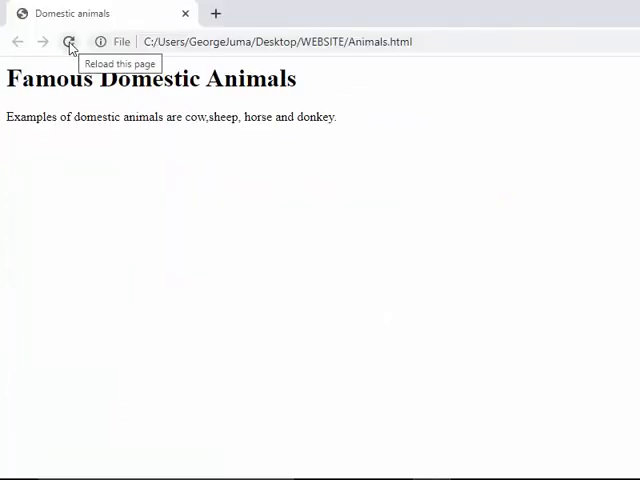
- Reload Animals.html in Chrome so the cow, sheep, horse and donkey photos appear
left_click(70, 40)
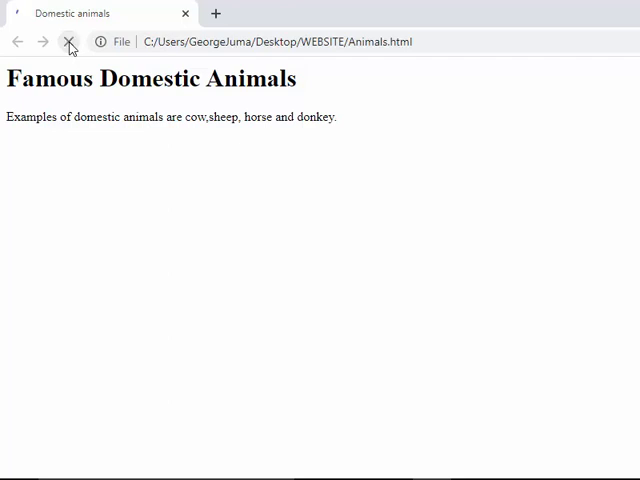
left_click(70, 40)
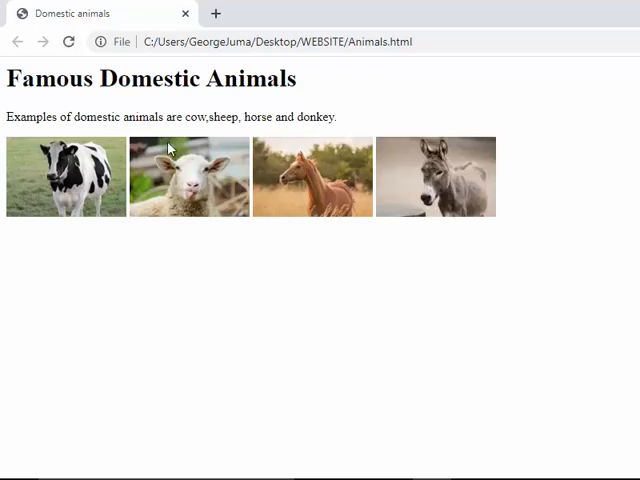
mouse_move(28, 184)
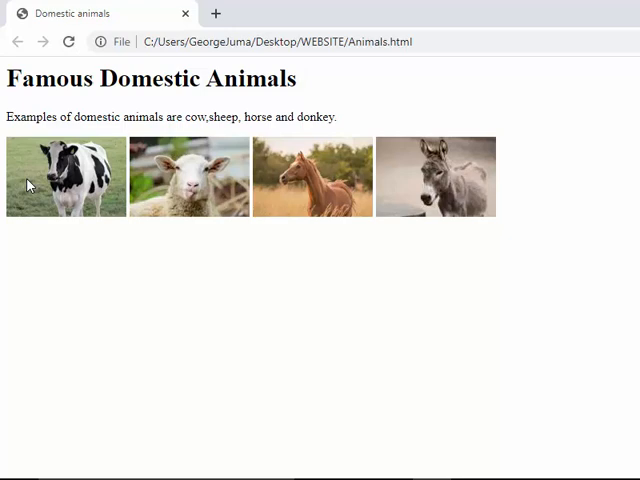
mouse_move(310, 250)
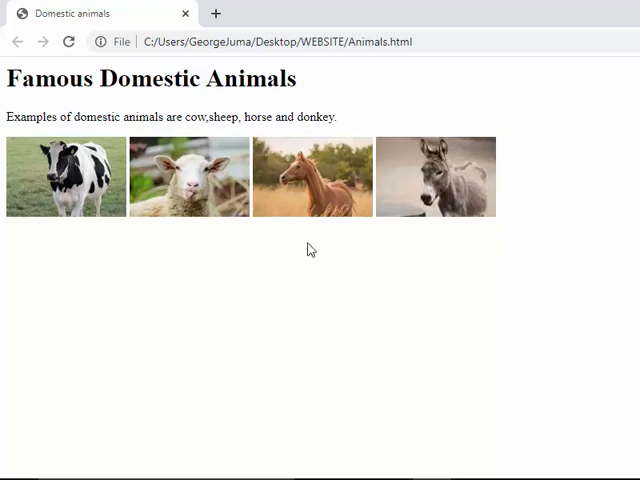
mouse_move(308, 180)
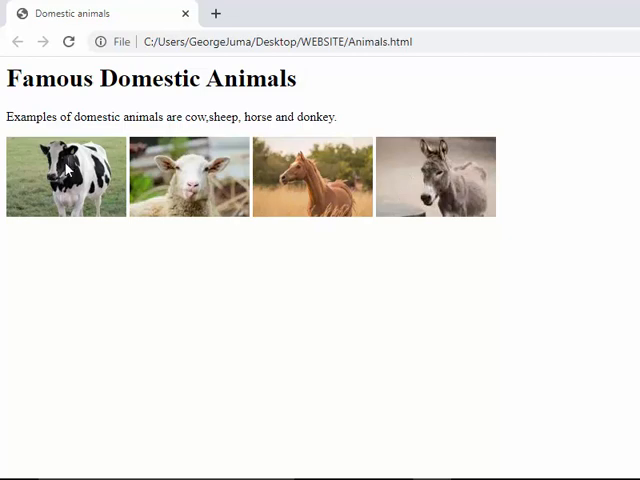
mouse_move(256, 228)
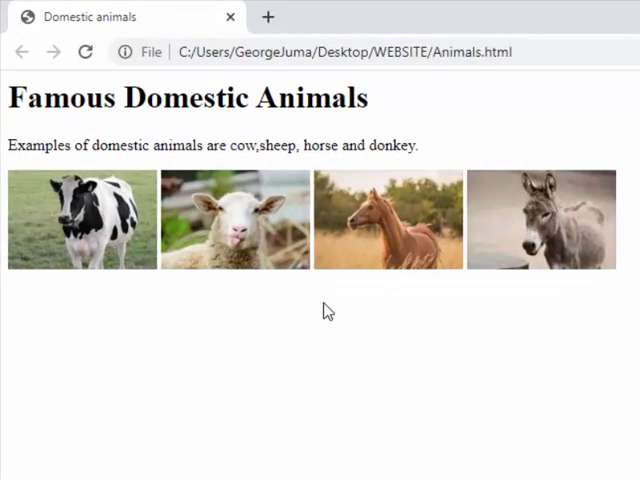
mouse_move(328, 310)
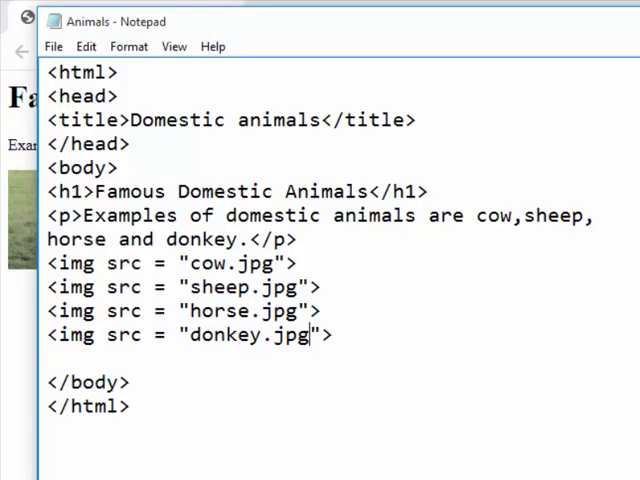
- Insert a <br> tag after the sheep.jpg image in the source
left_click(324, 288)
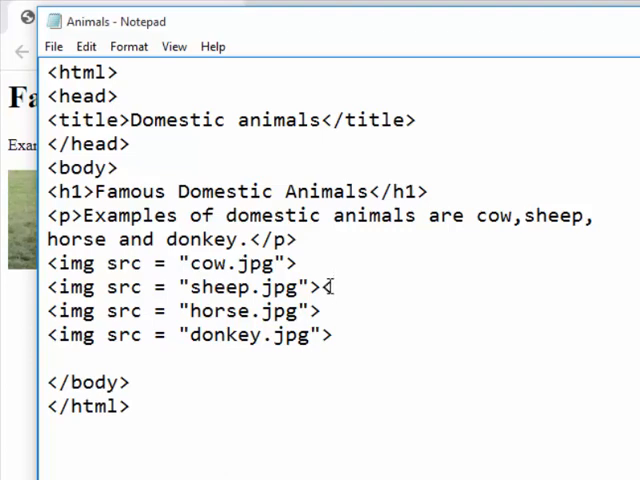
type("<br>")
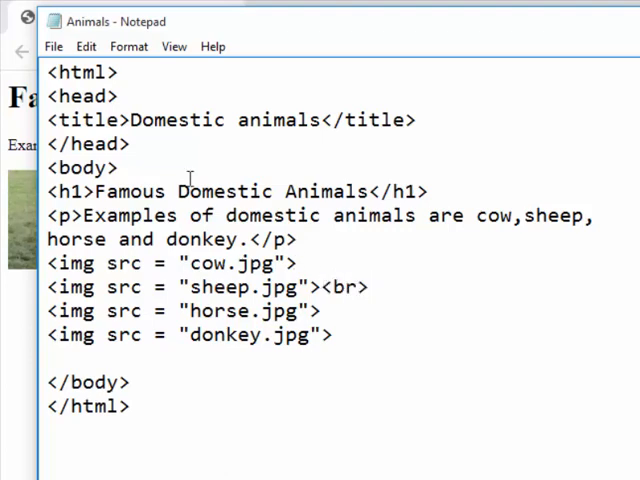
left_click(52, 46)
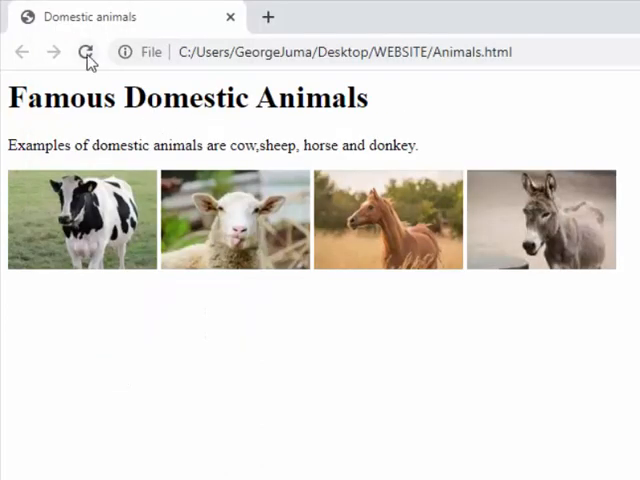
- Reload the page so the photos show as two rows of two
left_click(88, 52)
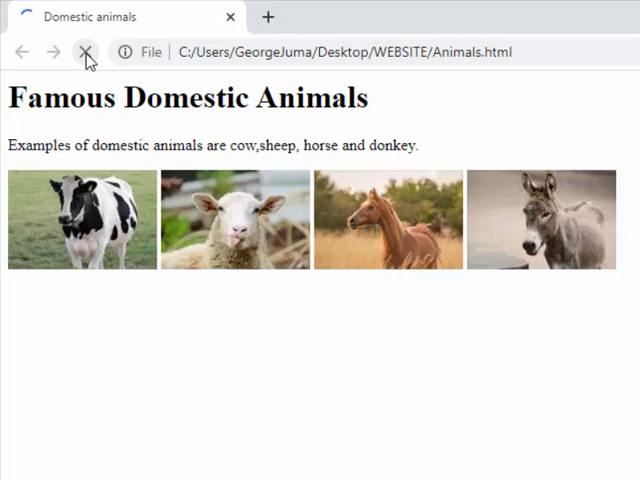
left_click(86, 52)
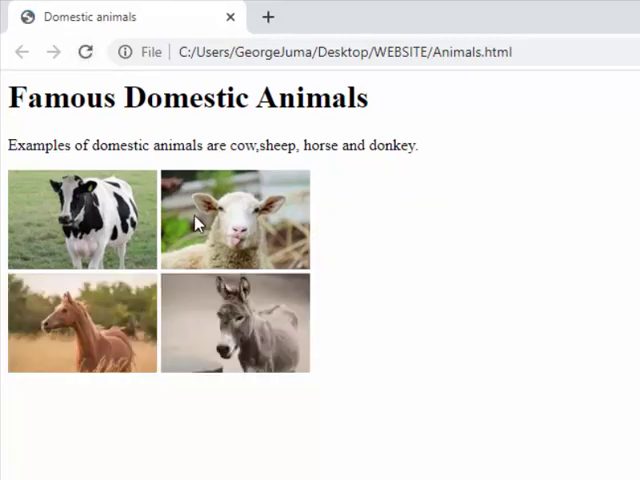
mouse_move(380, 346)
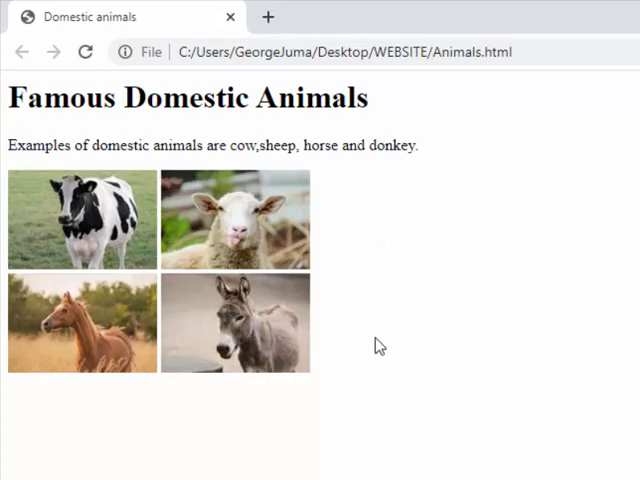
mouse_move(440, 348)
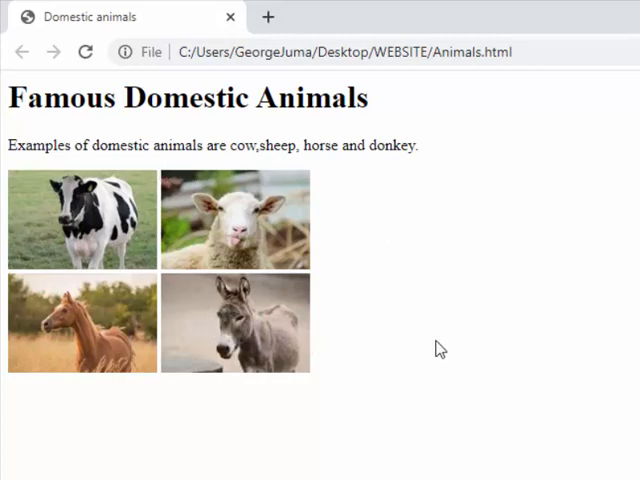
mouse_move(408, 352)
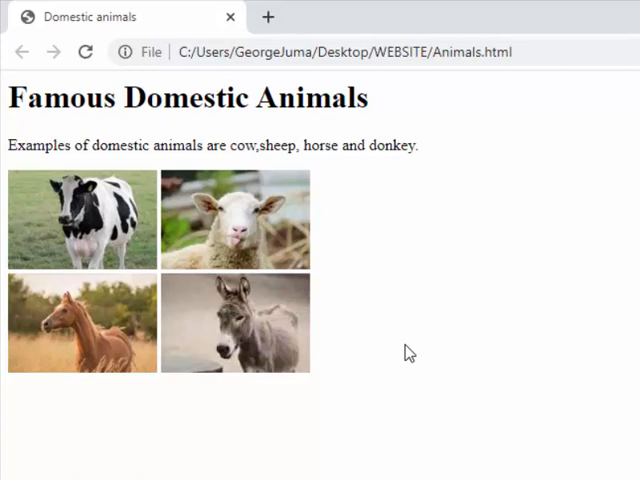
mouse_move(248, 84)
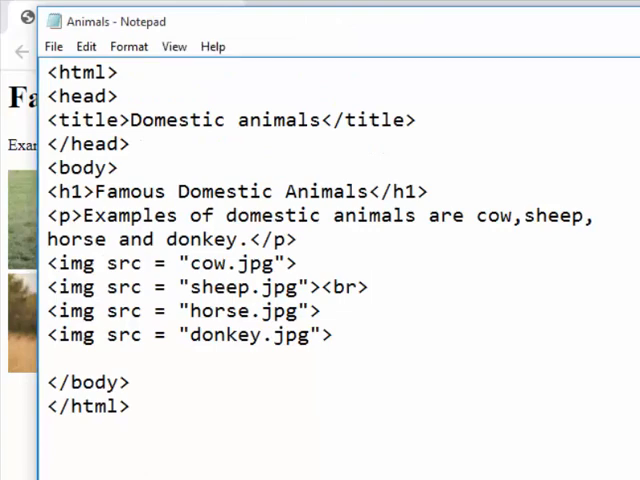
mouse_move(148, 148)
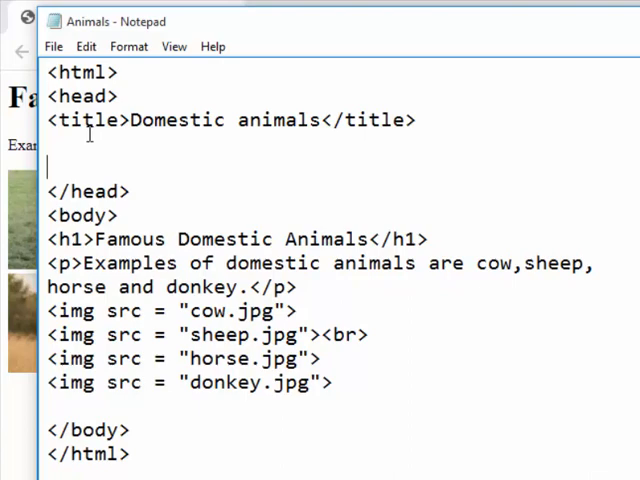
- Type an empty <style></style> element inside the head below the title
type("<")
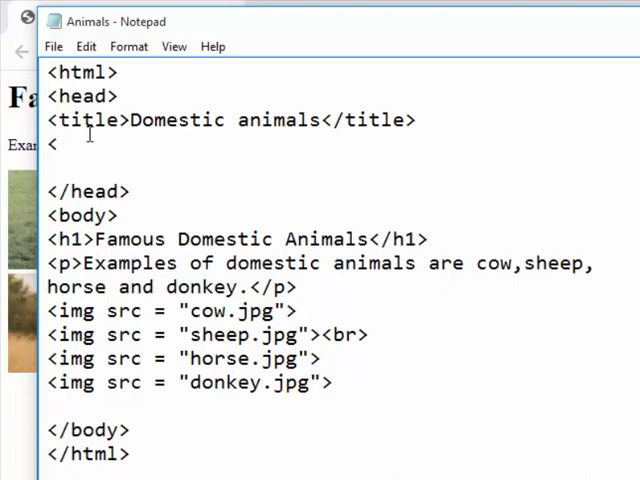
type("style")
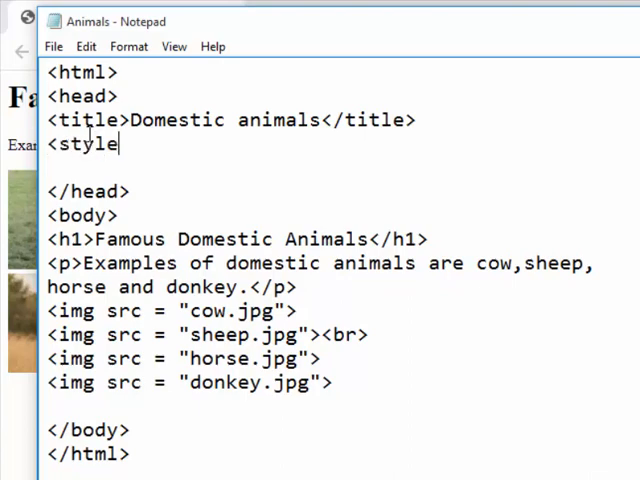
type(">")
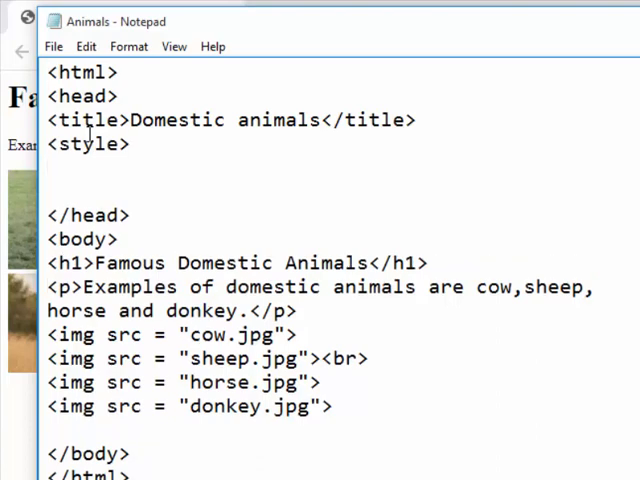
type("<>")
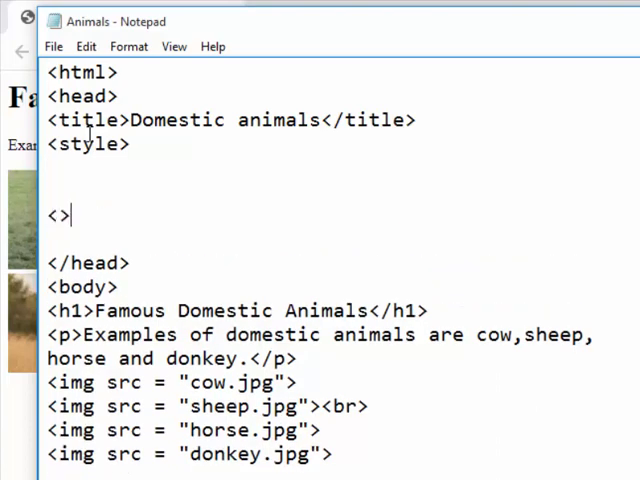
type("/")
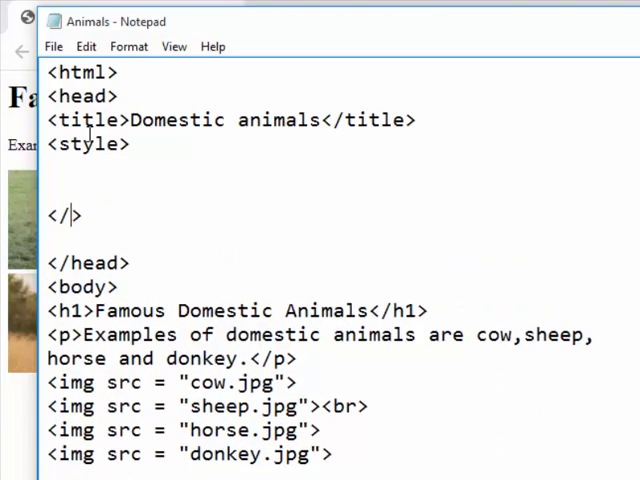
type("style>")
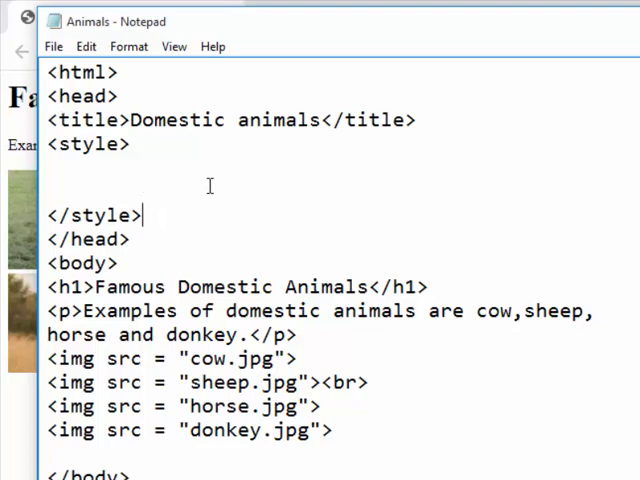
mouse_move(280, 358)
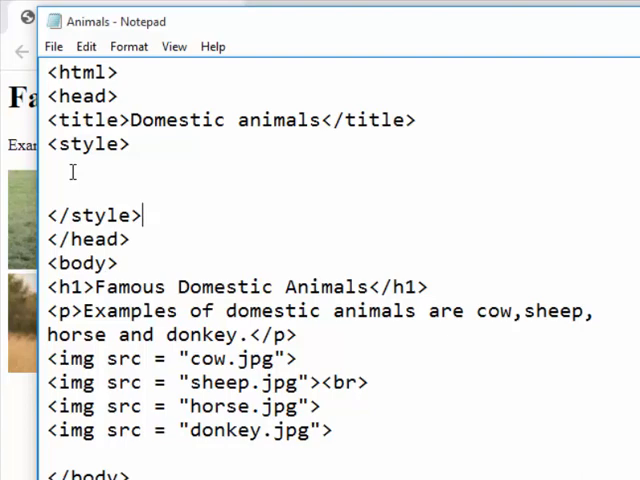
mouse_move(342, 230)
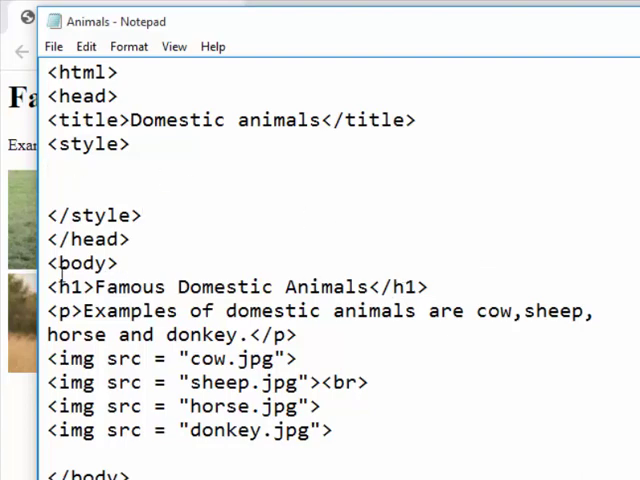
- Start an h1 rule with font-family:'blackadder ITC', correcting the mistyped font name
left_click_drag(48, 288, 452, 310)
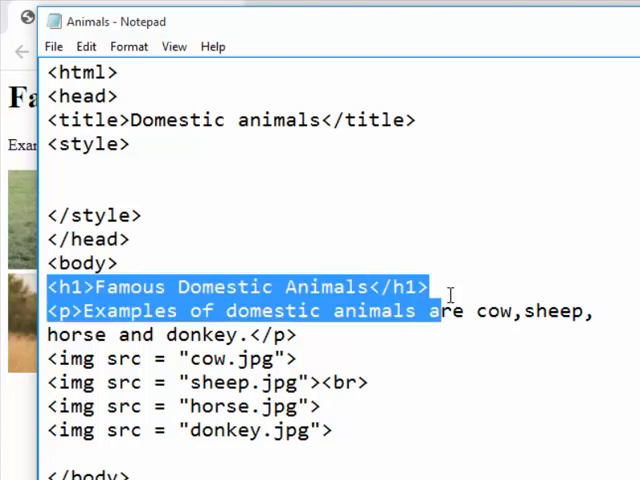
left_click(456, 288)
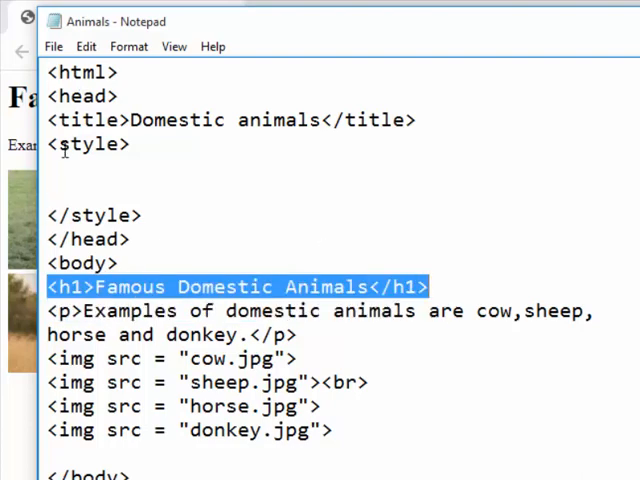
type("h")
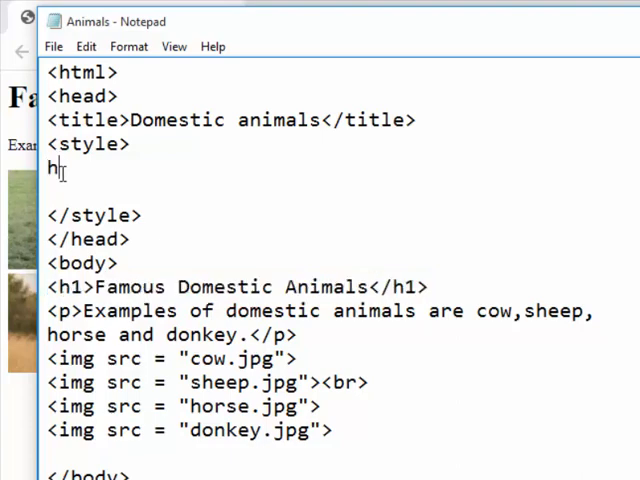
type("1")
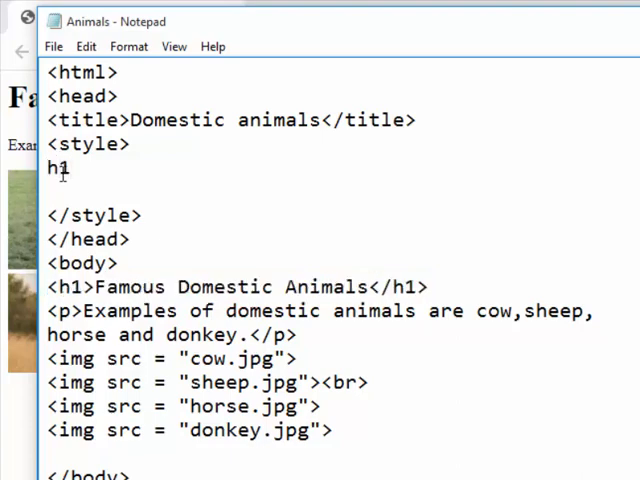
type("{")
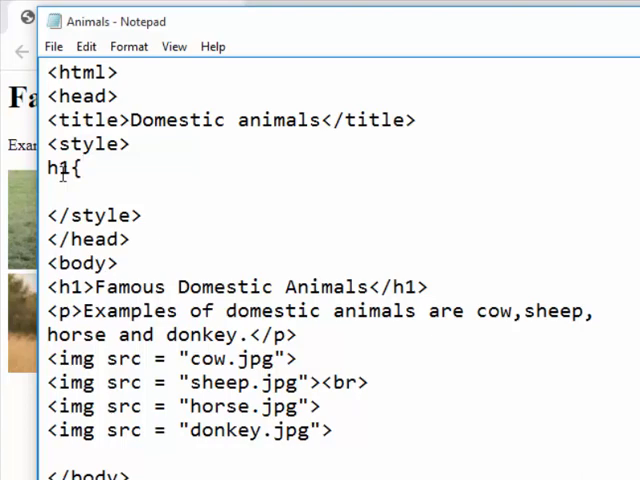
type("font")
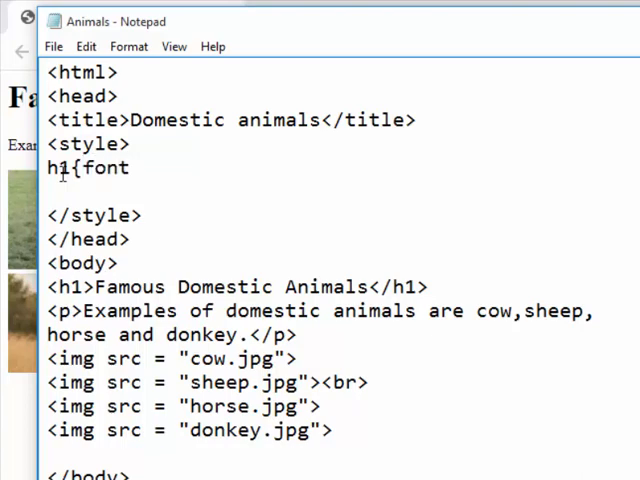
type("-fa")
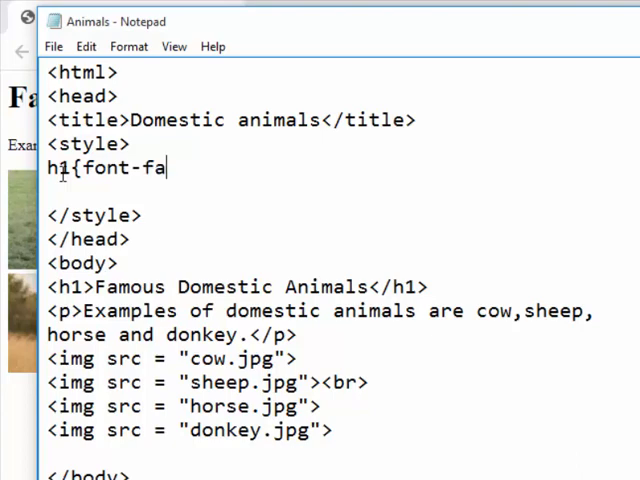
type("mily")
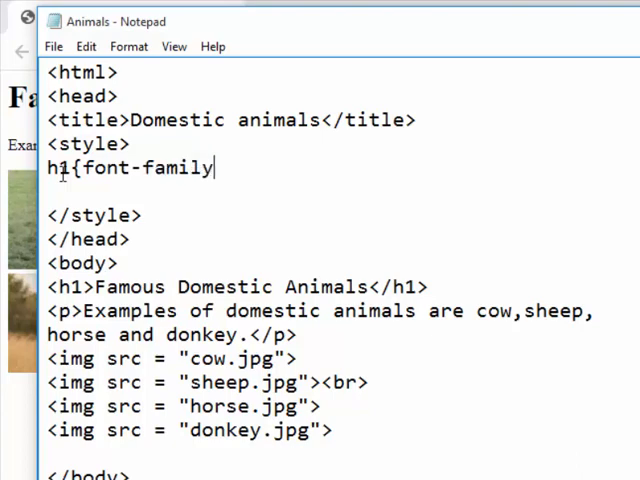
type(":")
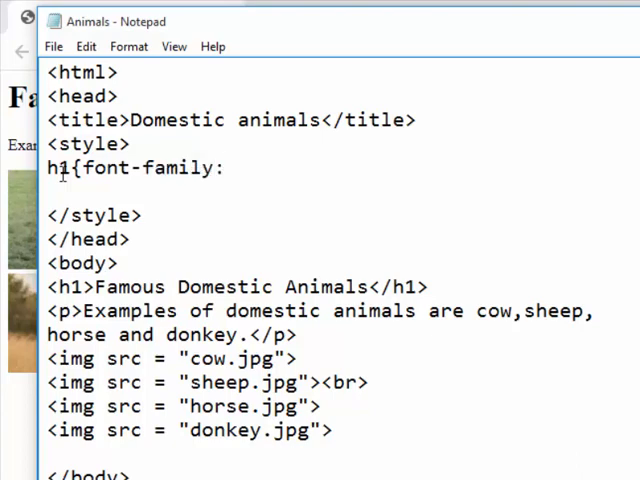
type("'")
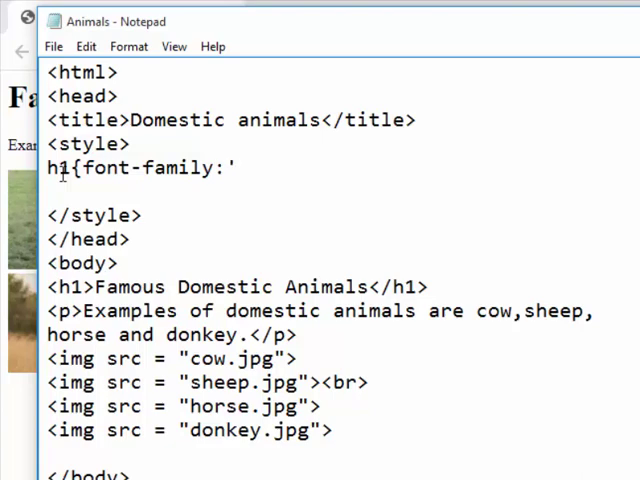
type("b")
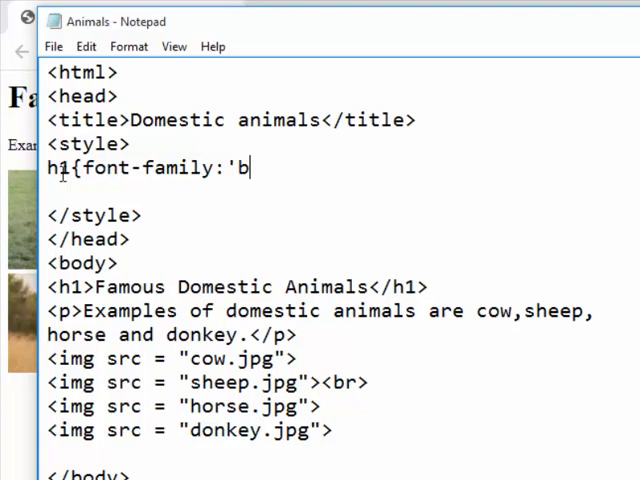
type("lack")
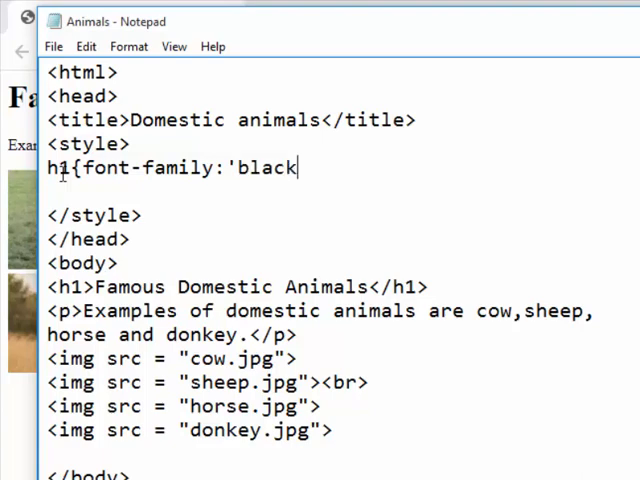
type("er")
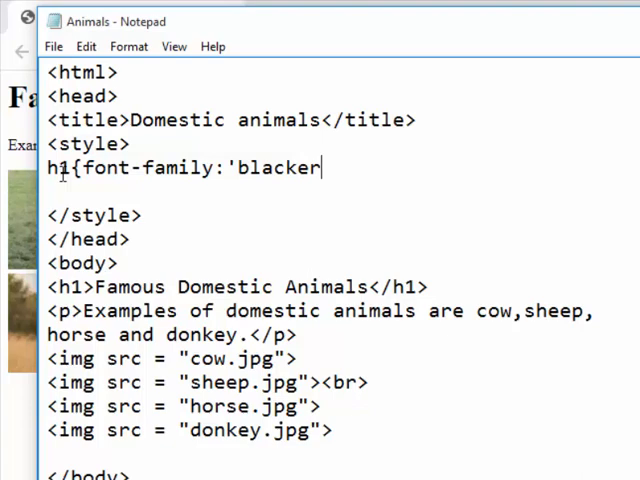
key("BackSpace")
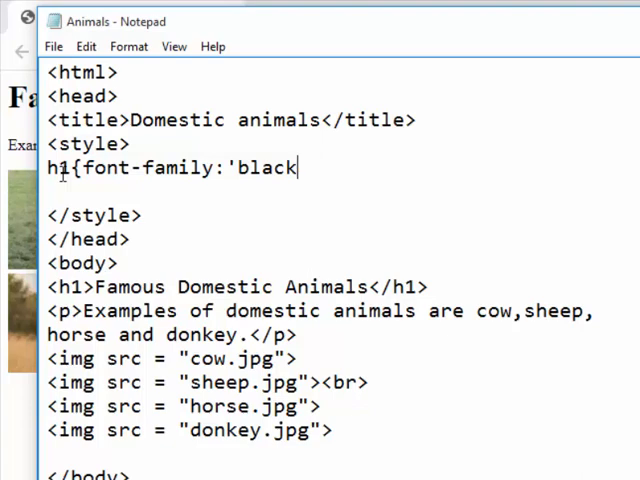
type("a")
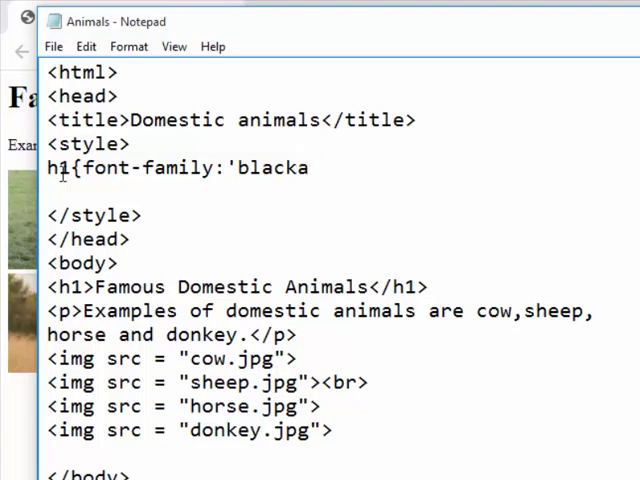
type("add")
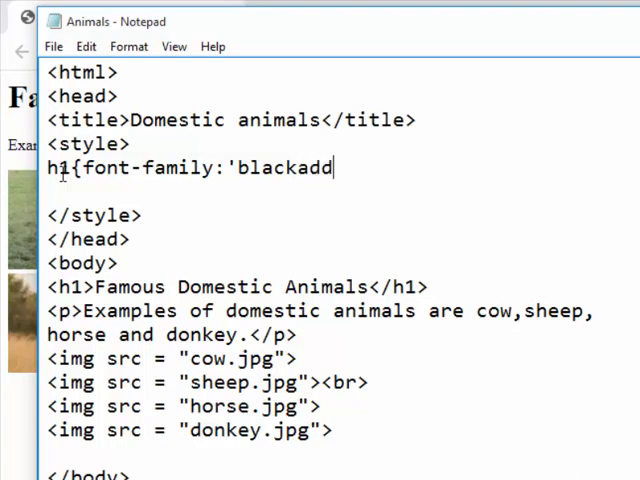
type("er")
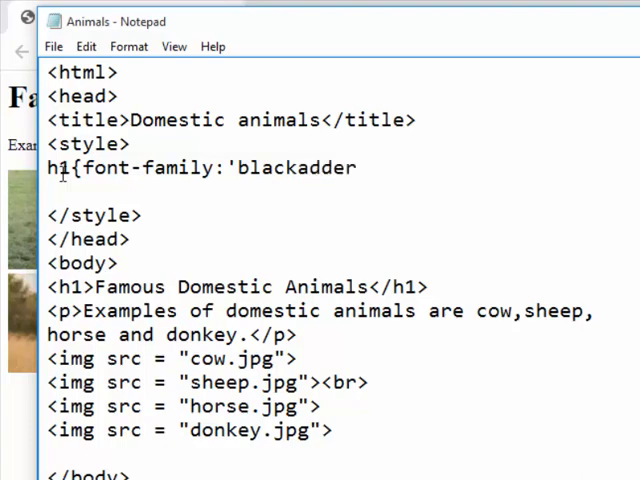
type("IT")
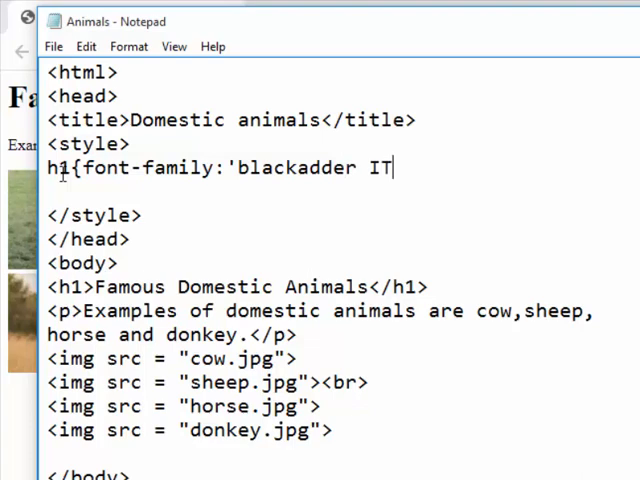
type("C")
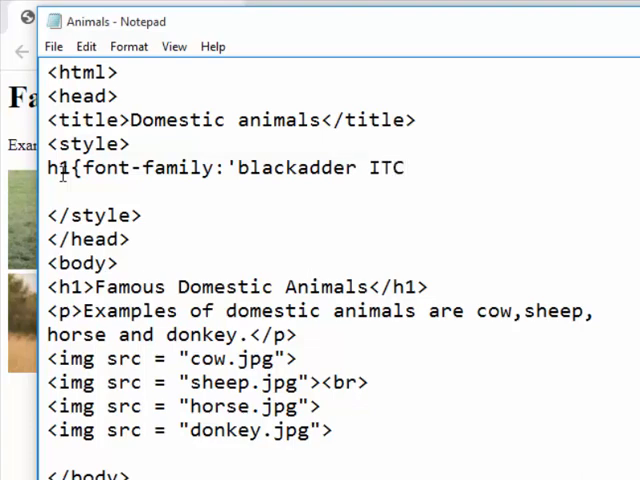
type("'")
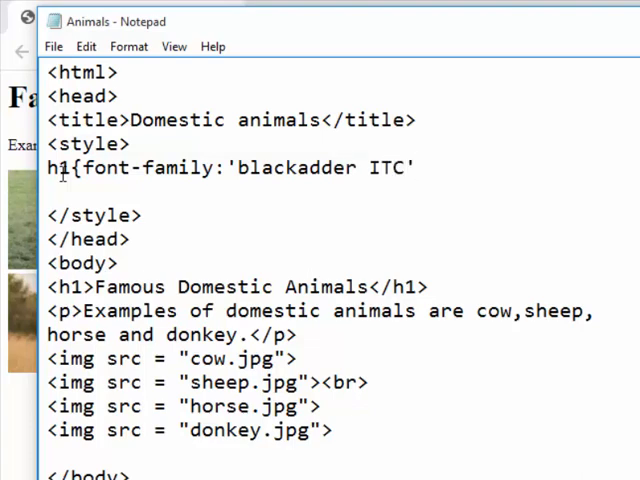
type(";")
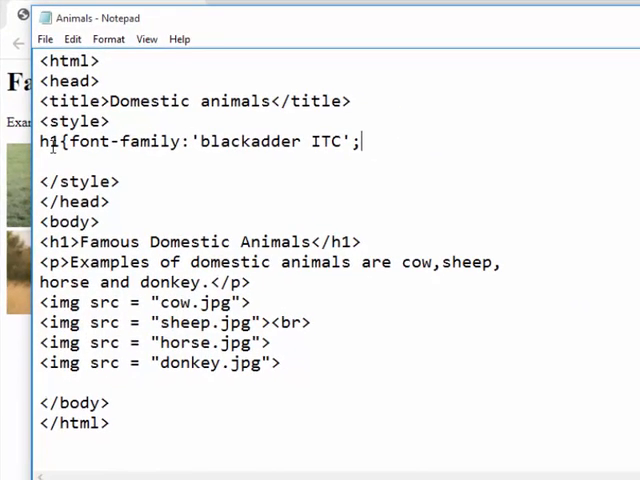
- Complete the h1 rule with size:28pt and color:red and a closing brace
type("size")
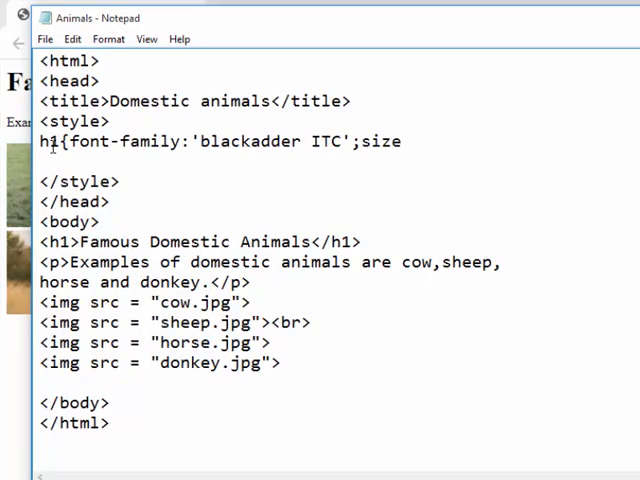
type(":")
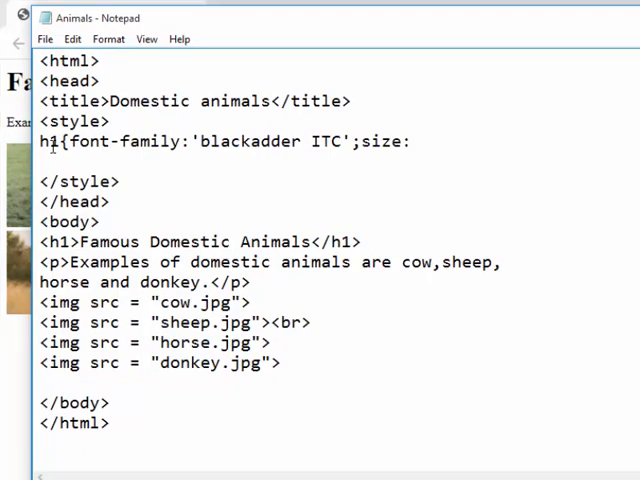
type("28pt")
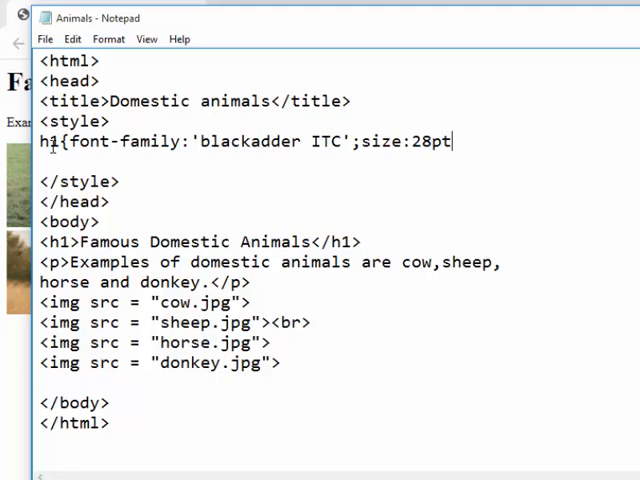
type(";")
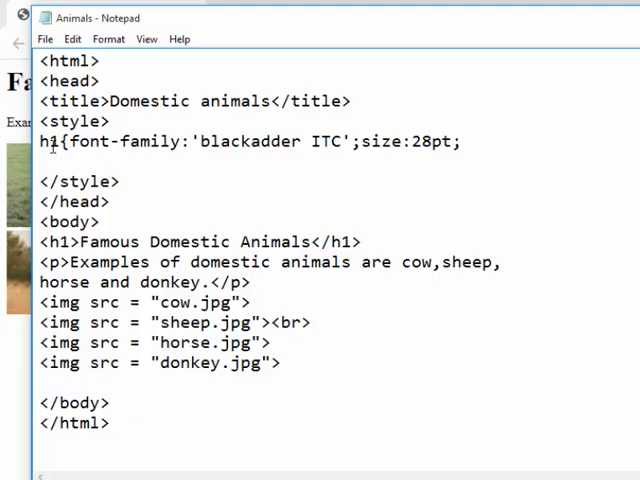
type(";color")
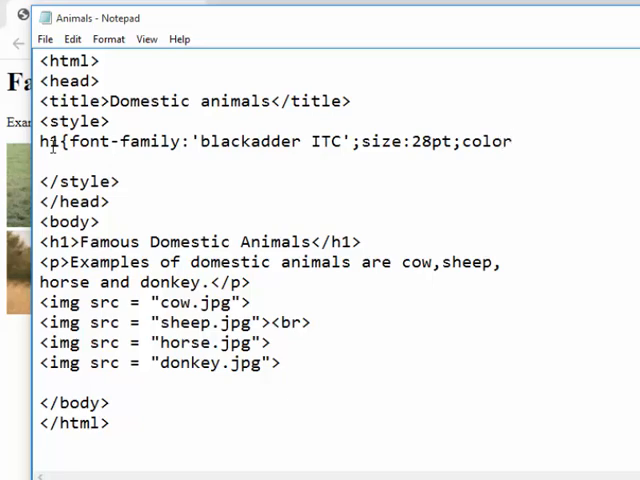
type(":red")
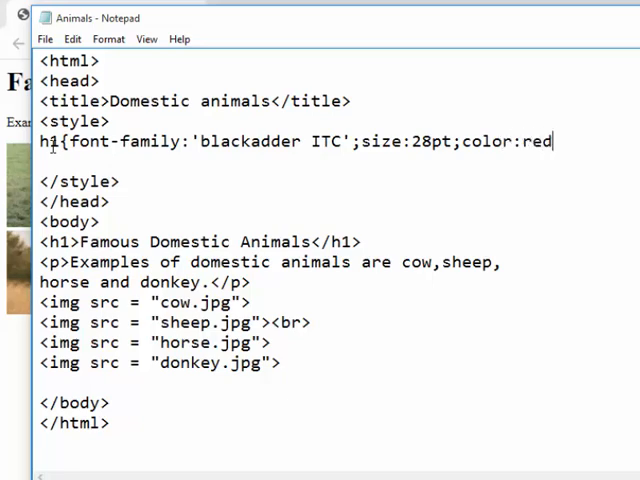
type(";")
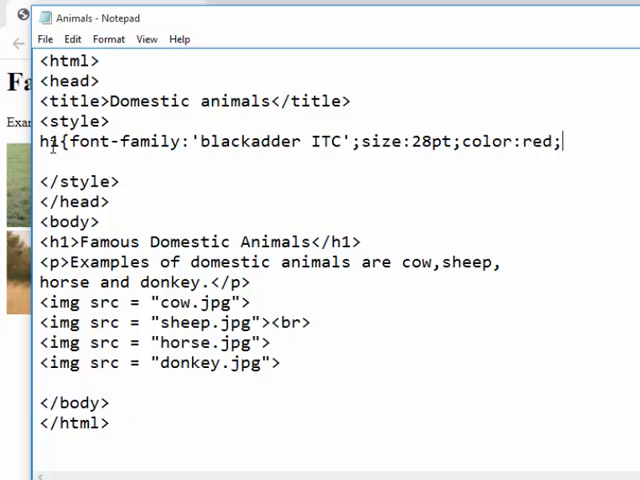
type("}")
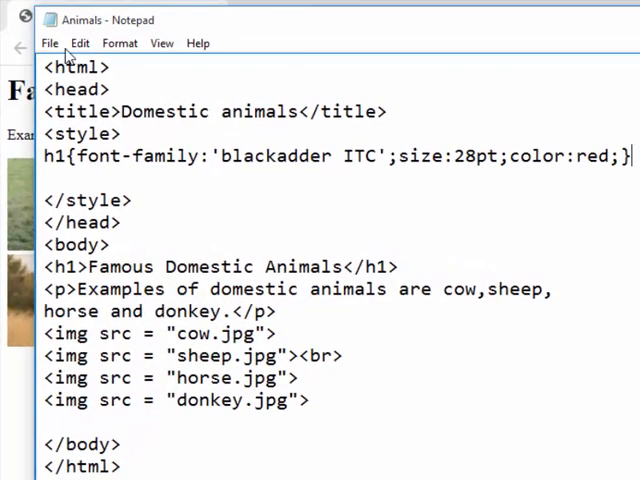
- Start a p rule with size:11pt on the blank line, erasing the mistyped 'colo'
left_click(48, 44)
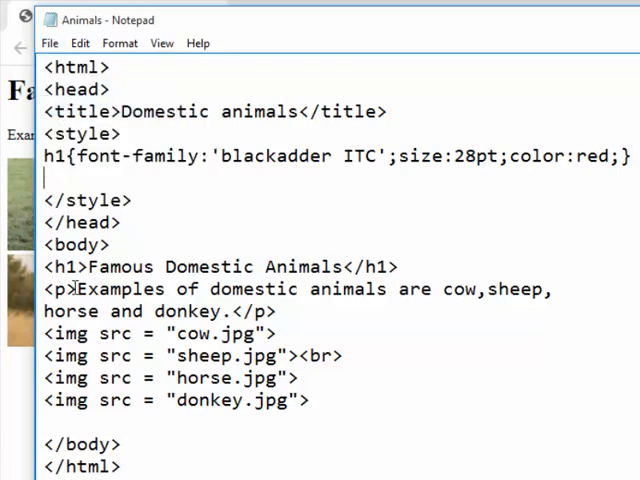
left_click_drag(42, 288, 228, 288)
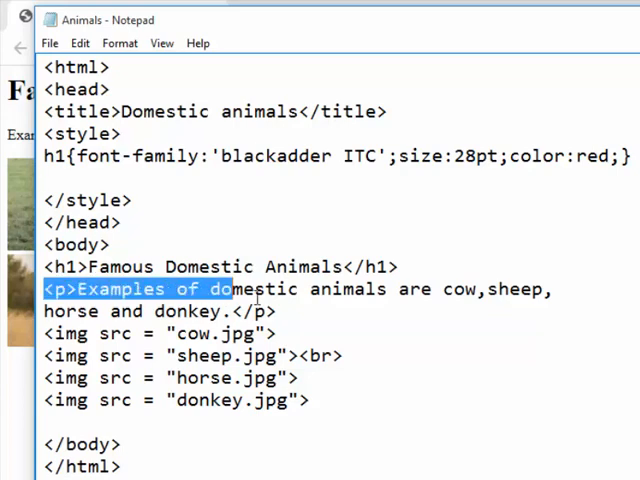
left_click_drag(228, 288, 276, 312)
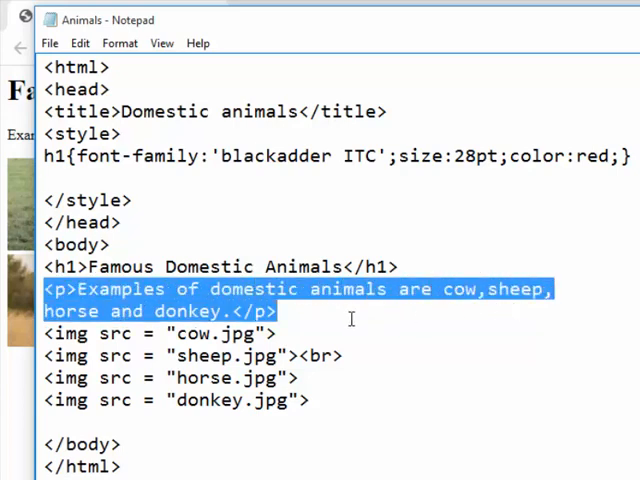
mouse_move(268, 200)
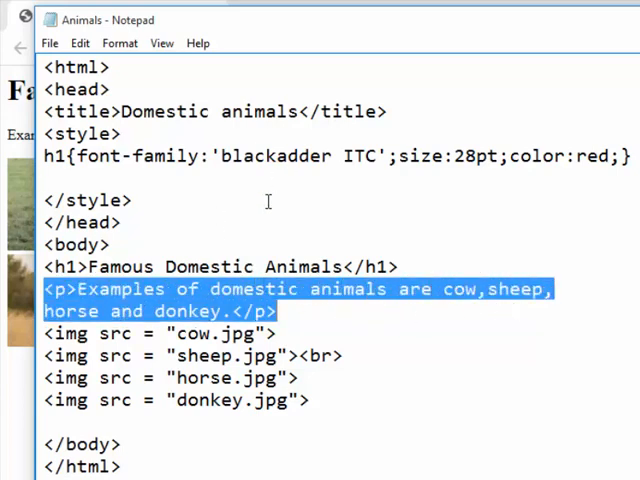
left_click(40, 168)
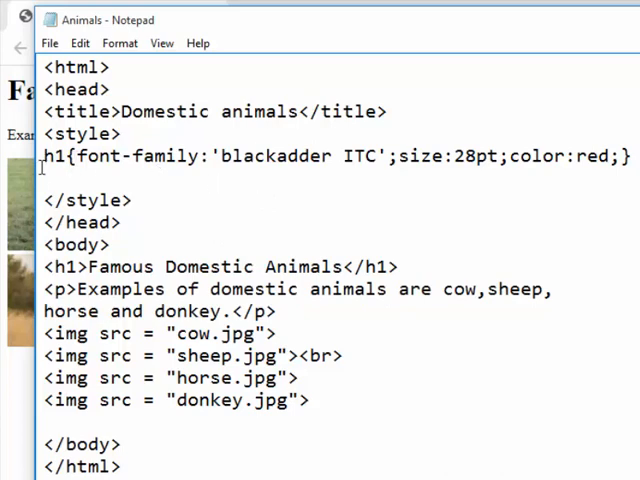
type("p")
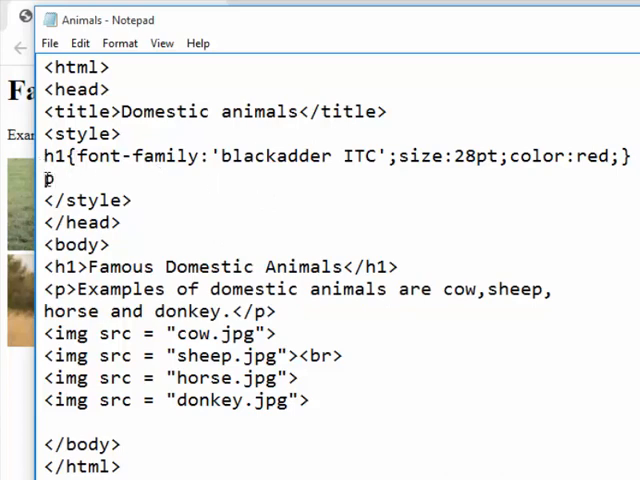
type("{colo")
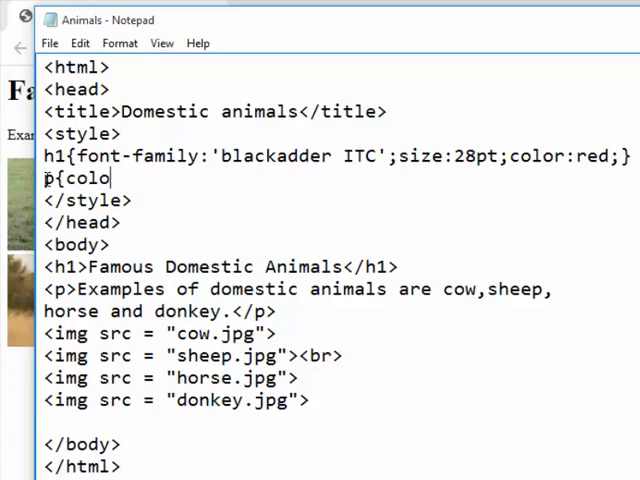
key("Backspace")
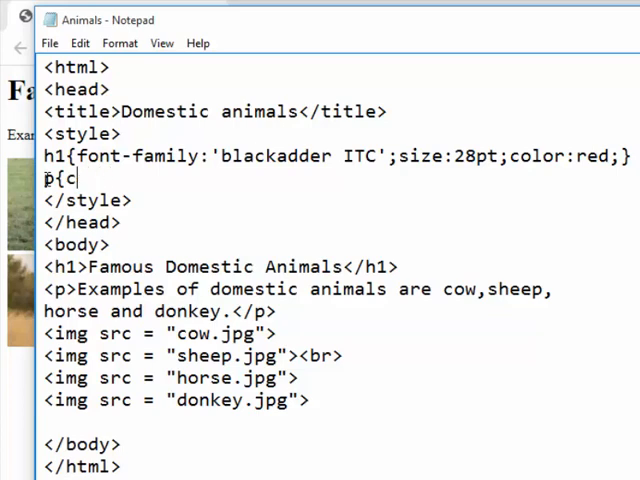
key("Backspace")
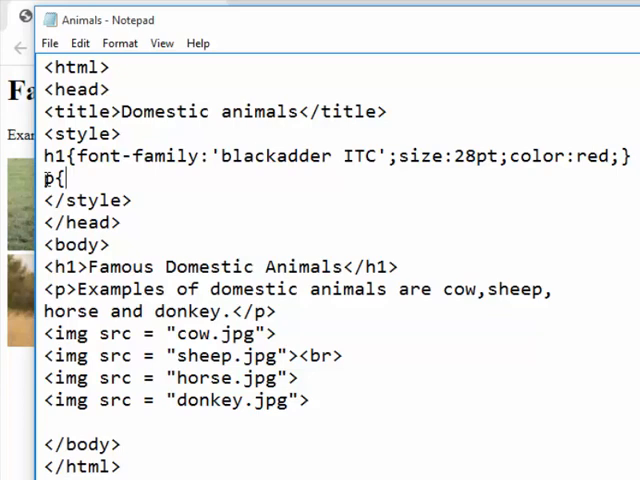
type("size")
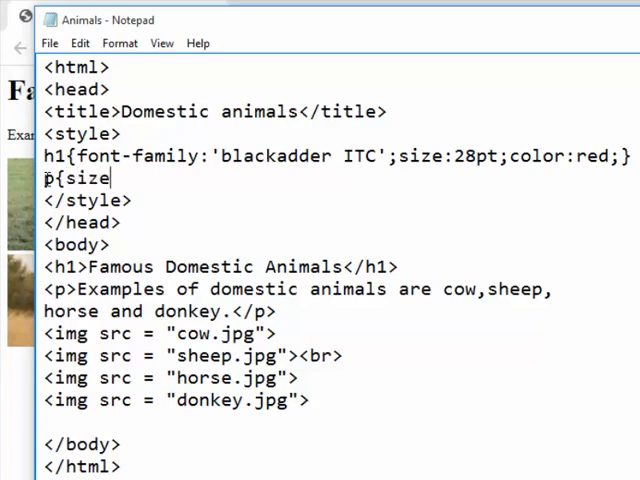
type("11")
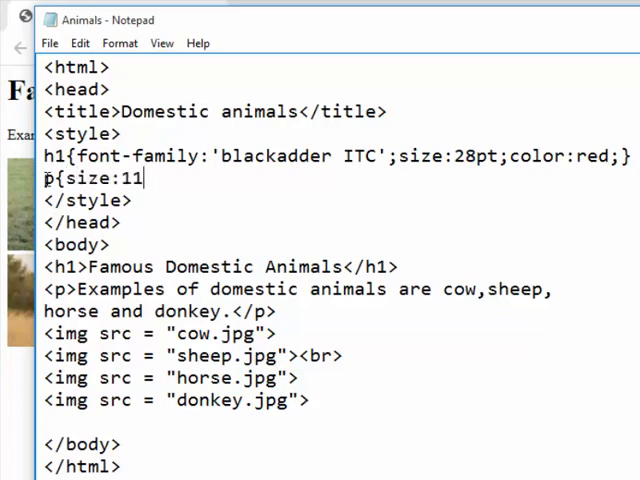
type("pt")
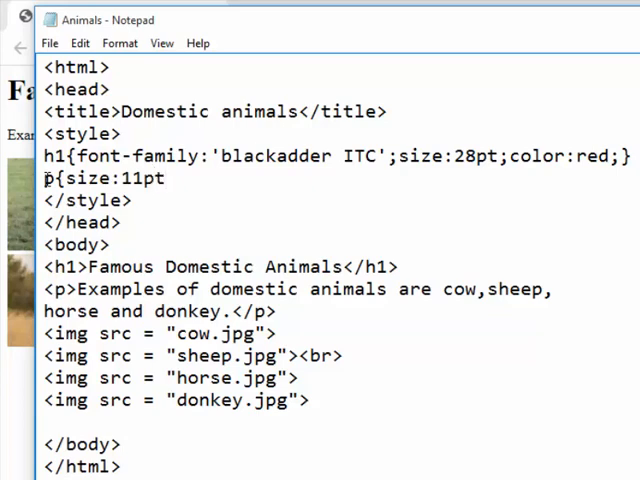
type(";")
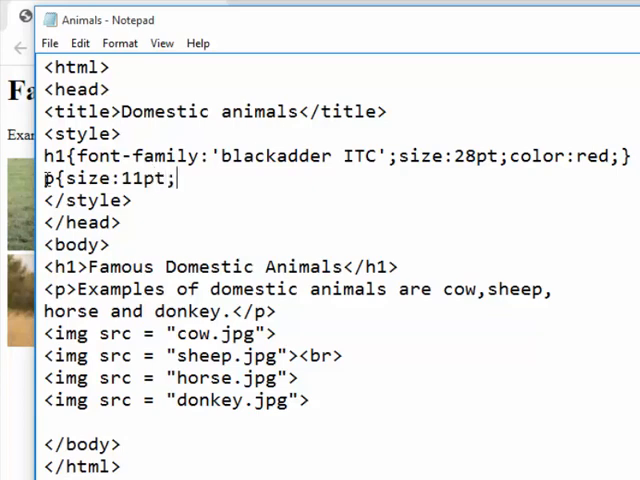
- Complete the p rule with font-family:arial
type("font")
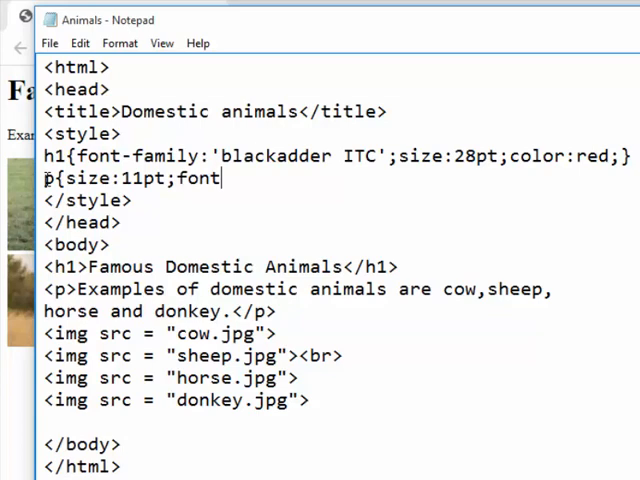
type("-")
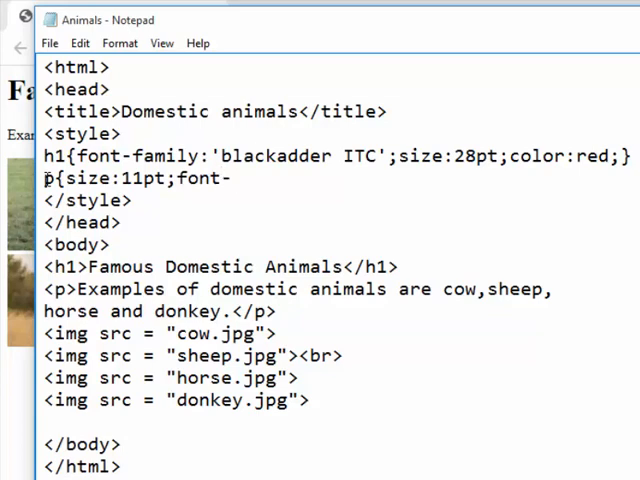
type("family")
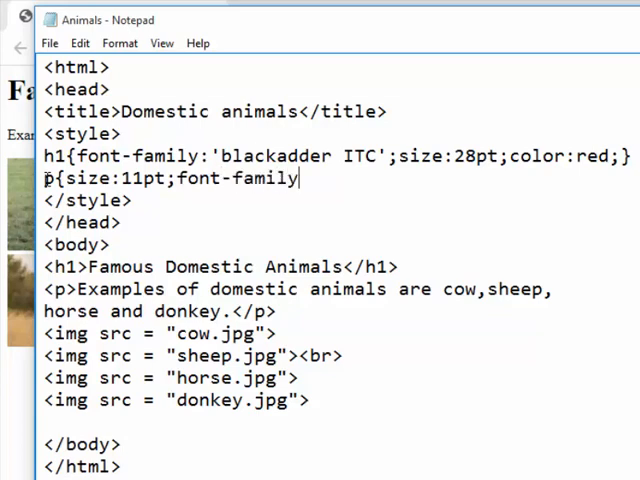
type(":")
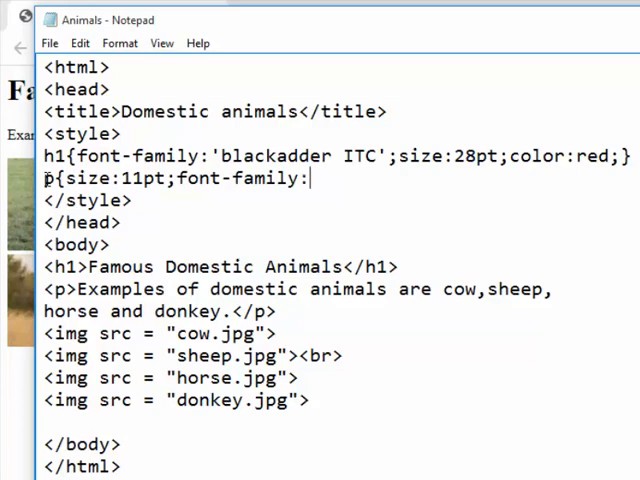
type("ar")
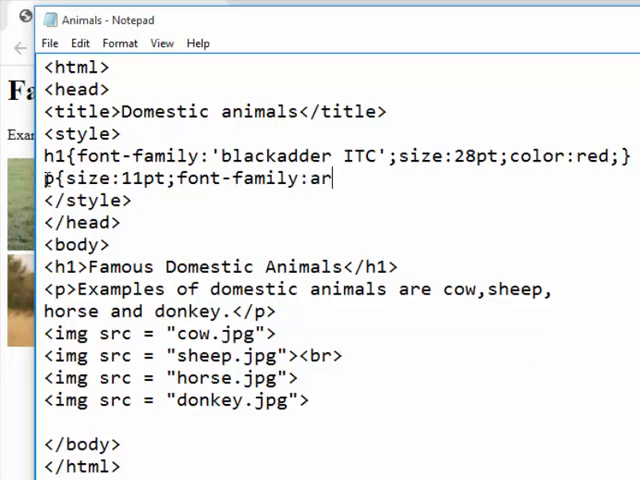
type("ial;}")
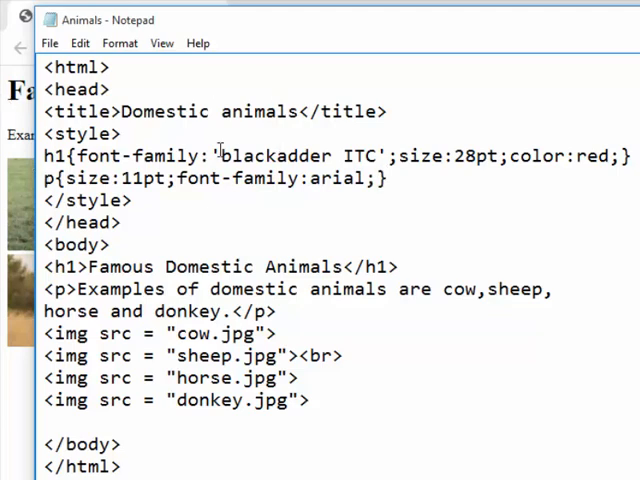
- Review the 'blackadder ITC' and 'arial' font names, then save via File > Save
left_click_drag(44, 156, 220, 156)
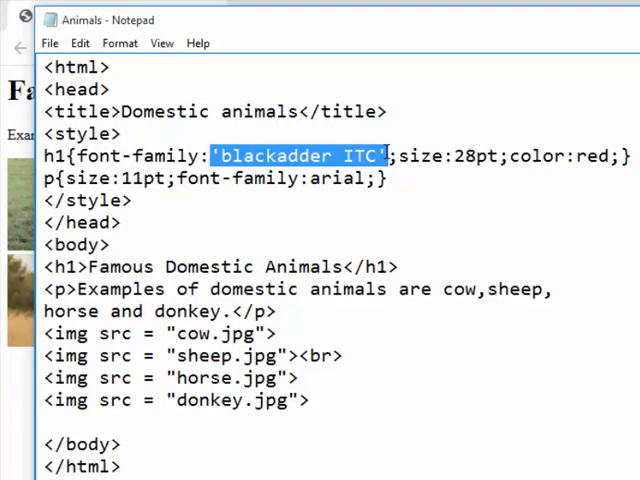
mouse_move(386, 204)
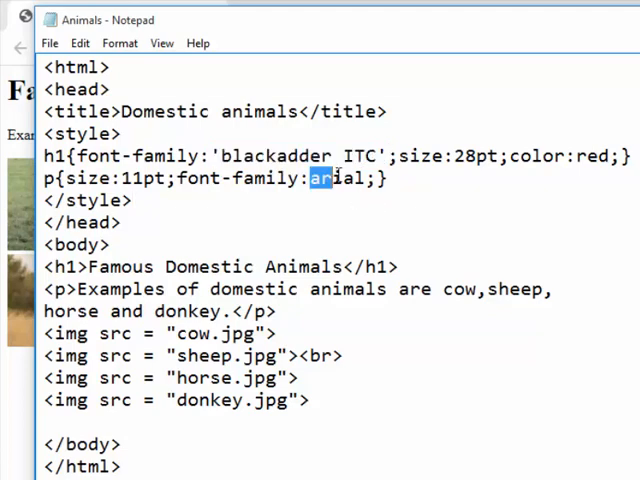
double_click(340, 180)
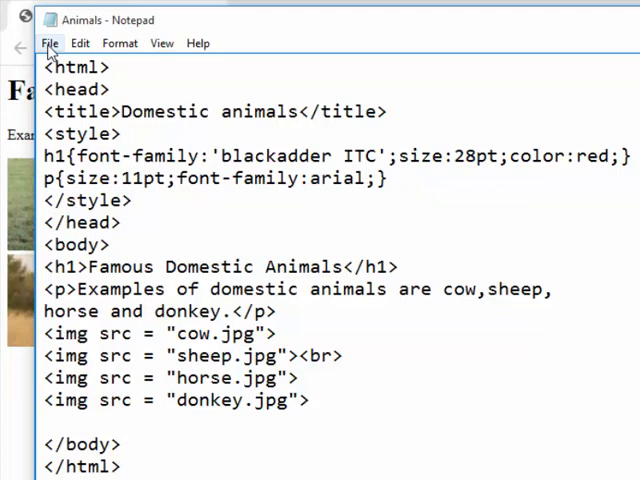
left_click(48, 44)
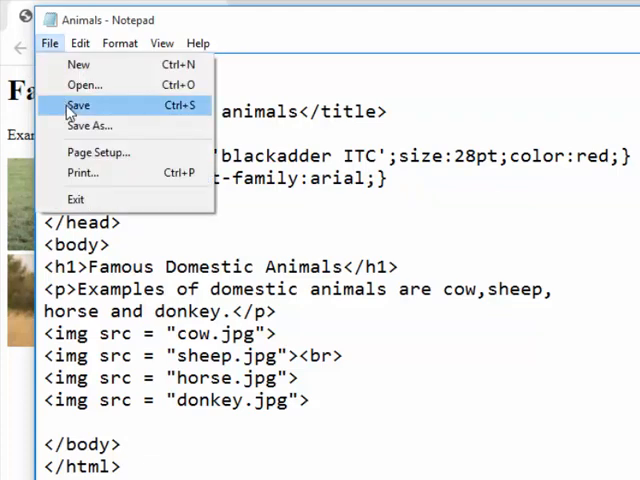
left_click(78, 106)
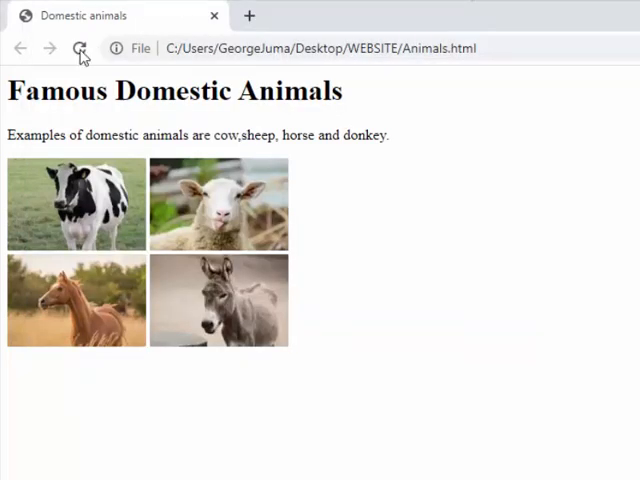
- Reload the page so the heading shows in red script and the paragraph in Arial
left_click(78, 48)
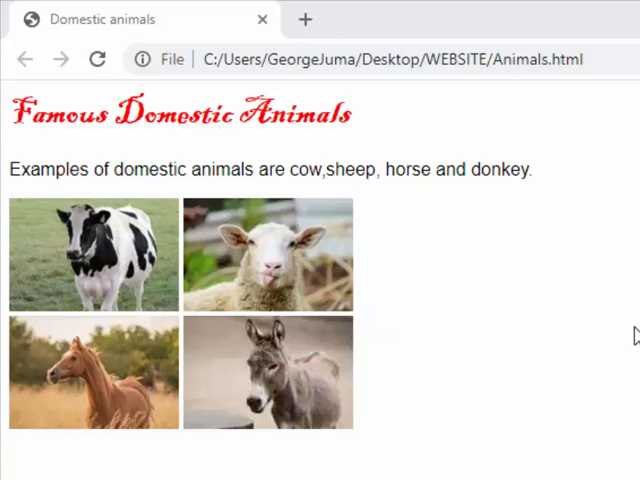
mouse_move(436, 288)
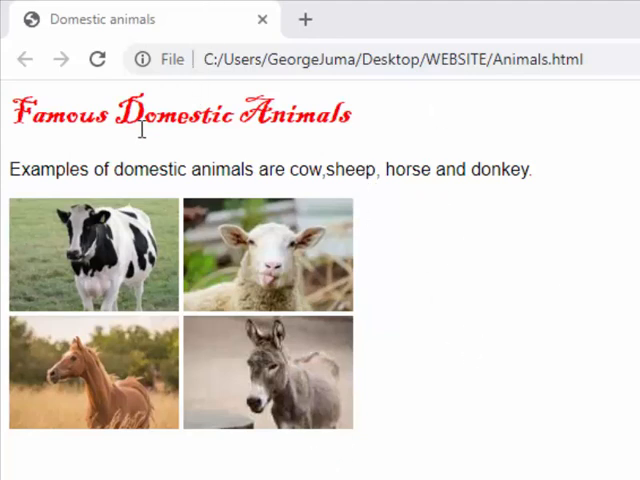
mouse_move(170, 210)
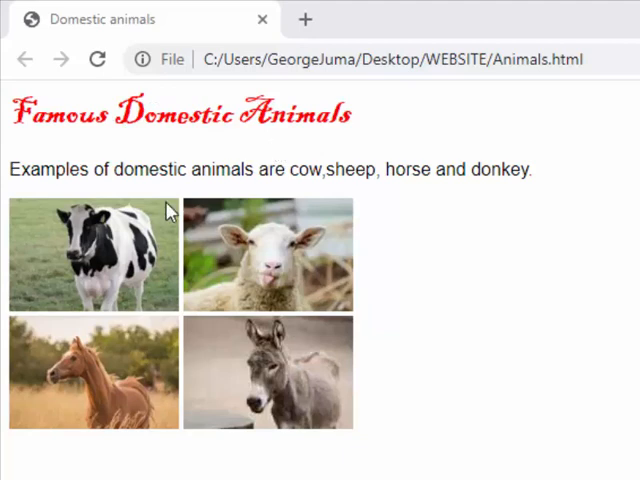
mouse_move(418, 184)
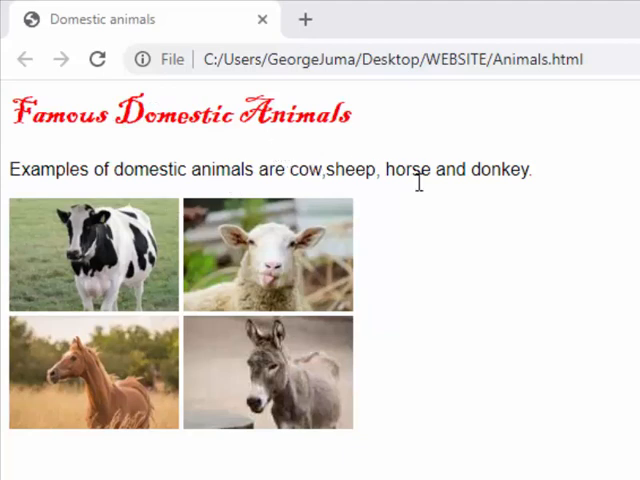
mouse_move(404, 156)
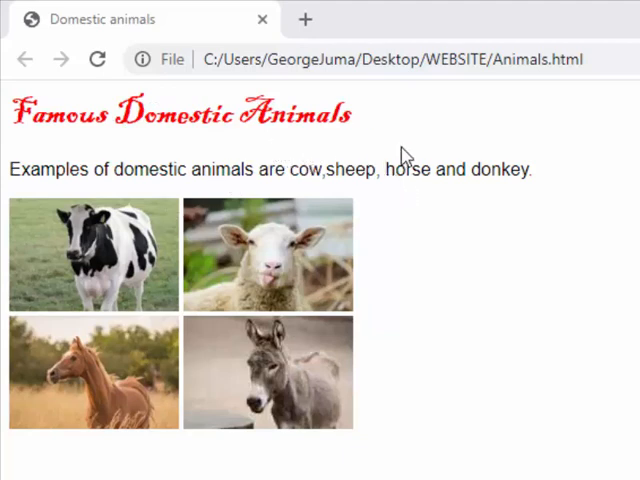